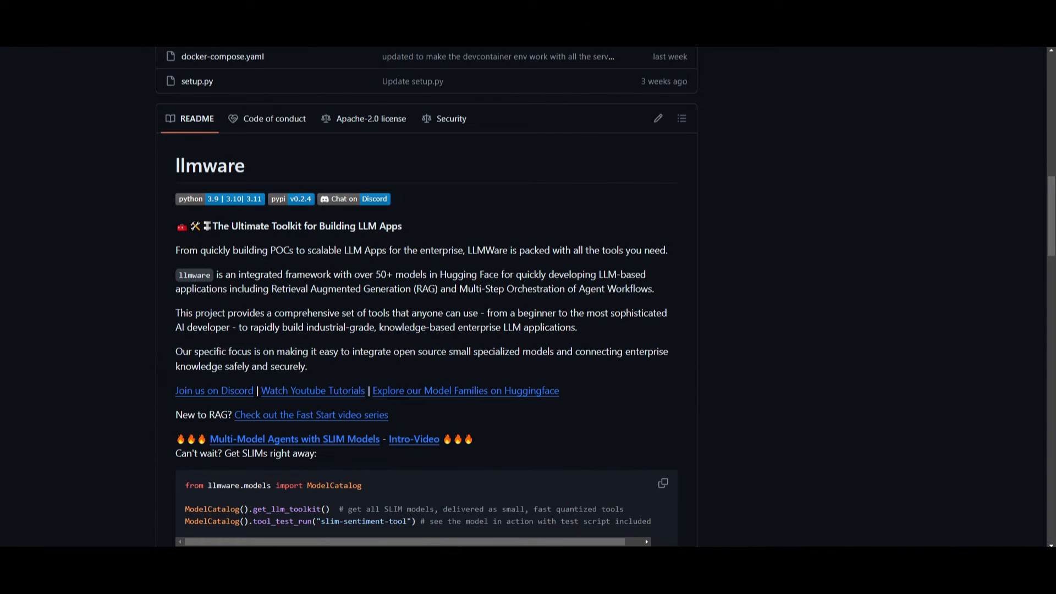
{"action": "mouse_move", "coordinate": [221, 264]}
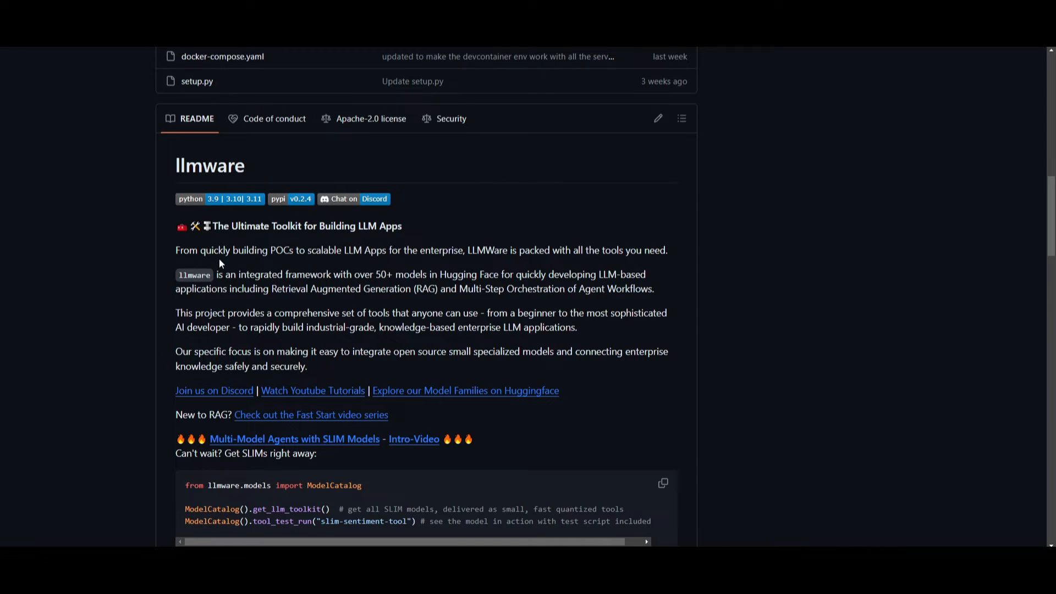
{"action": "mouse_move", "coordinate": [740, 272]}
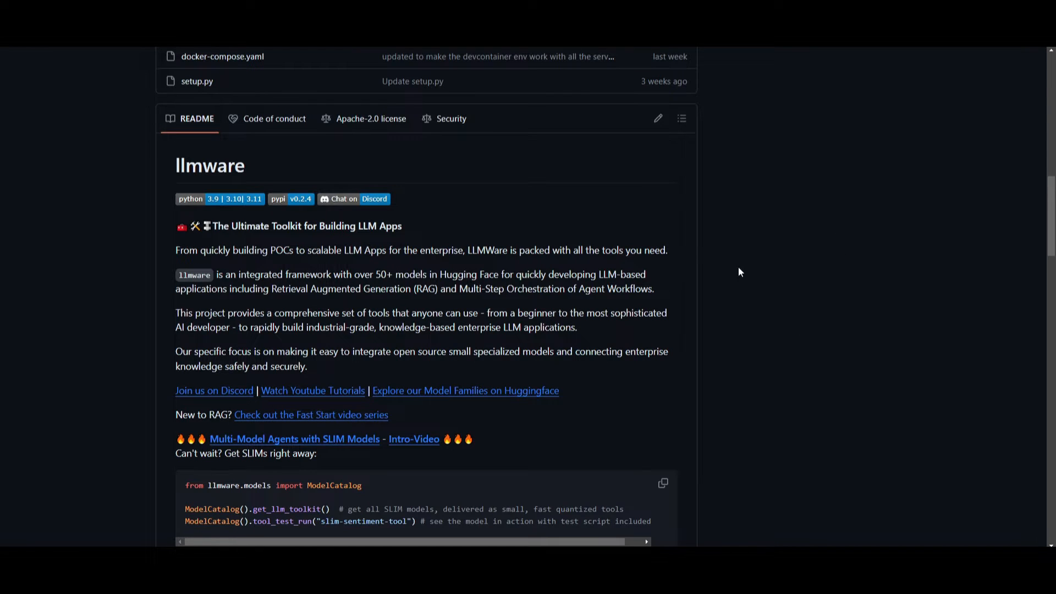
- Read down the llmware README past the code block to Key features, What's New and Getting Started
{"action": "scroll", "scroll_direction": "down", "scroll_amount": 3}
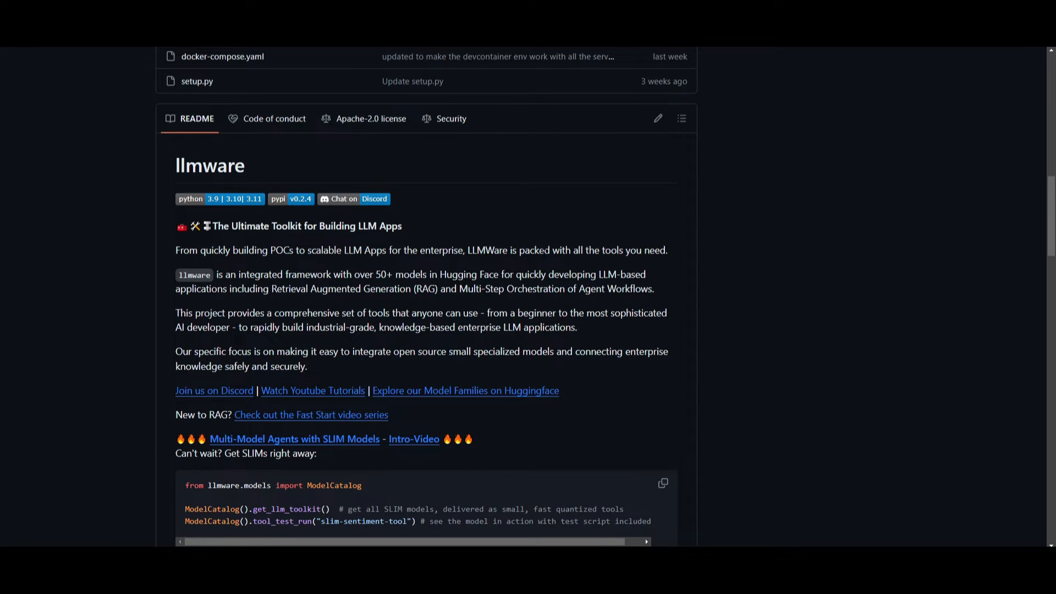
{"action": "mouse_move", "coordinate": [579, 224]}
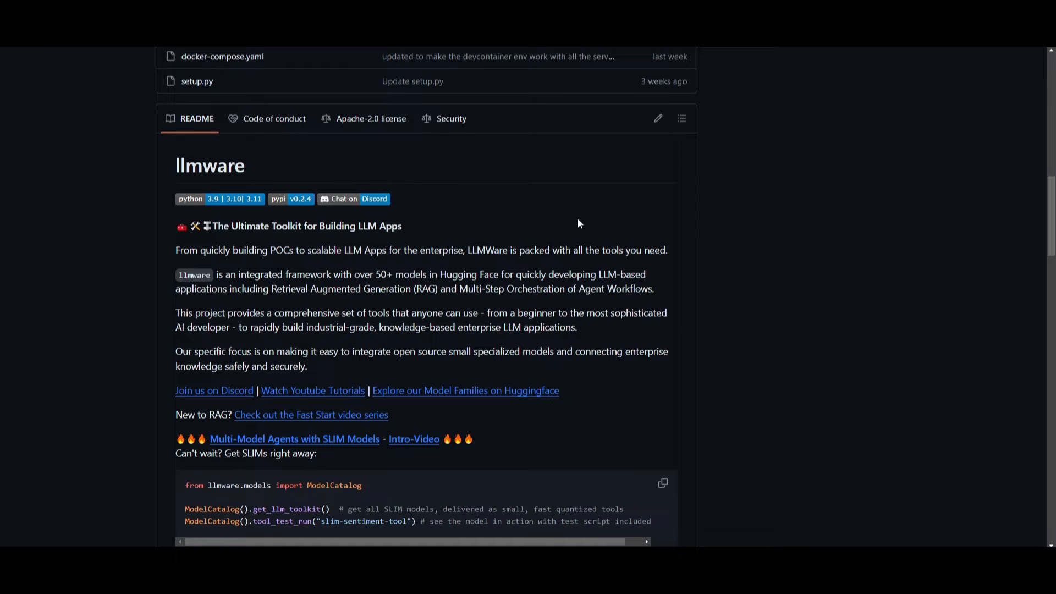
{"action": "scroll", "scroll_direction": "down", "scroll_amount": 3}
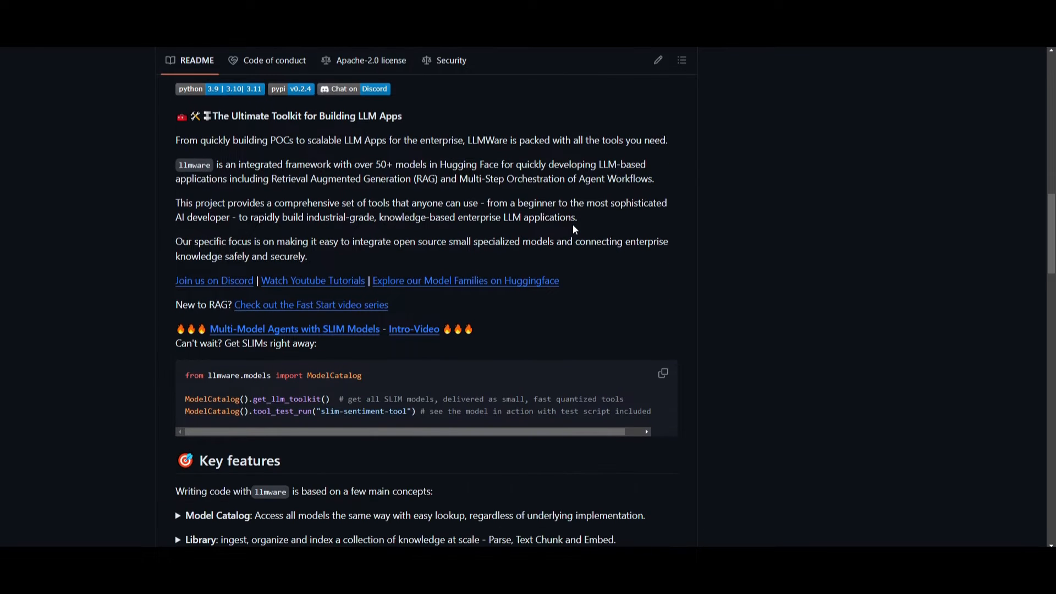
{"action": "scroll", "scroll_direction": "down", "scroll_amount": 3}
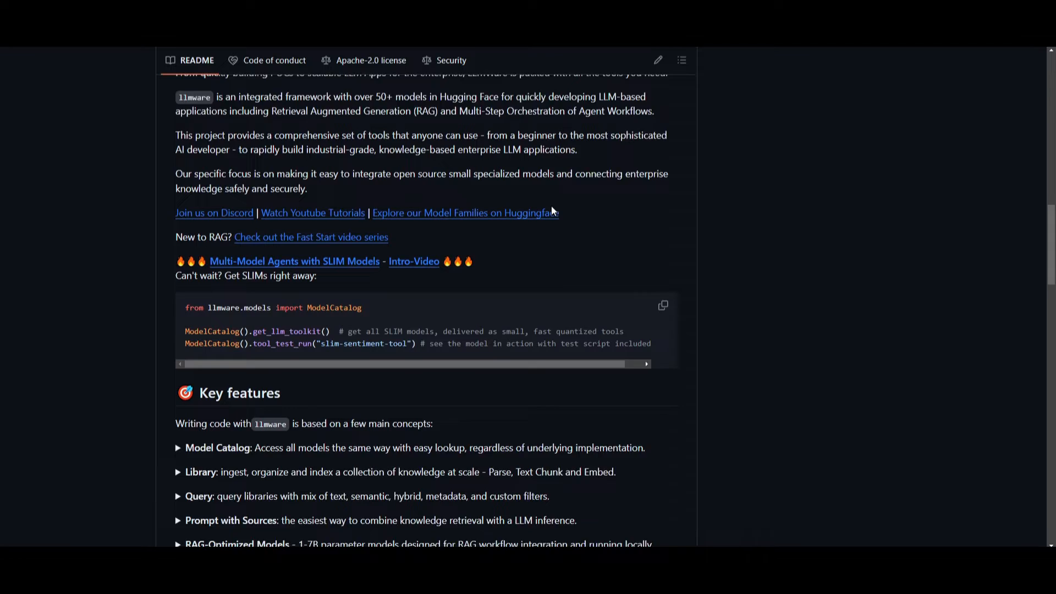
{"action": "scroll", "scroll_direction": "down", "scroll_amount": 3}
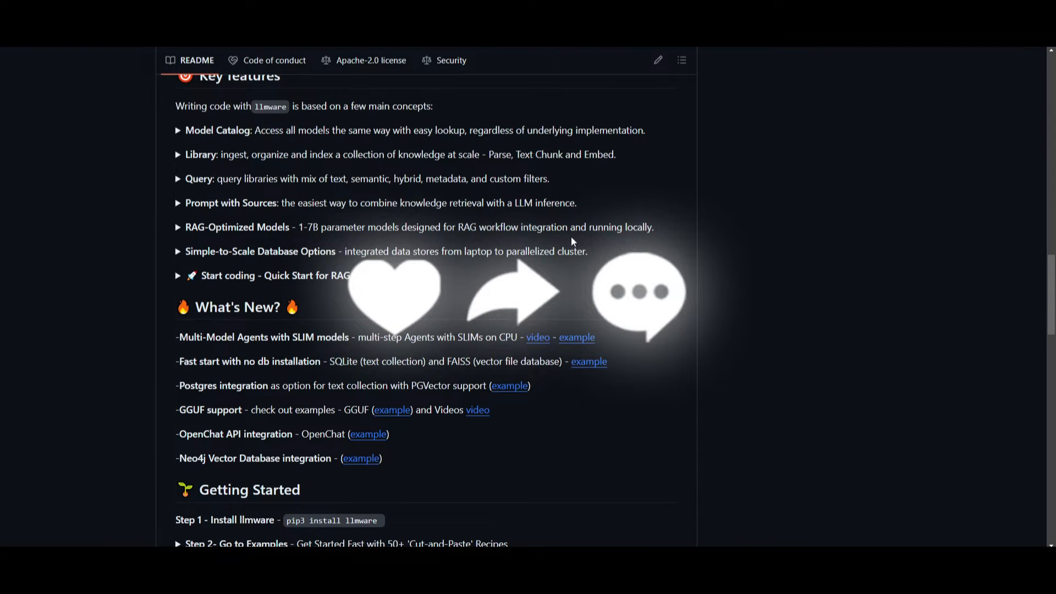
{"action": "mouse_move", "coordinate": [132, 221]}
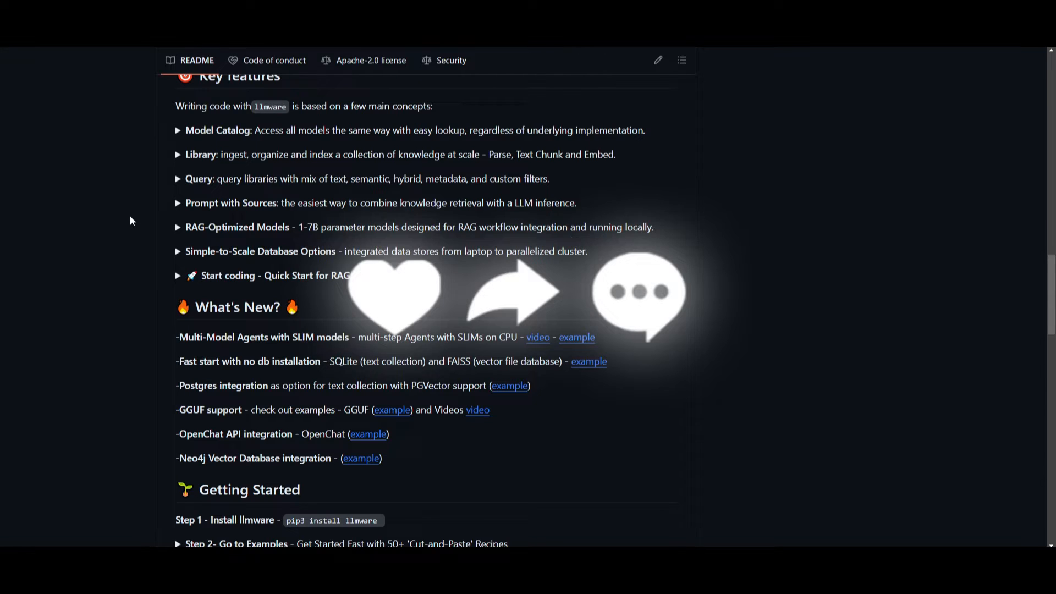
{"action": "mouse_move", "coordinate": [407, 215]}
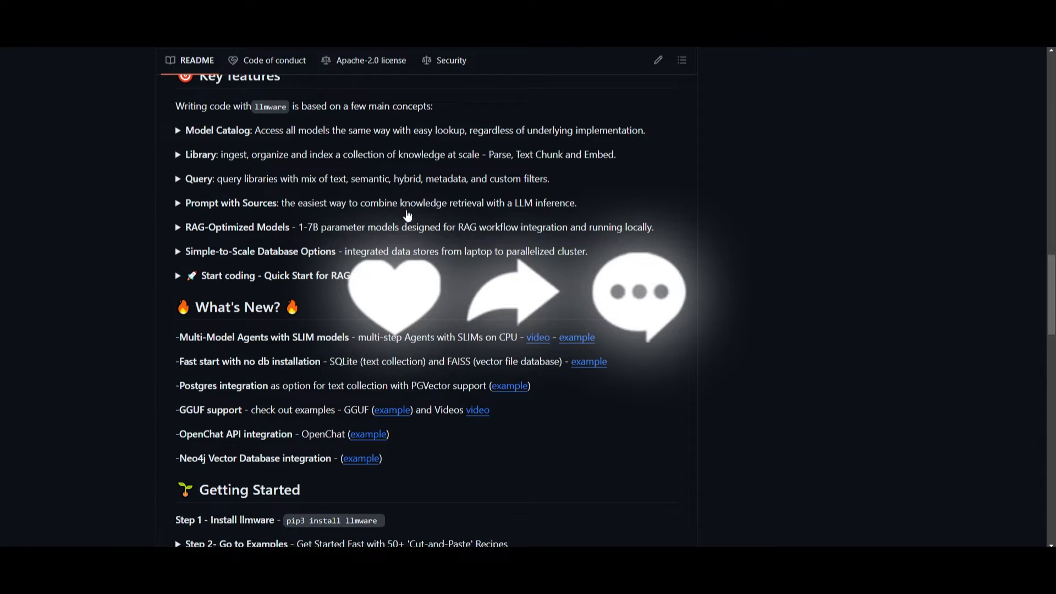
{"action": "mouse_move", "coordinate": [419, 230]}
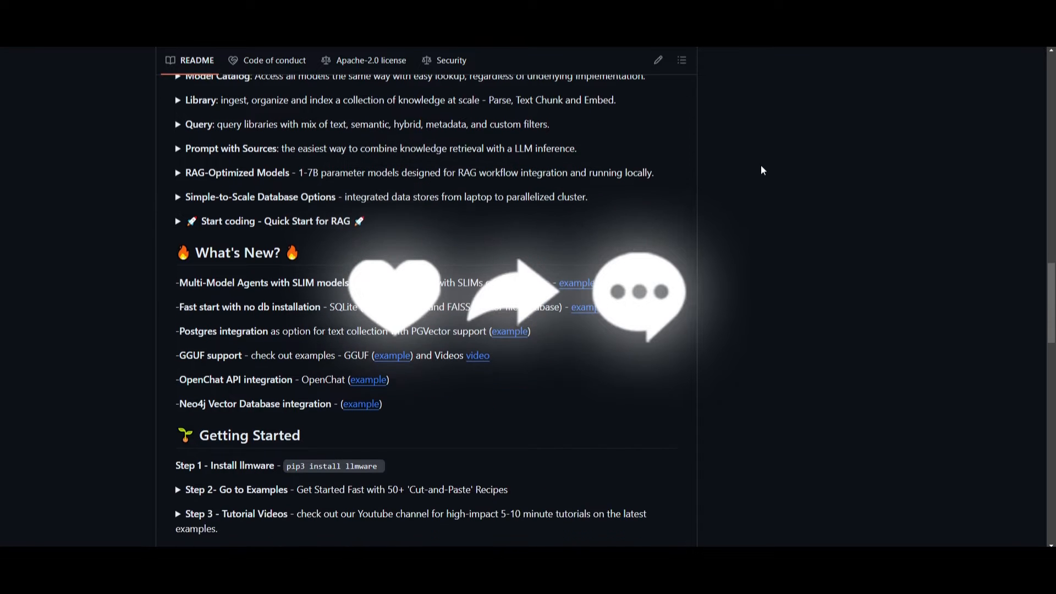
{"action": "scroll", "scroll_direction": "down", "scroll_amount": 3}
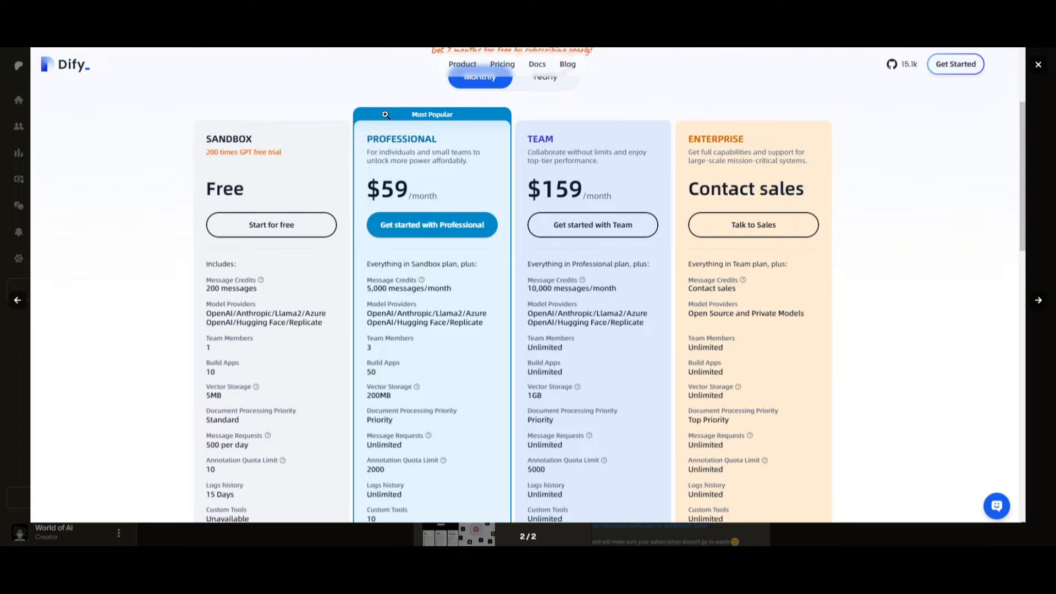
{"action": "mouse_move", "coordinate": [1031, 226]}
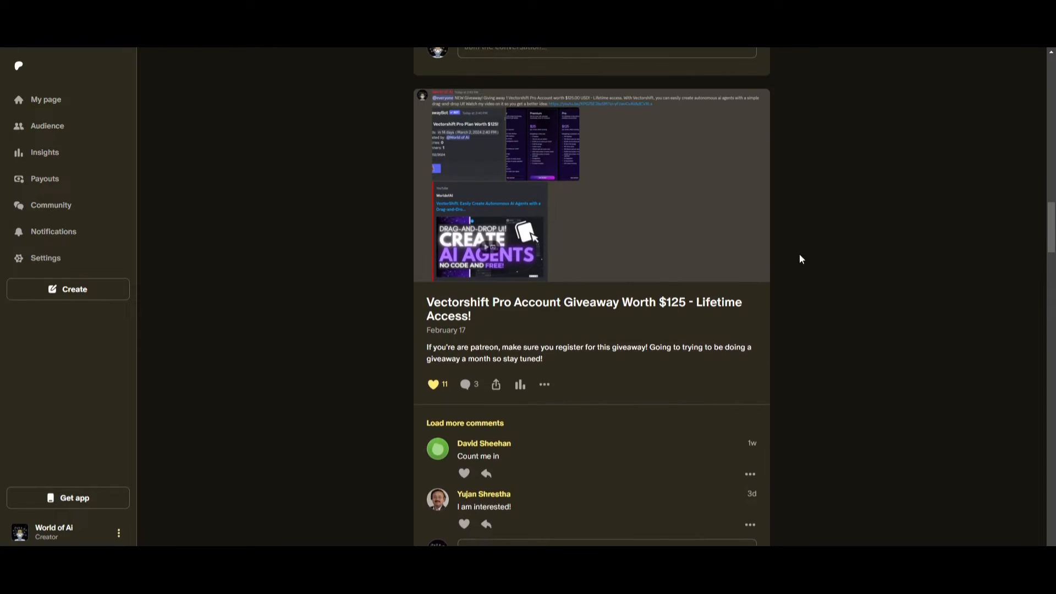
- Browse the Voiceflow and Portkey giveaway announcement images in the lightbox, then close it
{"action": "scroll", "scroll_direction": "up", "scroll_amount": 3}
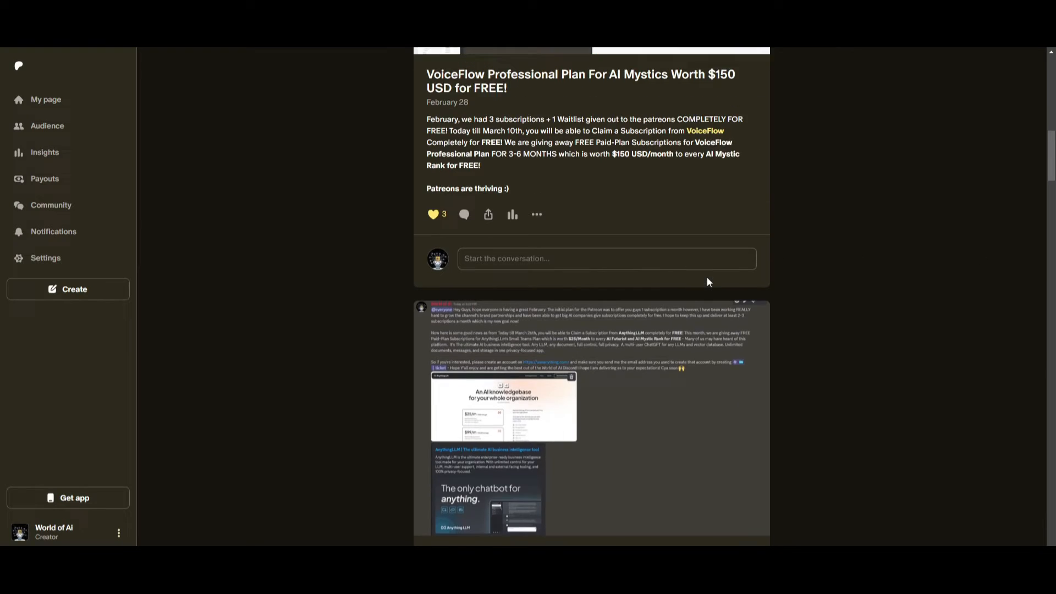
{"action": "left_click", "coordinate": [501, 407]}
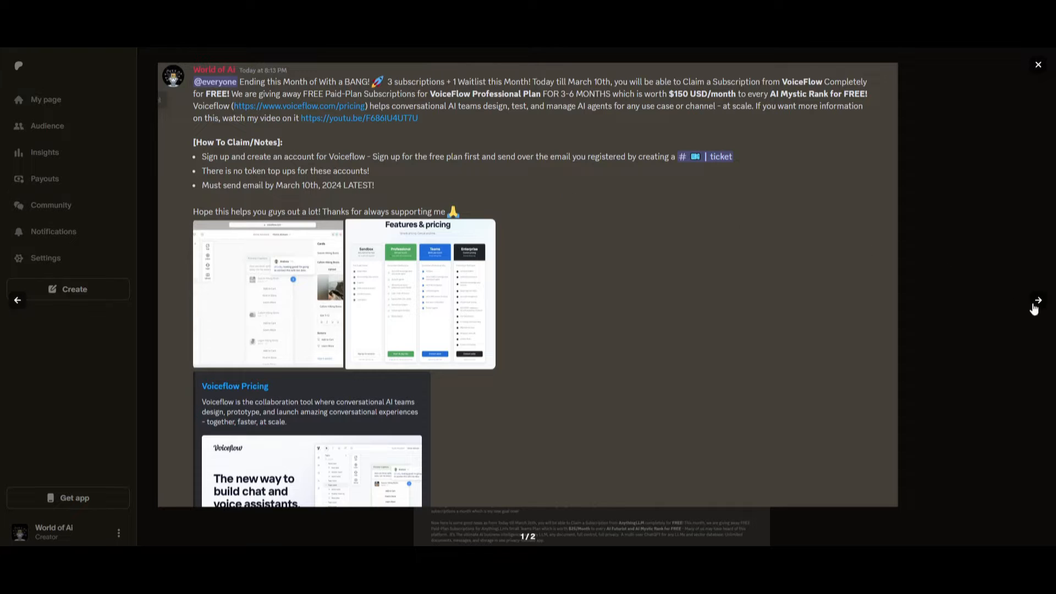
{"action": "left_click", "coordinate": [419, 294]}
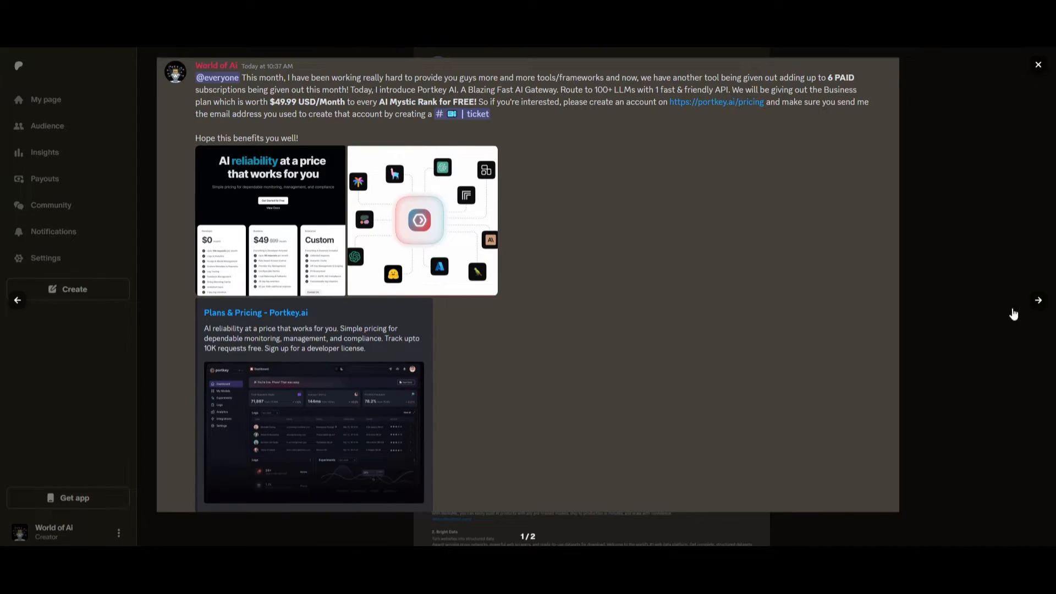
{"action": "left_click", "coordinate": [1038, 300]}
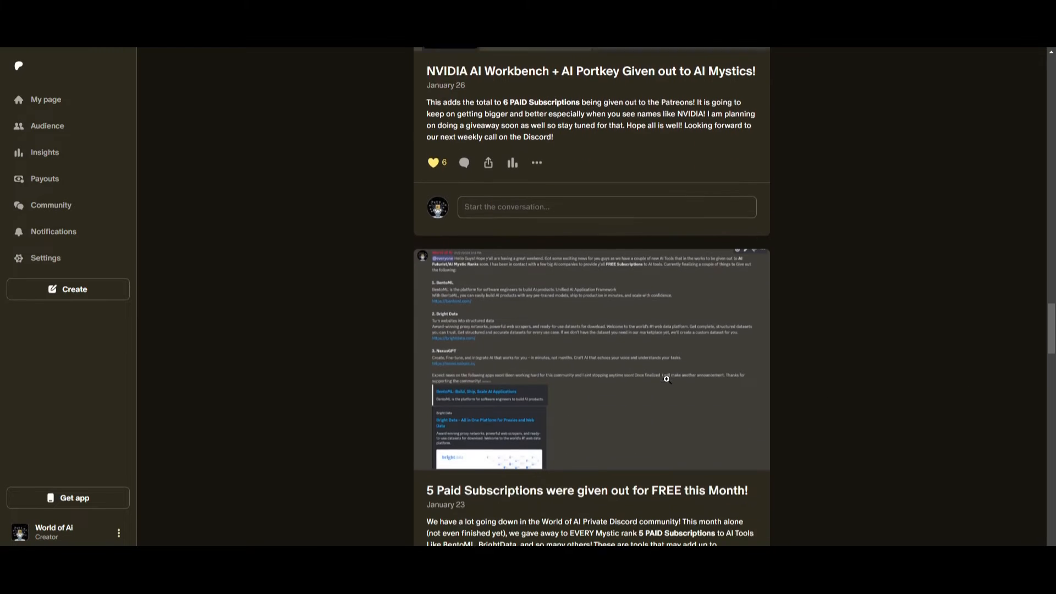
{"action": "left_click", "coordinate": [666, 379]}
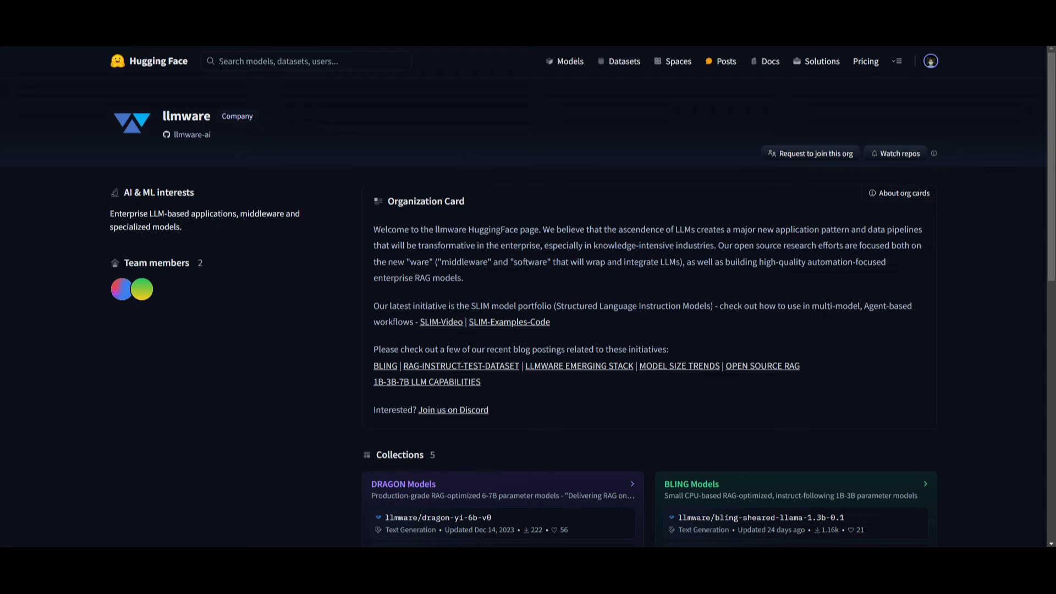
{"action": "mouse_move", "coordinate": [262, 159]}
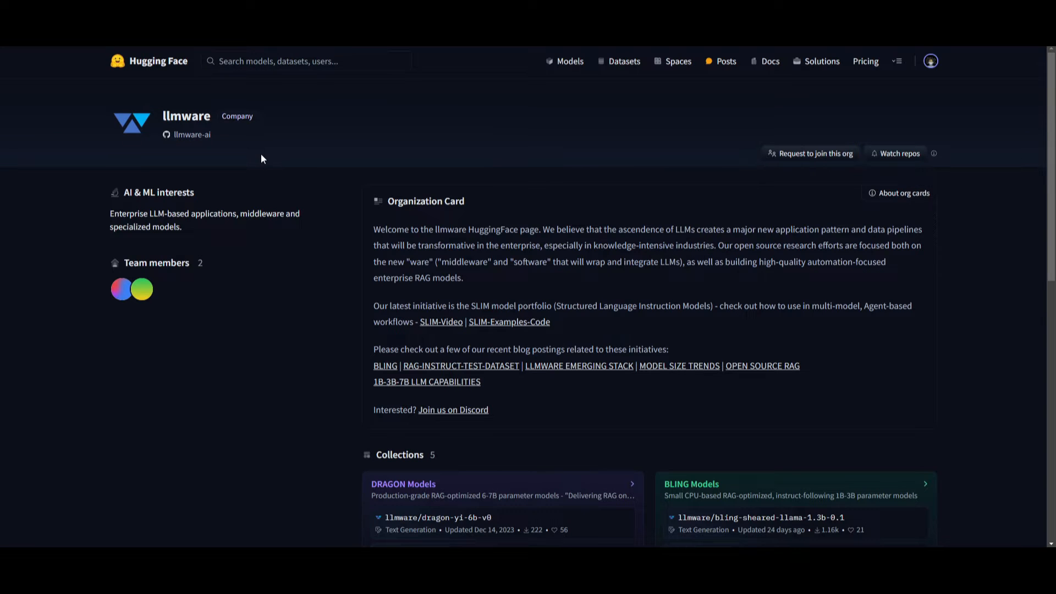
{"action": "mouse_move", "coordinate": [263, 131]}
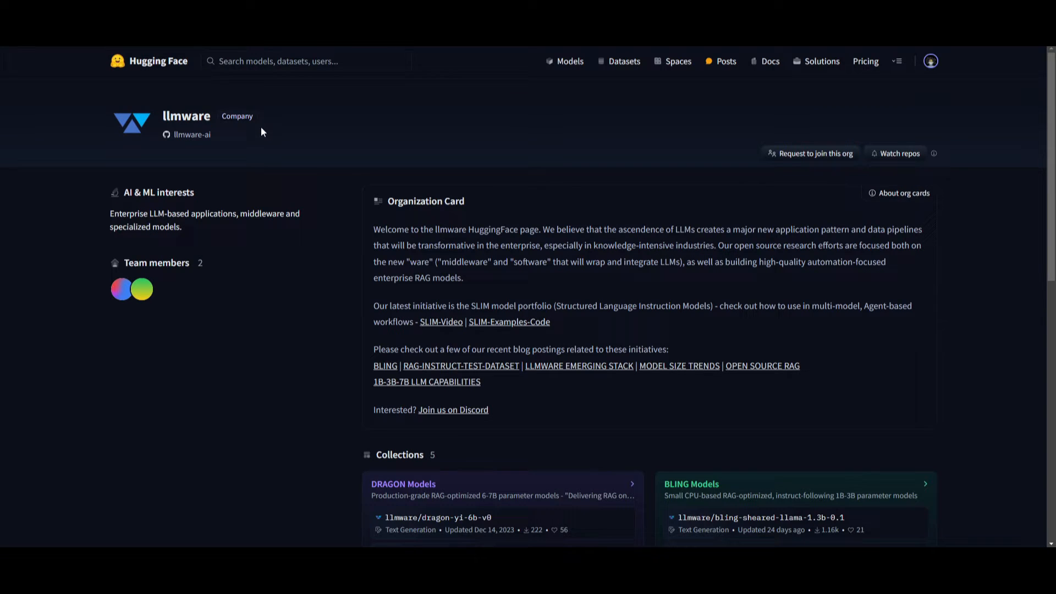
{"action": "mouse_move", "coordinate": [322, 161]}
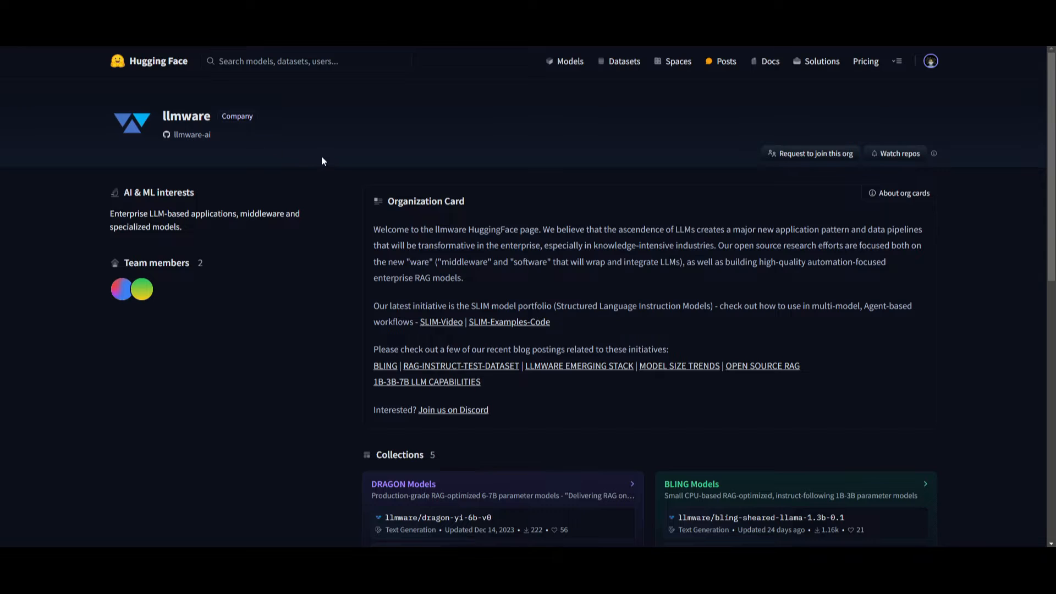
{"action": "mouse_move", "coordinate": [397, 152]}
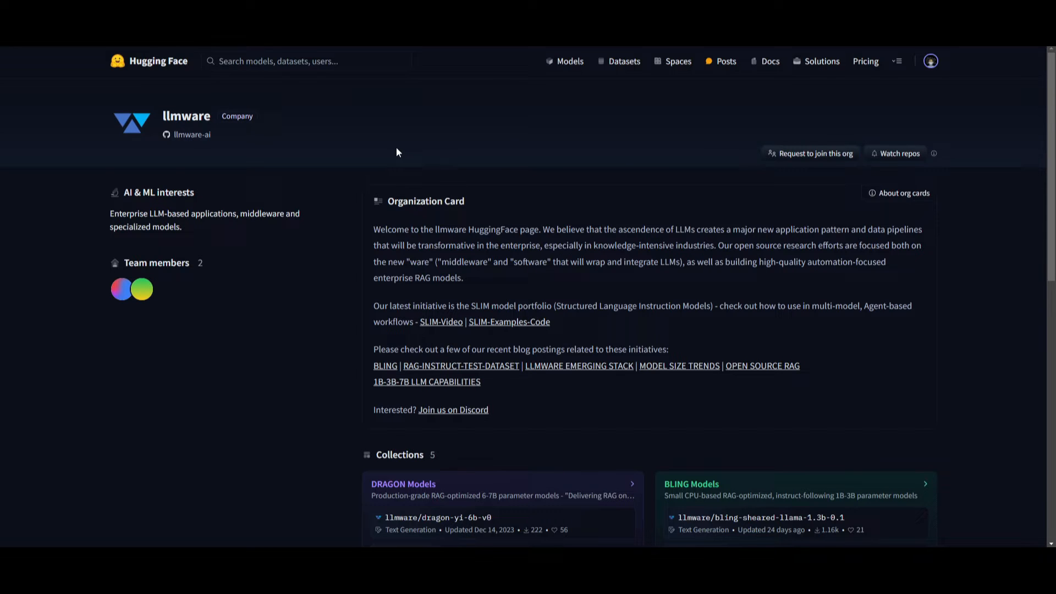
- Scroll through llmware's Organization Card on the SLIM model portfolio toward Collections
{"action": "scroll", "scroll_direction": "down", "scroll_amount": 3}
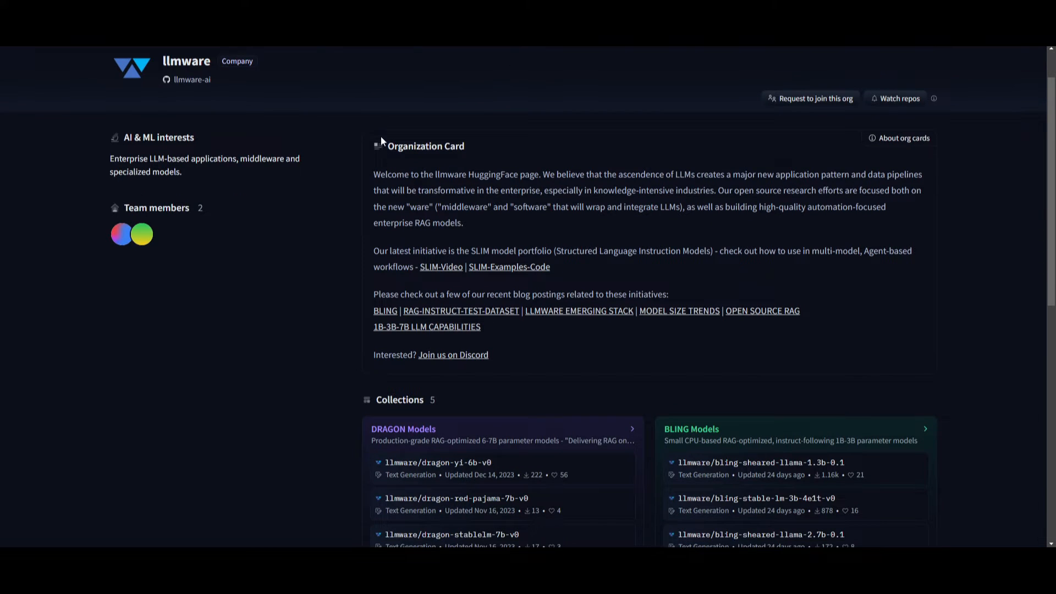
{"action": "mouse_move", "coordinate": [344, 114]}
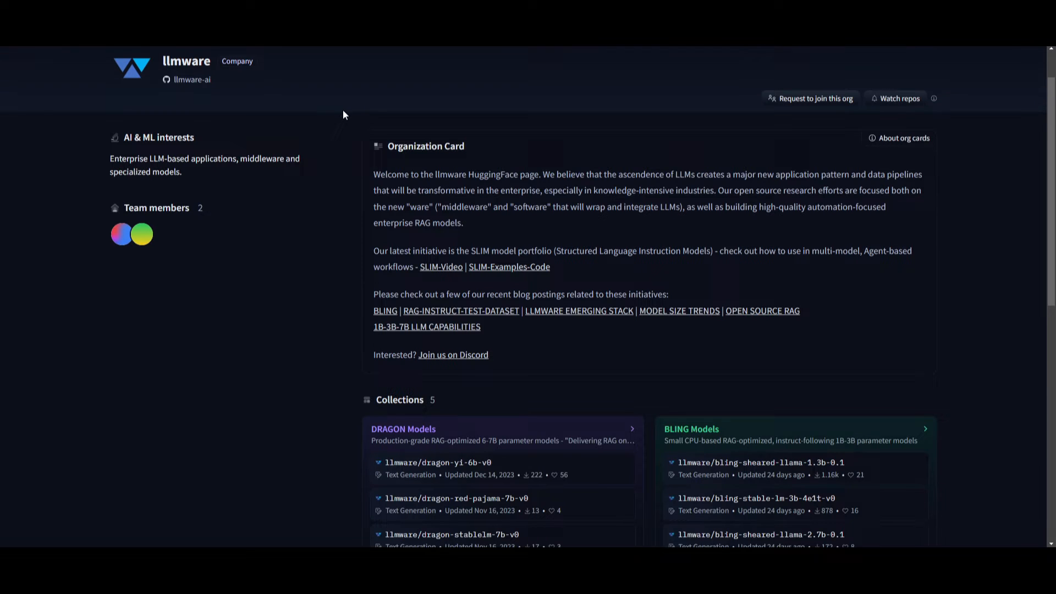
{"action": "mouse_move", "coordinate": [688, 250]}
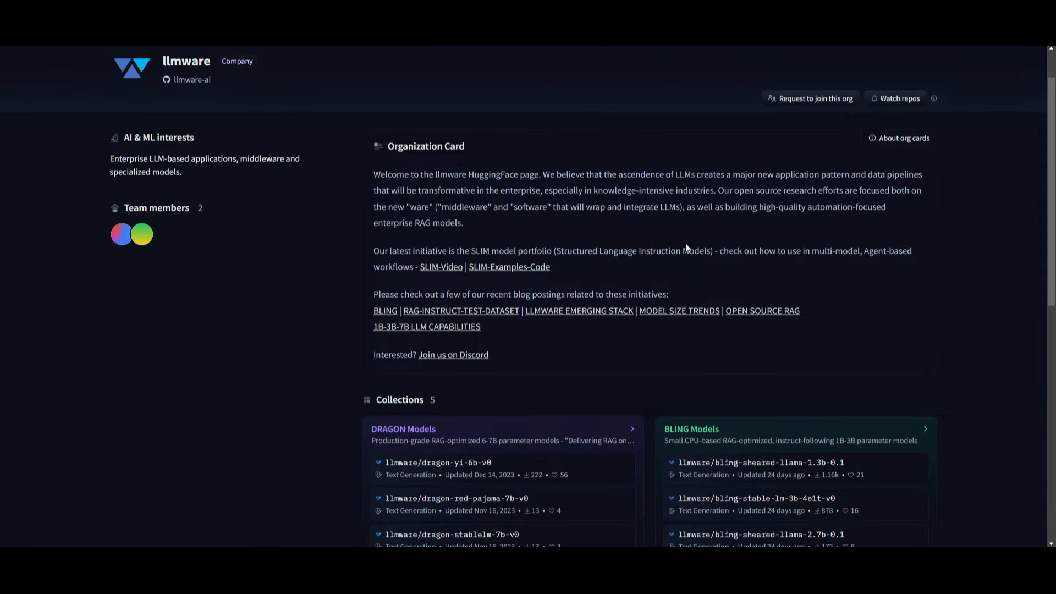
{"action": "scroll", "scroll_direction": "down", "scroll_amount": 3}
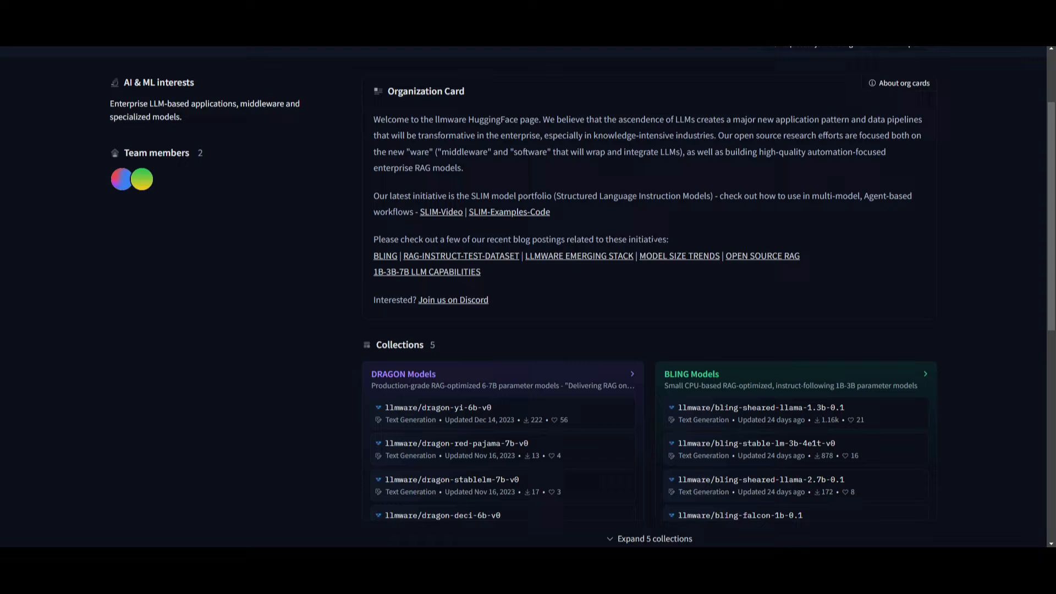
{"action": "mouse_move", "coordinate": [608, 211]}
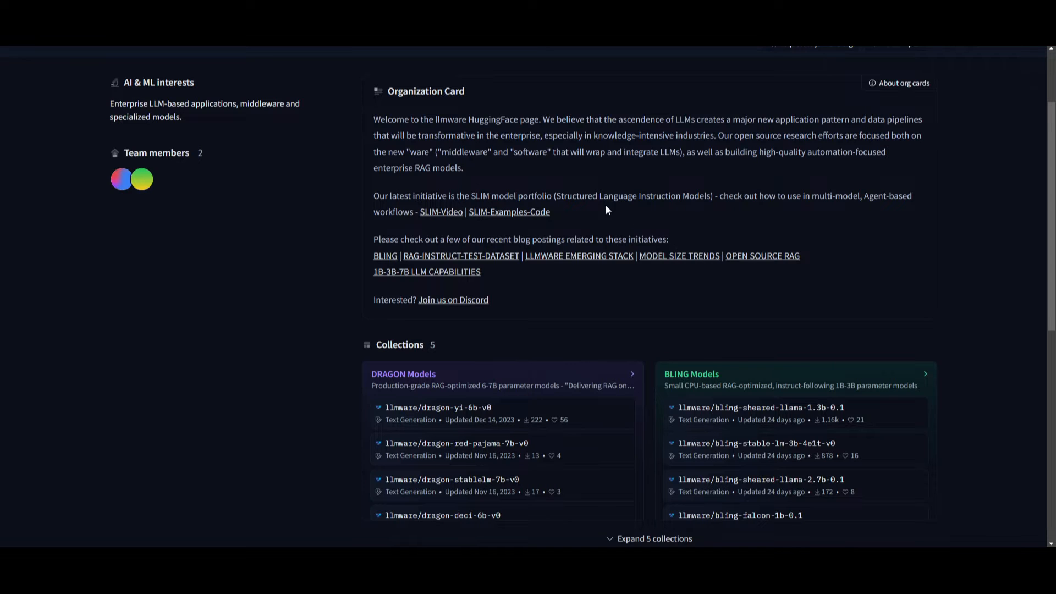
{"action": "mouse_move", "coordinate": [529, 189]}
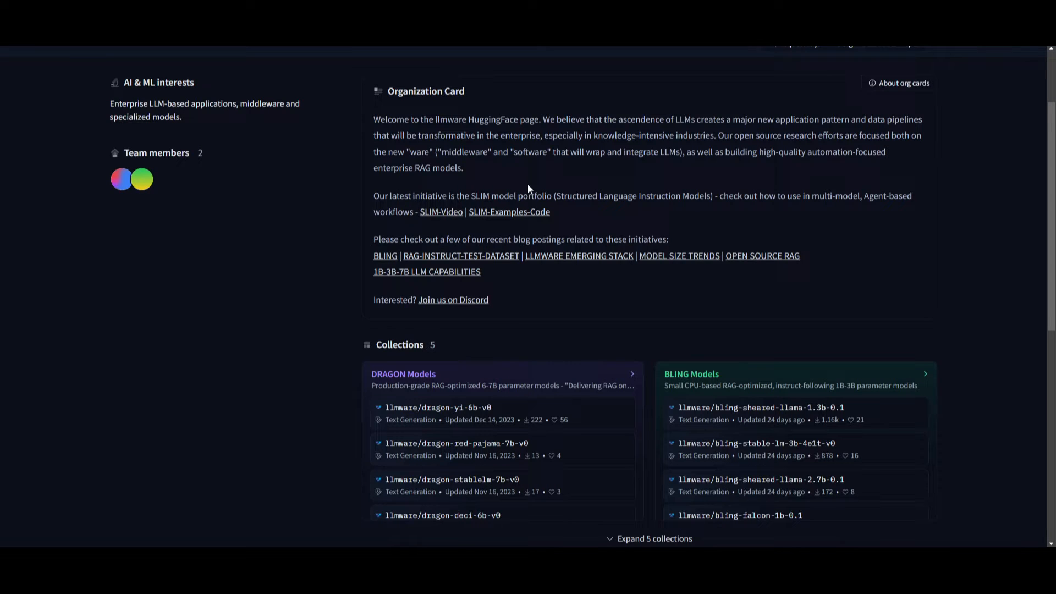
{"action": "mouse_move", "coordinate": [489, 190]}
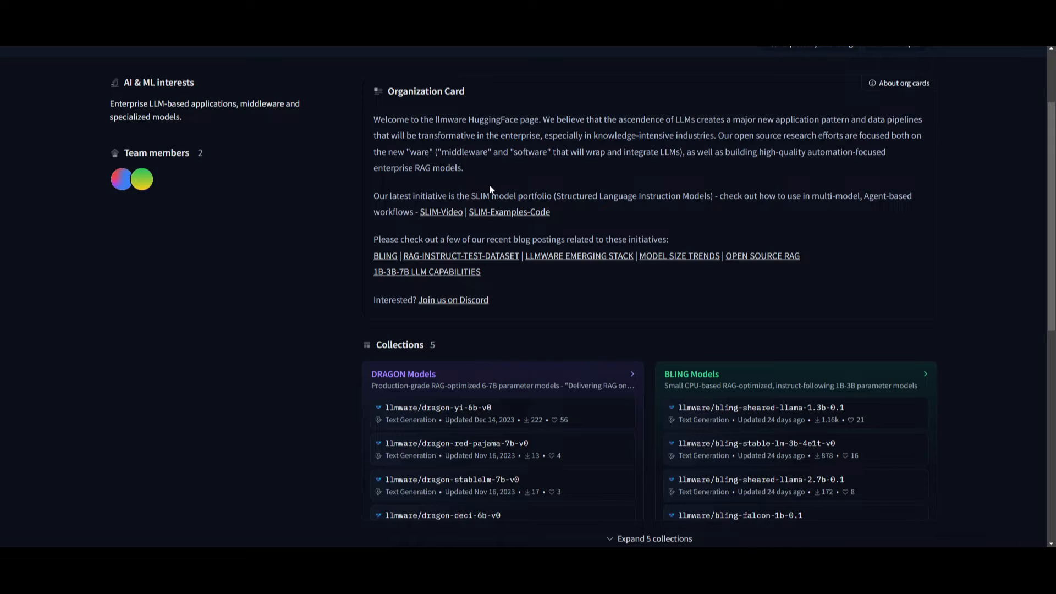
{"action": "scroll", "scroll_direction": "down", "scroll_amount": 3}
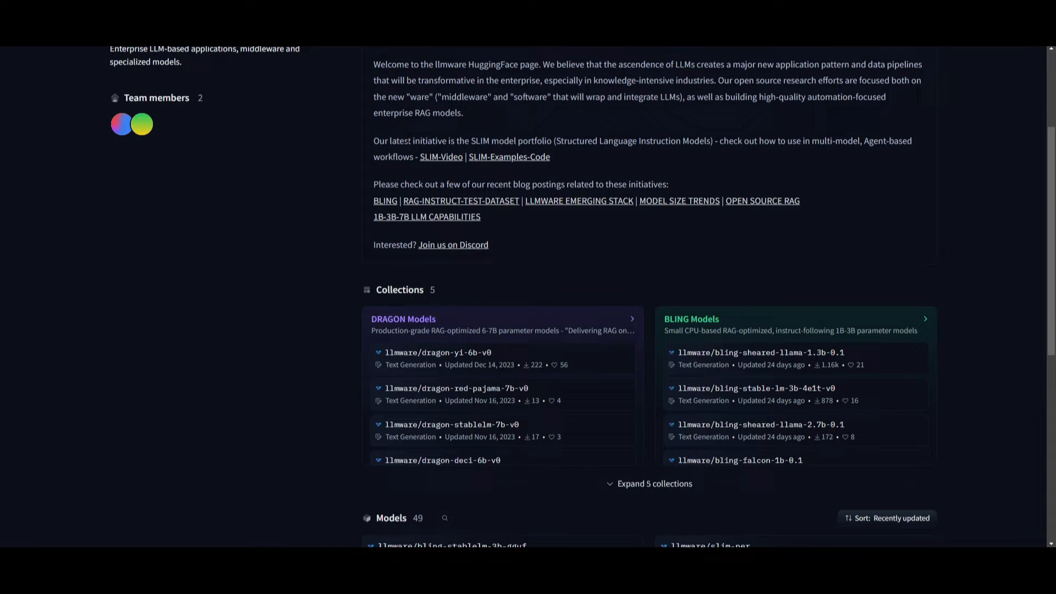
{"action": "scroll", "scroll_direction": "down", "scroll_amount": 3}
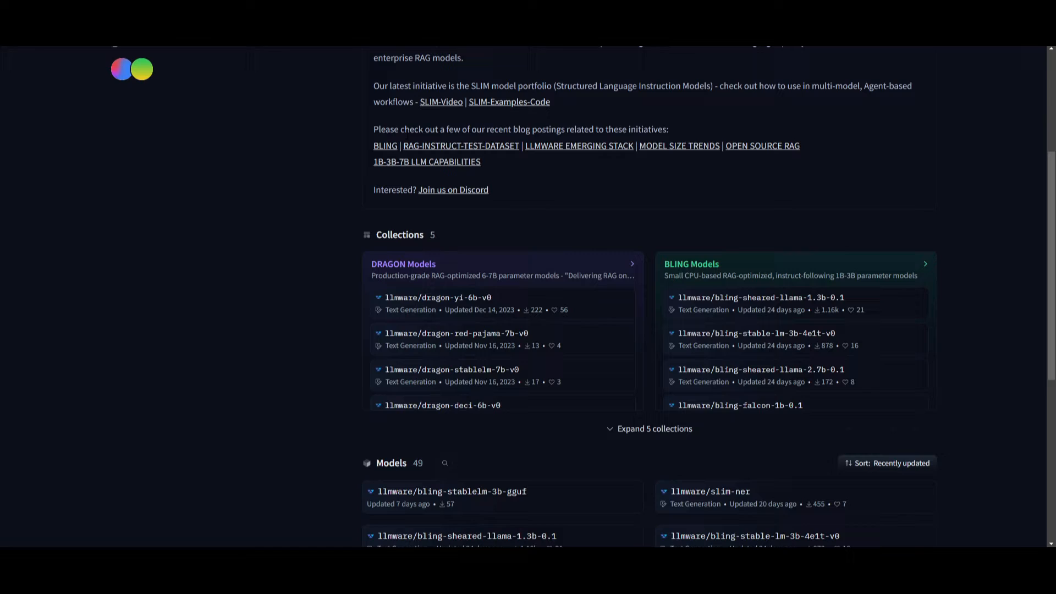
{"action": "mouse_move", "coordinate": [404, 142]}
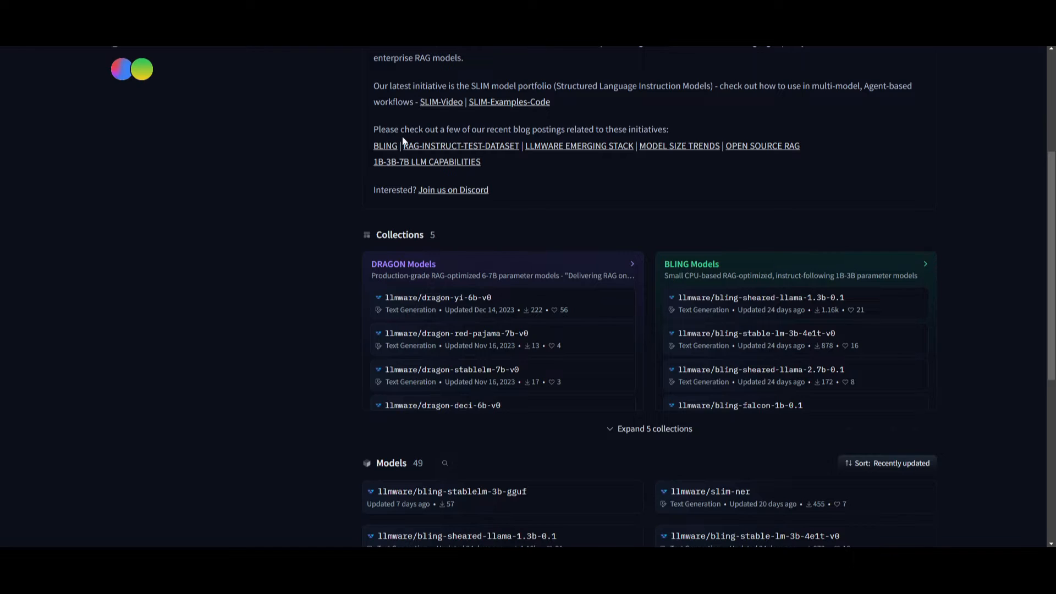
{"action": "mouse_move", "coordinate": [270, 111]}
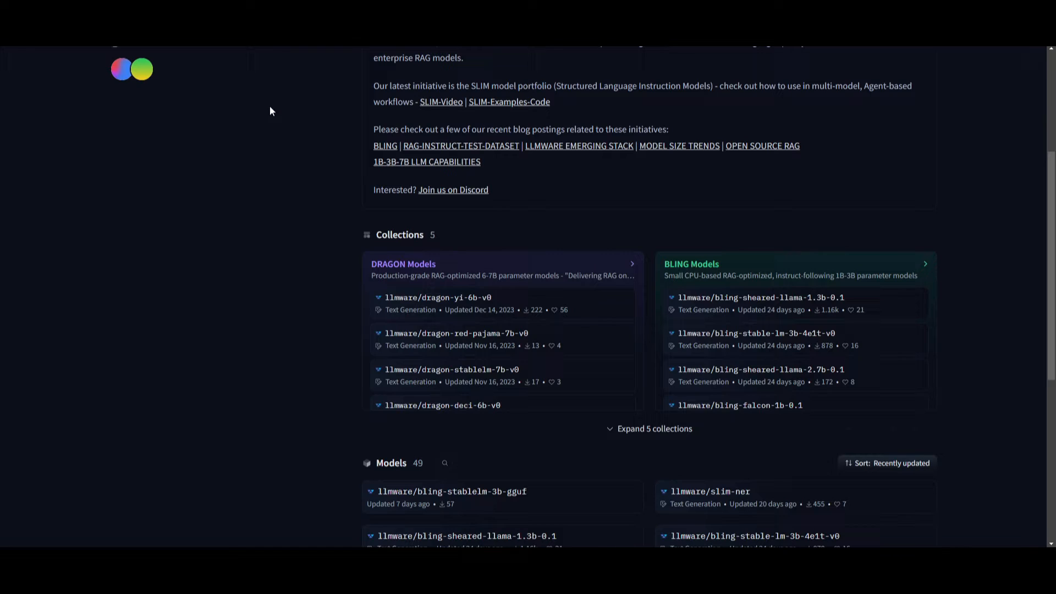
{"action": "mouse_move", "coordinate": [294, 152]}
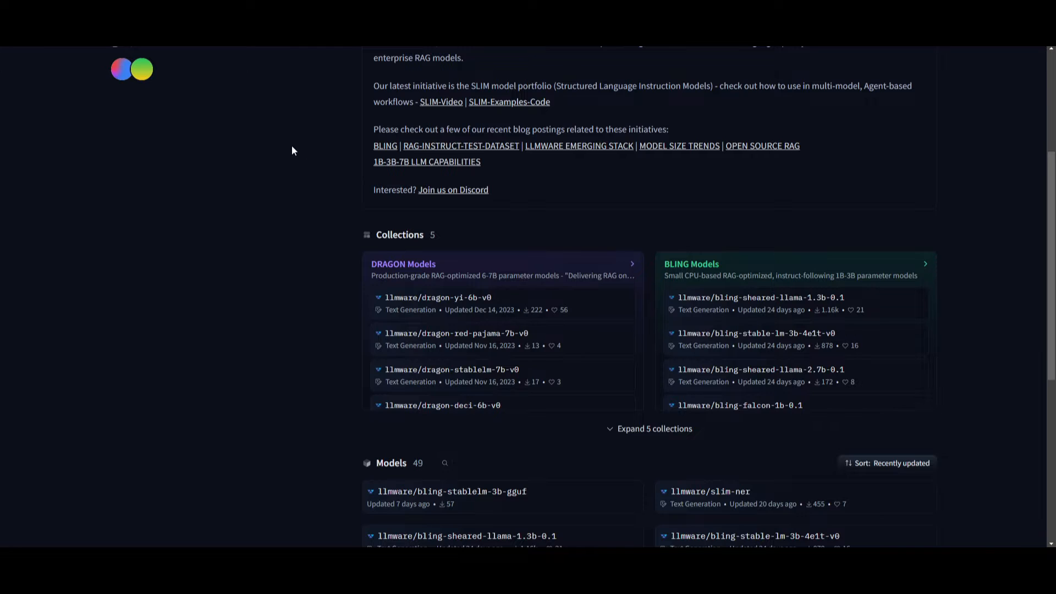
{"action": "scroll", "scroll_direction": "down", "scroll_amount": 3}
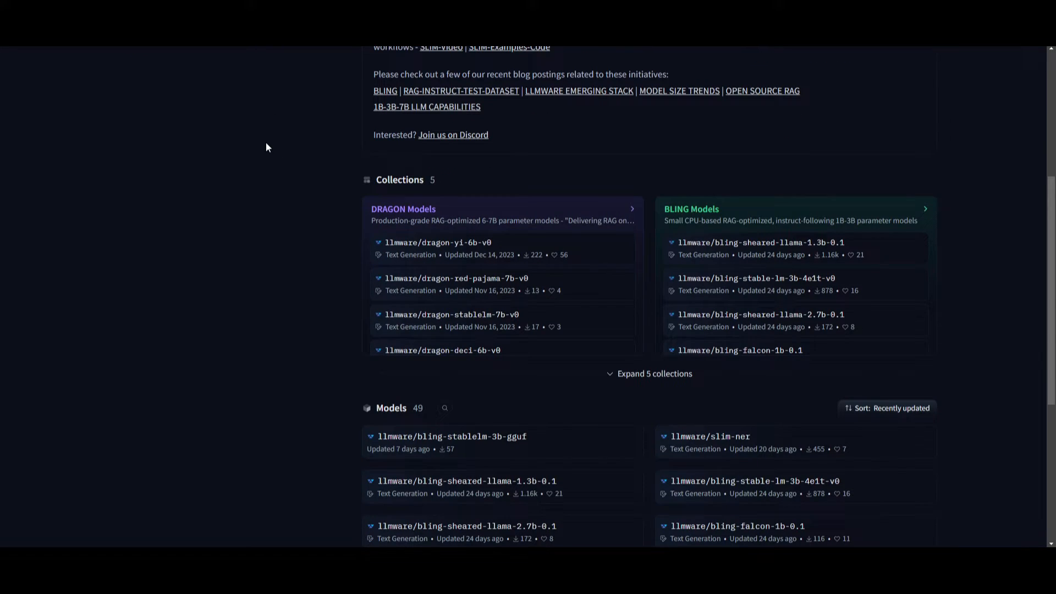
{"action": "mouse_move", "coordinate": [252, 158]}
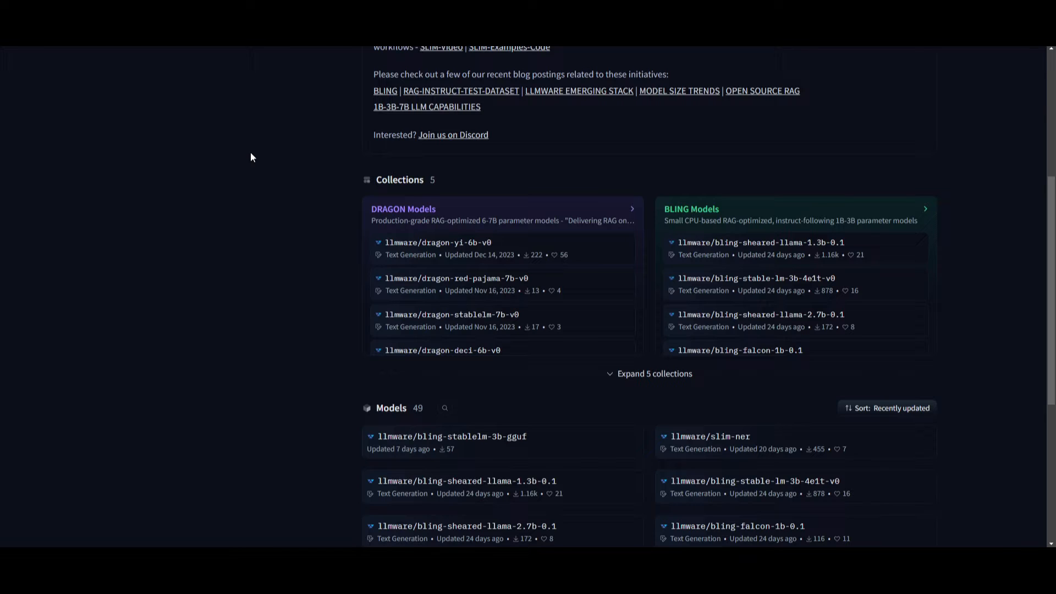
{"action": "mouse_move", "coordinate": [251, 149]}
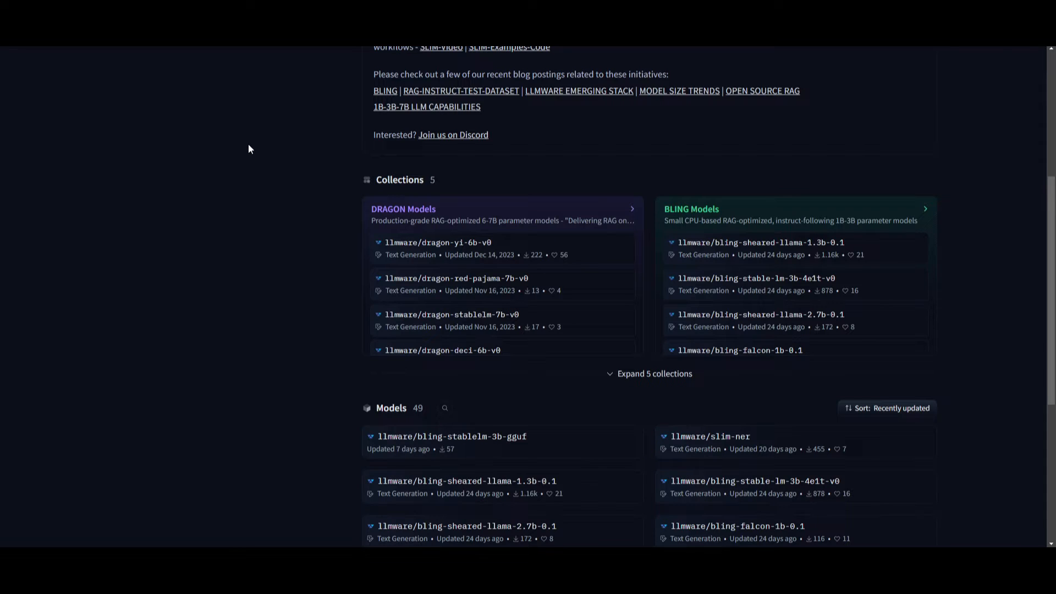
{"action": "mouse_move", "coordinate": [348, 341]}
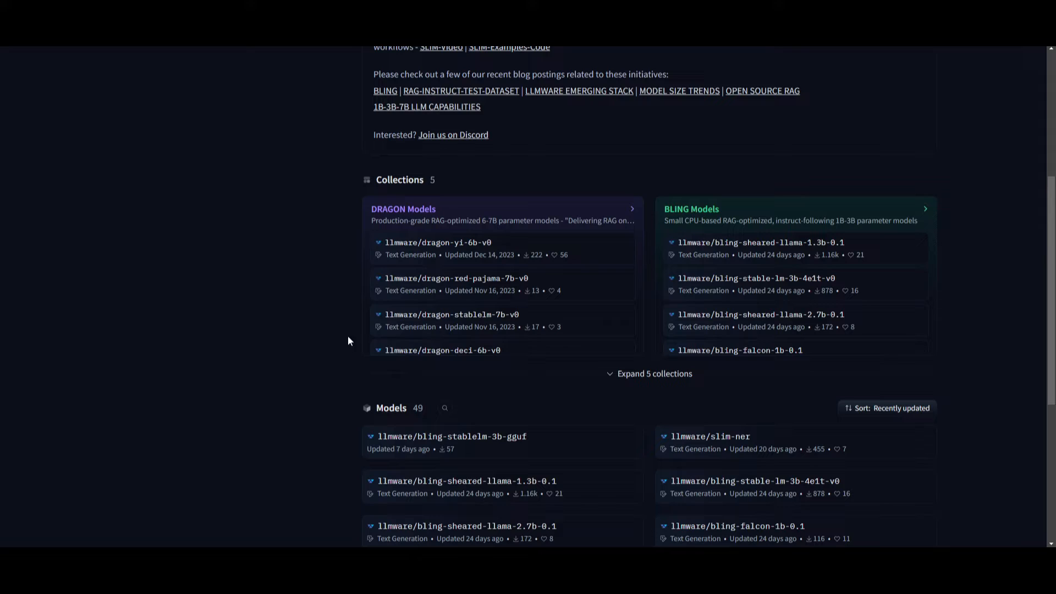
{"action": "mouse_move", "coordinate": [122, 235]}
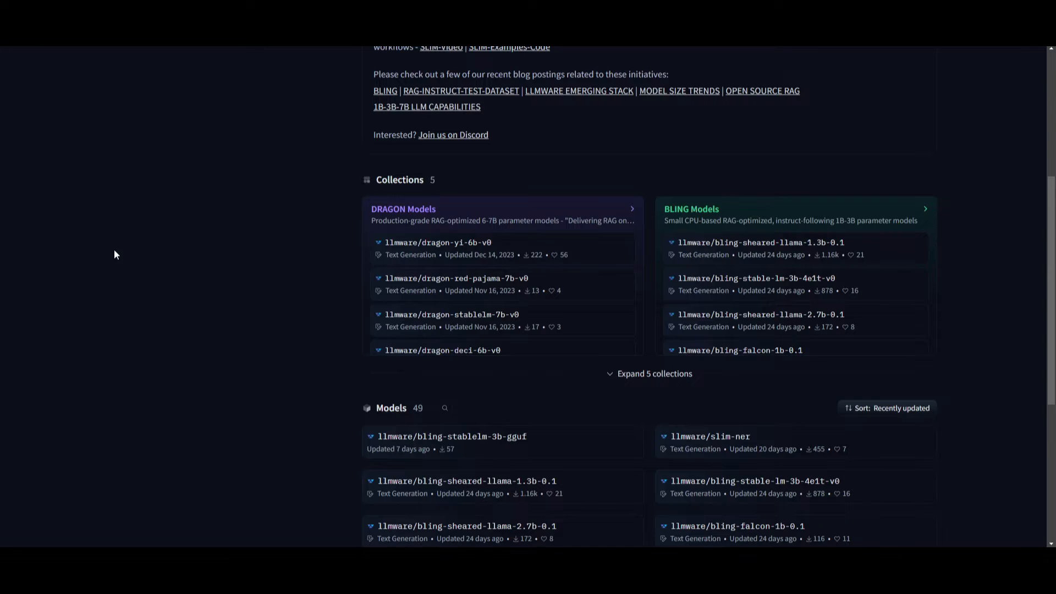
{"action": "mouse_move", "coordinate": [107, 237]}
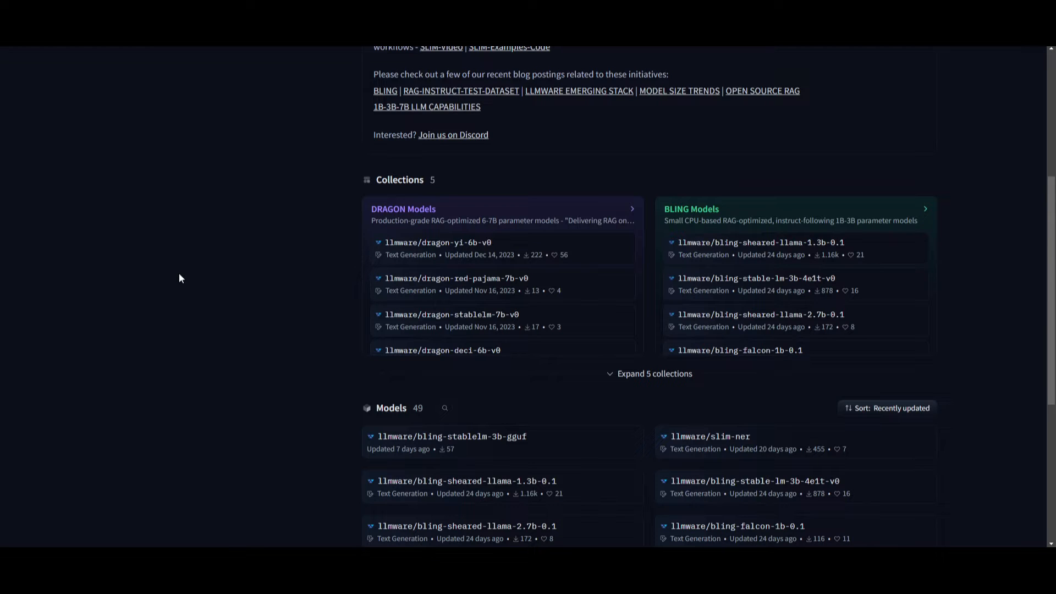
- Scroll past the ten listed models to the three datasets, including rag_instruct_benchmark_tester
{"action": "scroll", "scroll_direction": "down", "scroll_amount": 3}
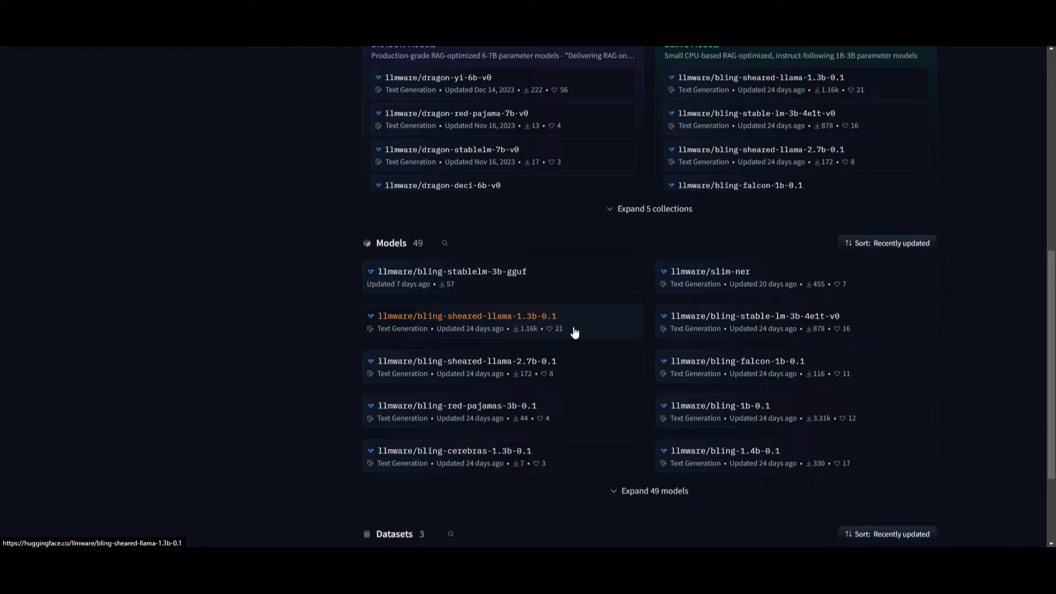
{"action": "mouse_move", "coordinate": [560, 331]}
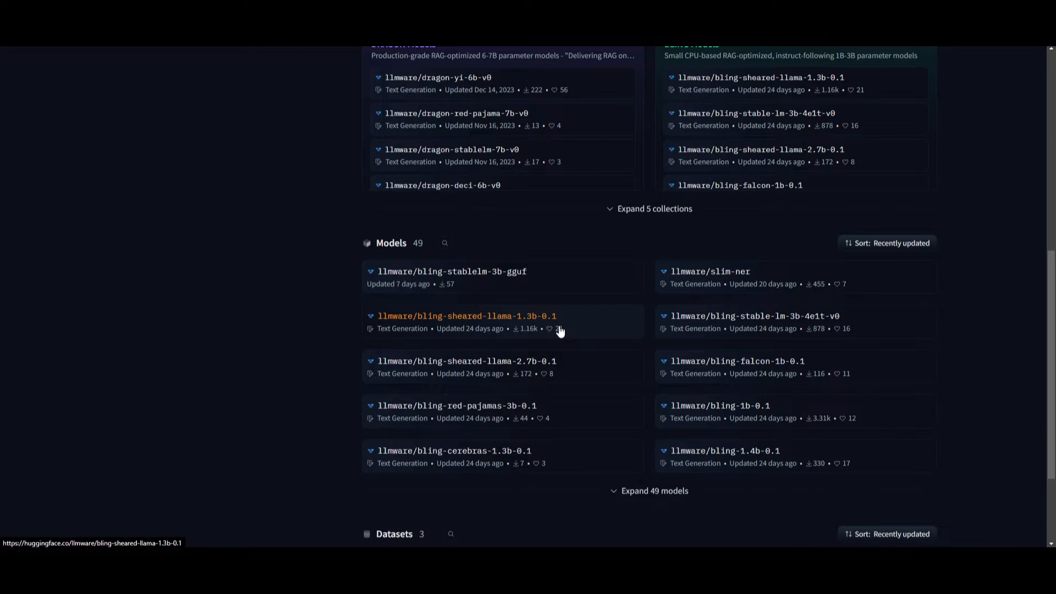
{"action": "mouse_move", "coordinate": [580, 328]}
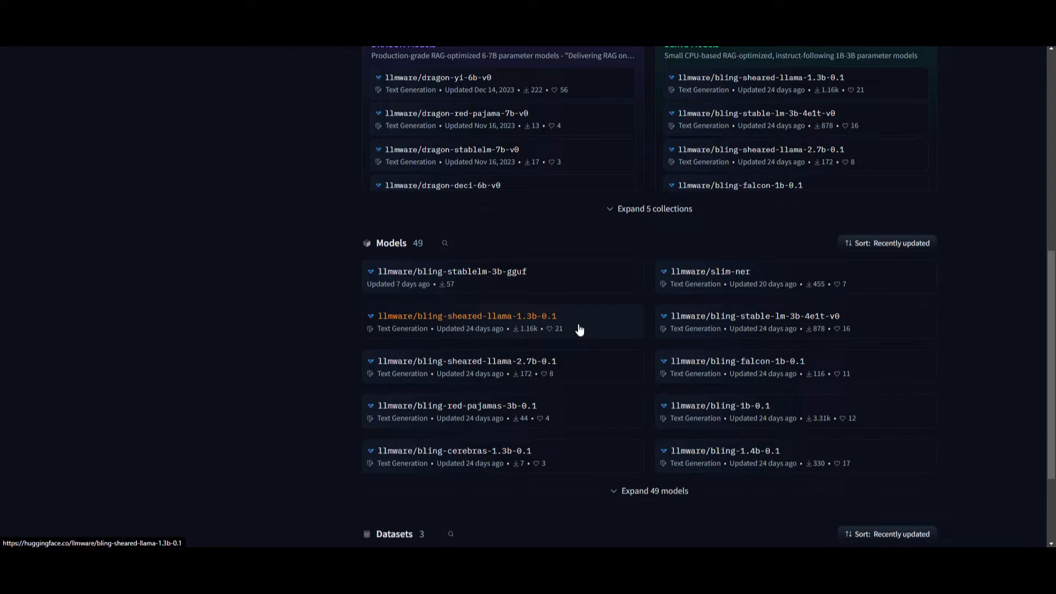
{"action": "scroll", "scroll_direction": "down", "scroll_amount": 3}
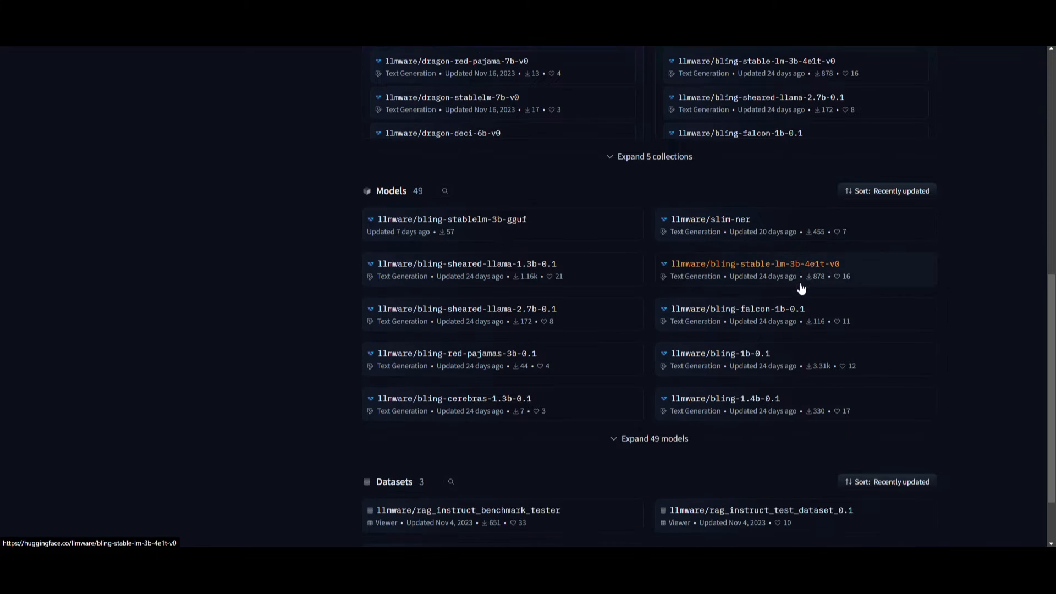
{"action": "scroll", "scroll_direction": "down", "scroll_amount": 3}
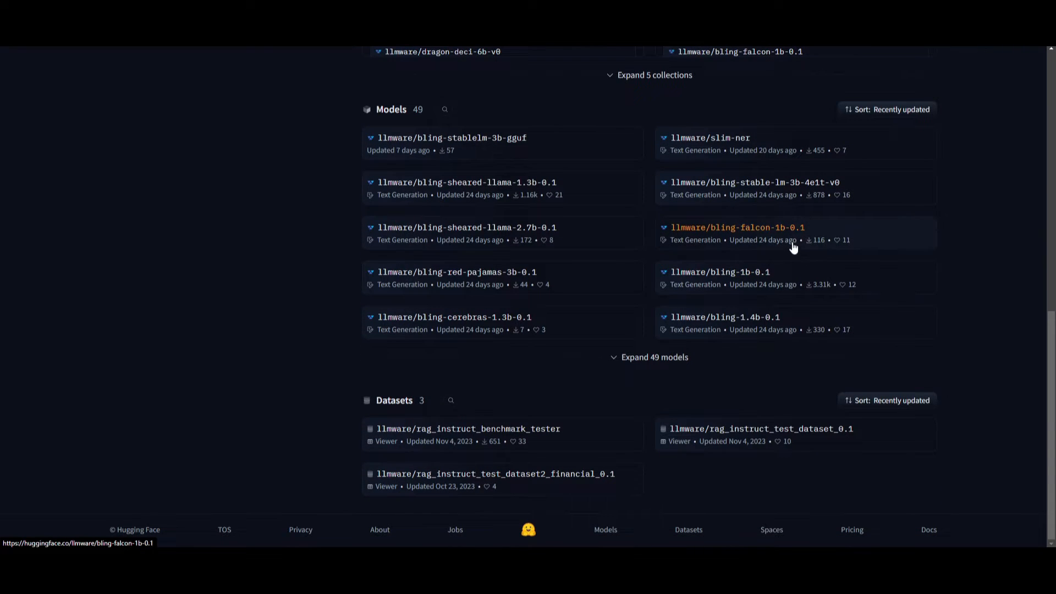
{"action": "mouse_move", "coordinate": [755, 260]}
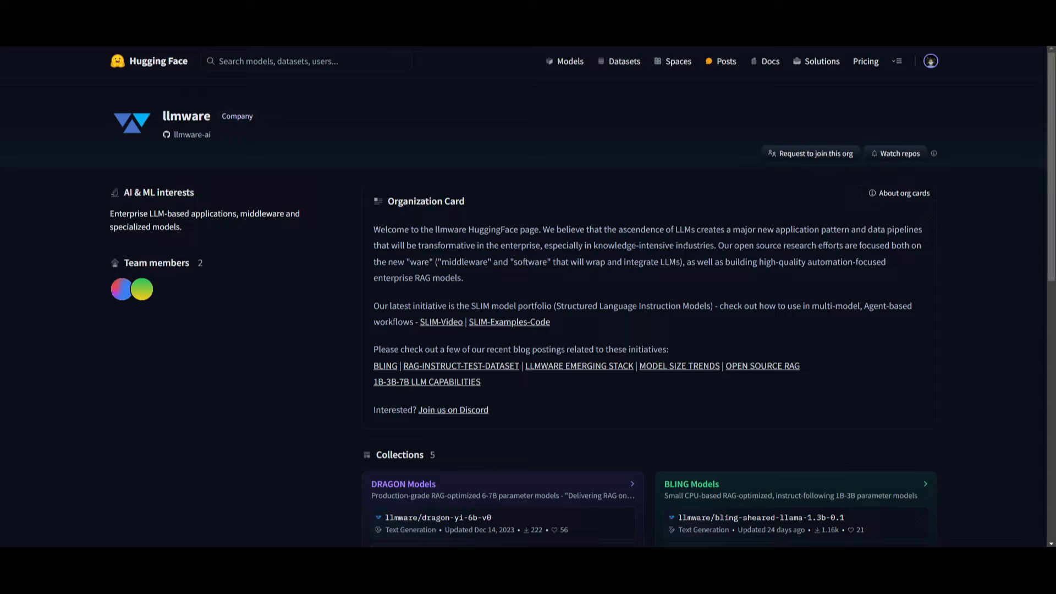
{"action": "mouse_move", "coordinate": [725, 259]}
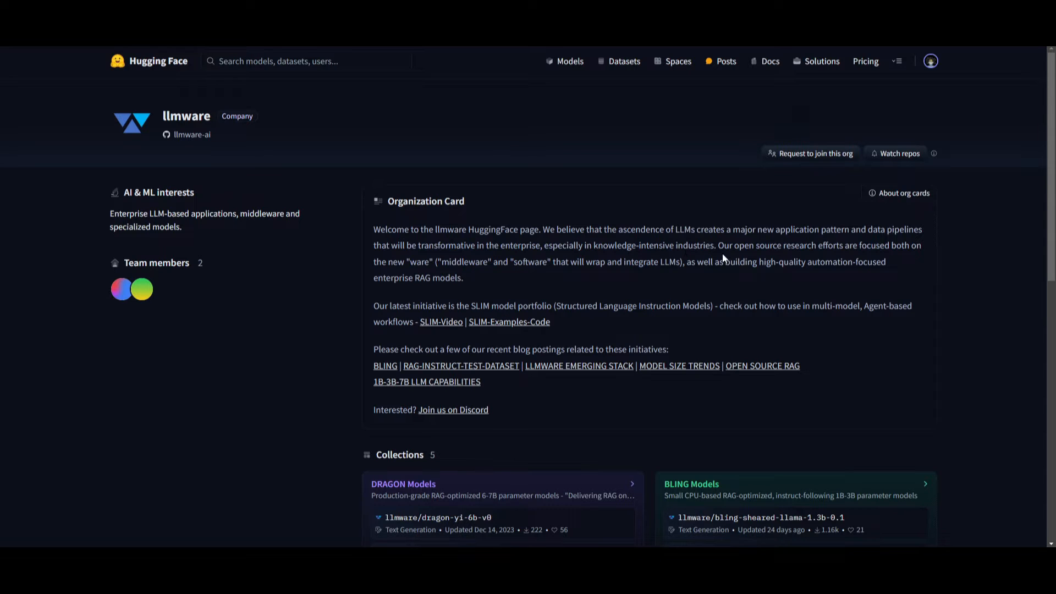
{"action": "mouse_move", "coordinate": [539, 279]}
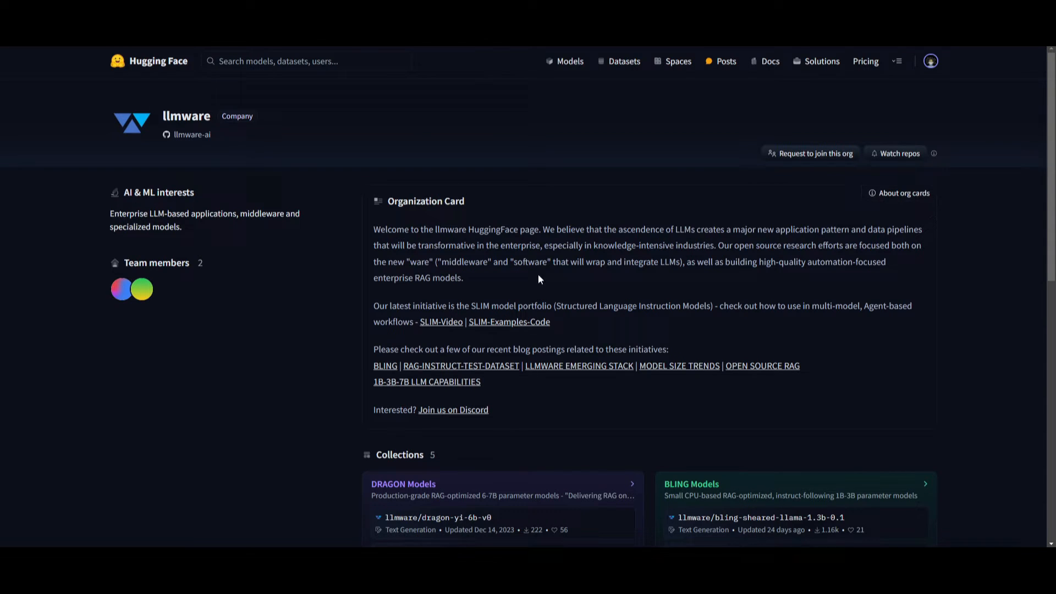
- Return to the top of llmware's page and scroll to the DRAGON and BLING collections
{"action": "scroll", "scroll_direction": "down", "scroll_amount": 3}
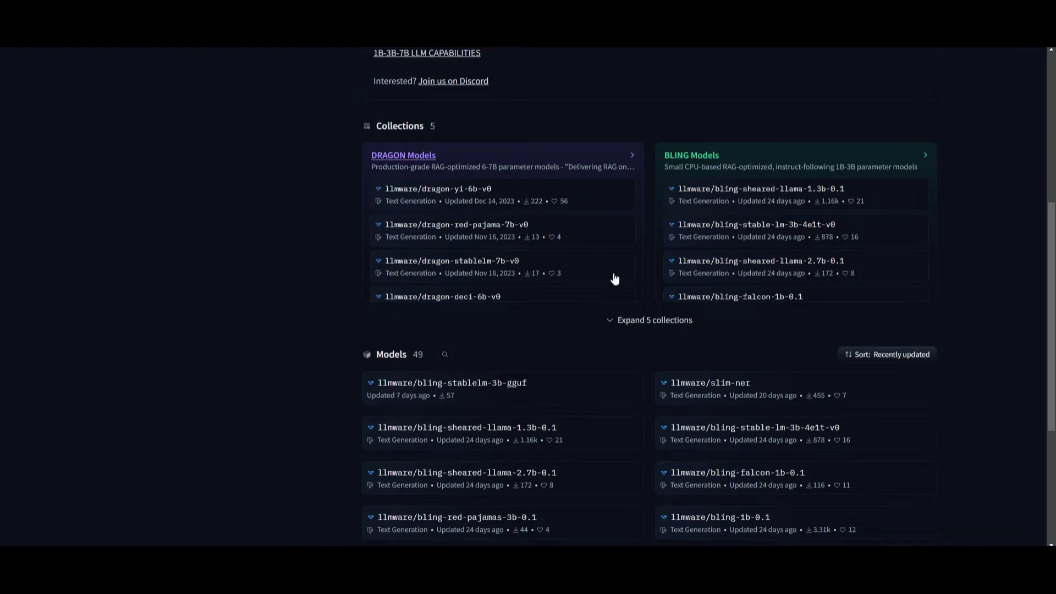
{"action": "mouse_move", "coordinate": [834, 309]}
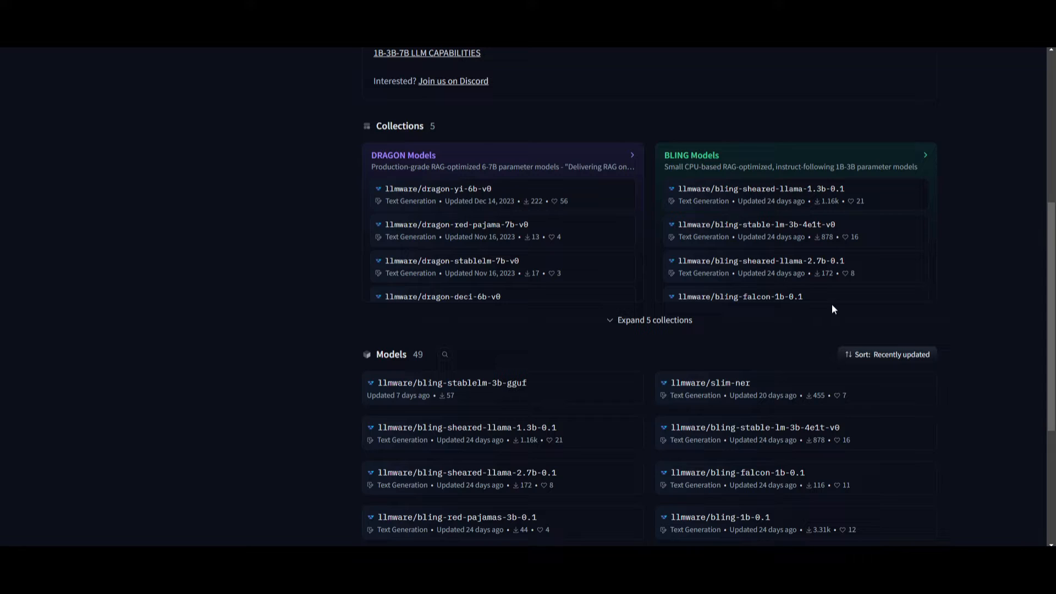
{"action": "mouse_move", "coordinate": [779, 208]}
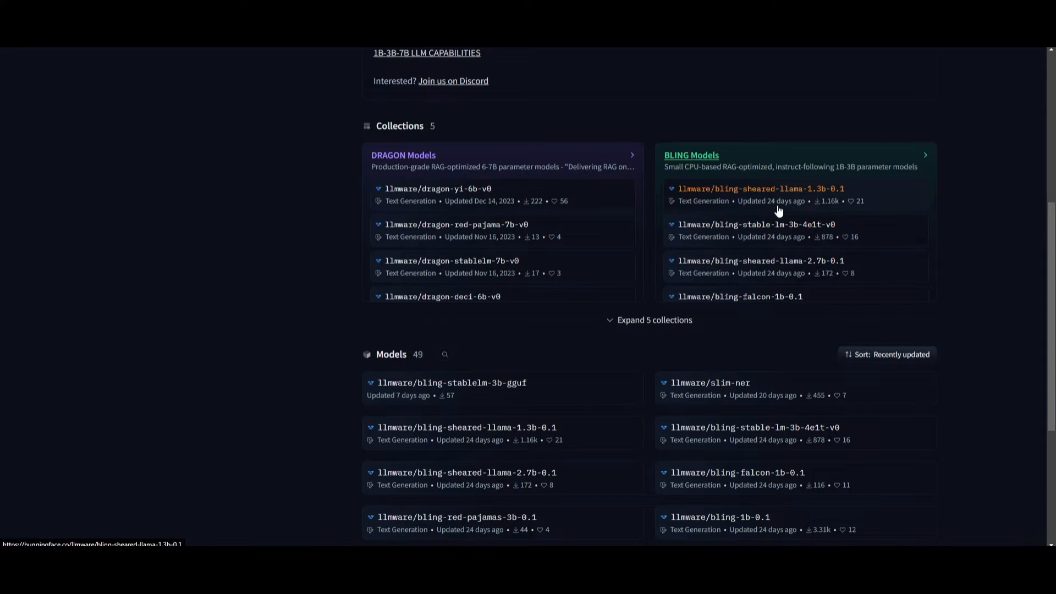
{"action": "mouse_move", "coordinate": [557, 259]}
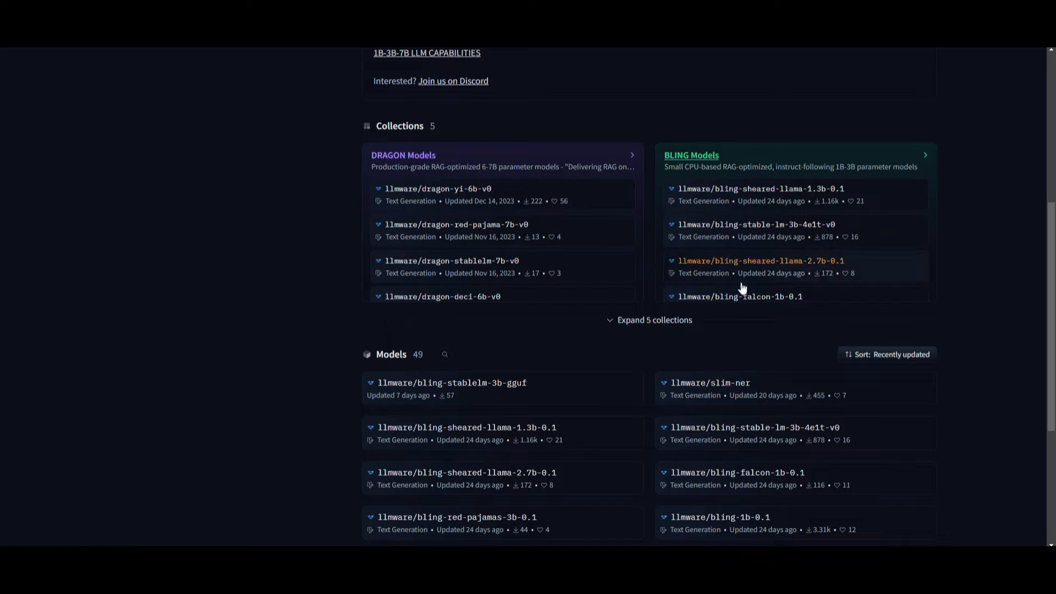
{"action": "mouse_move", "coordinate": [508, 126]}
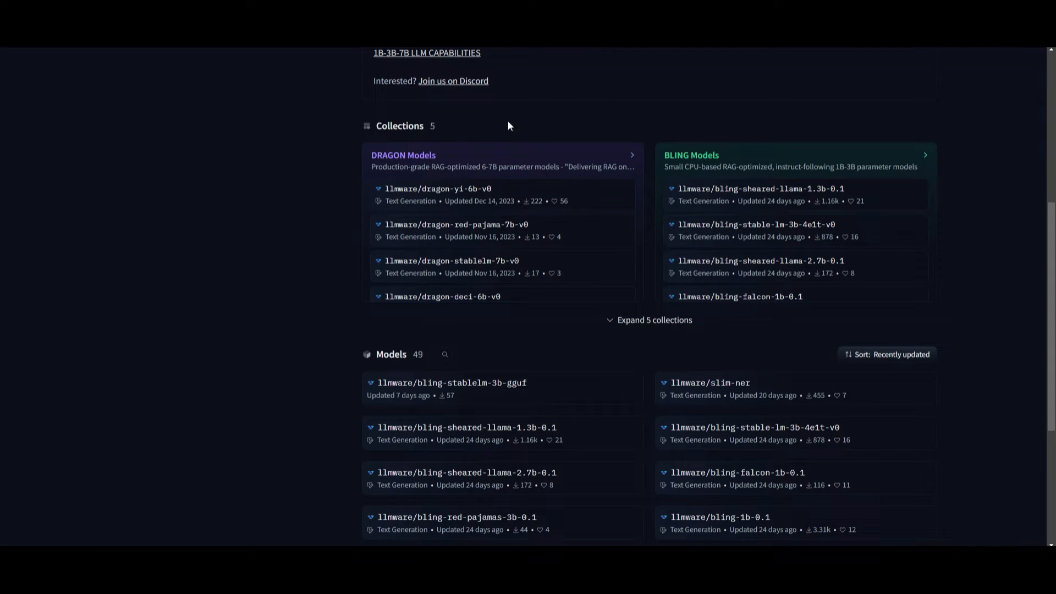
{"action": "scroll", "scroll_direction": "down", "scroll_amount": 3}
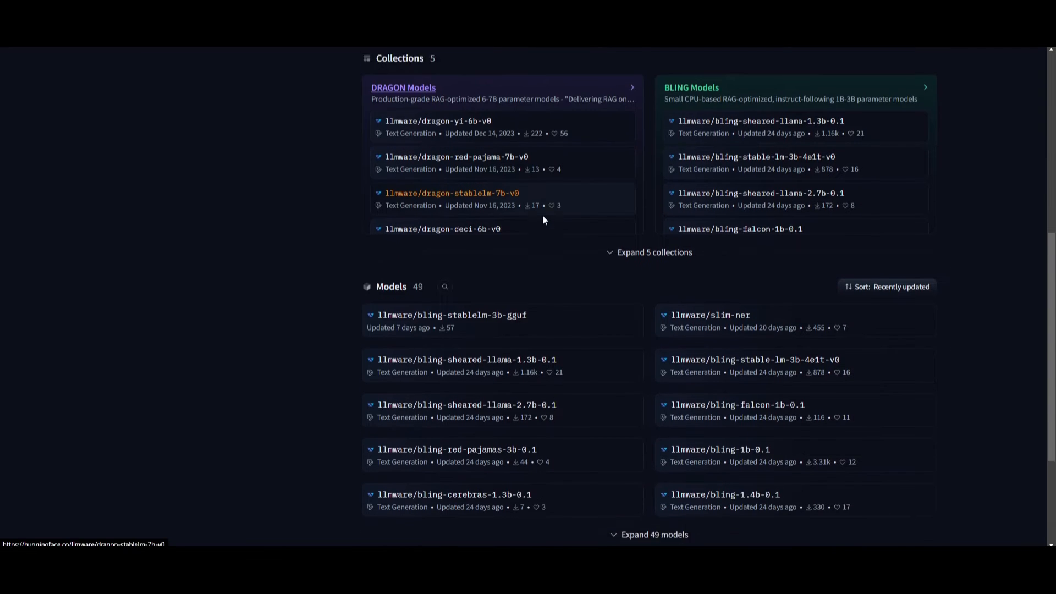
{"action": "scroll", "scroll_direction": "down", "scroll_amount": 3}
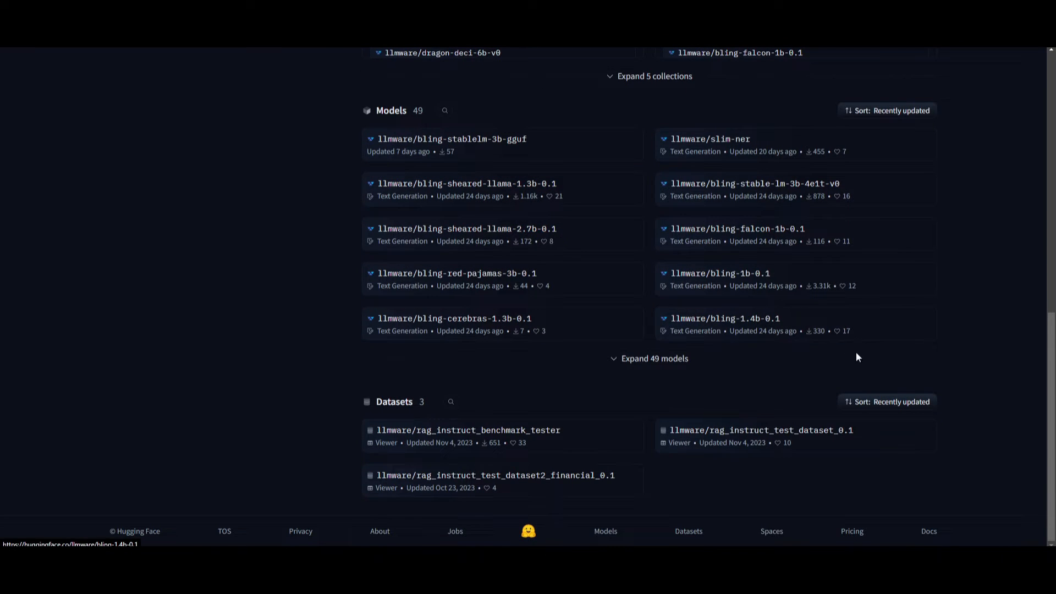
{"action": "mouse_move", "coordinate": [827, 420]}
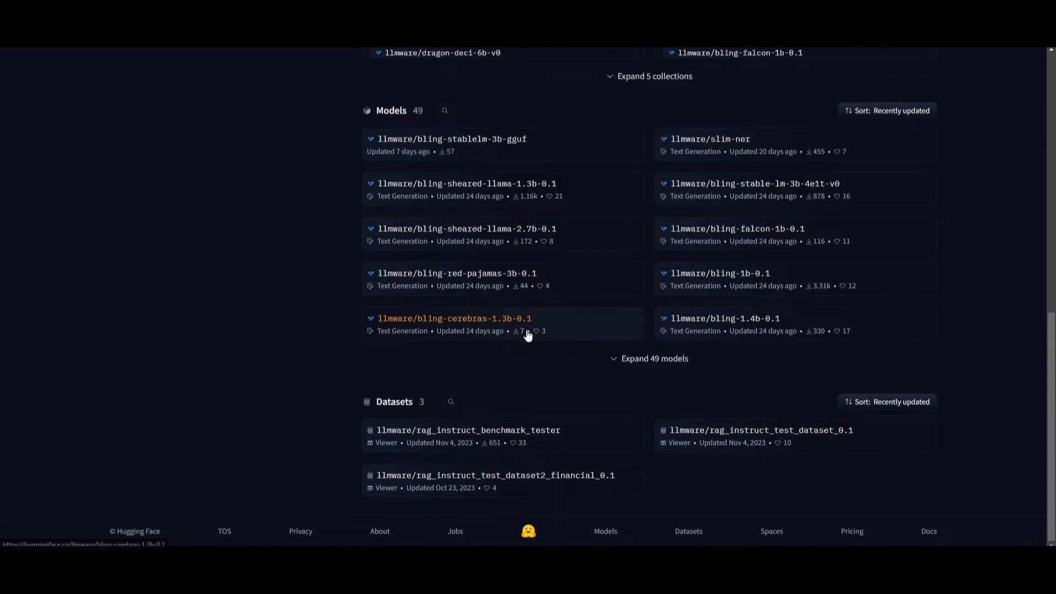
{"action": "scroll", "scroll_direction": "up", "scroll_amount": 3}
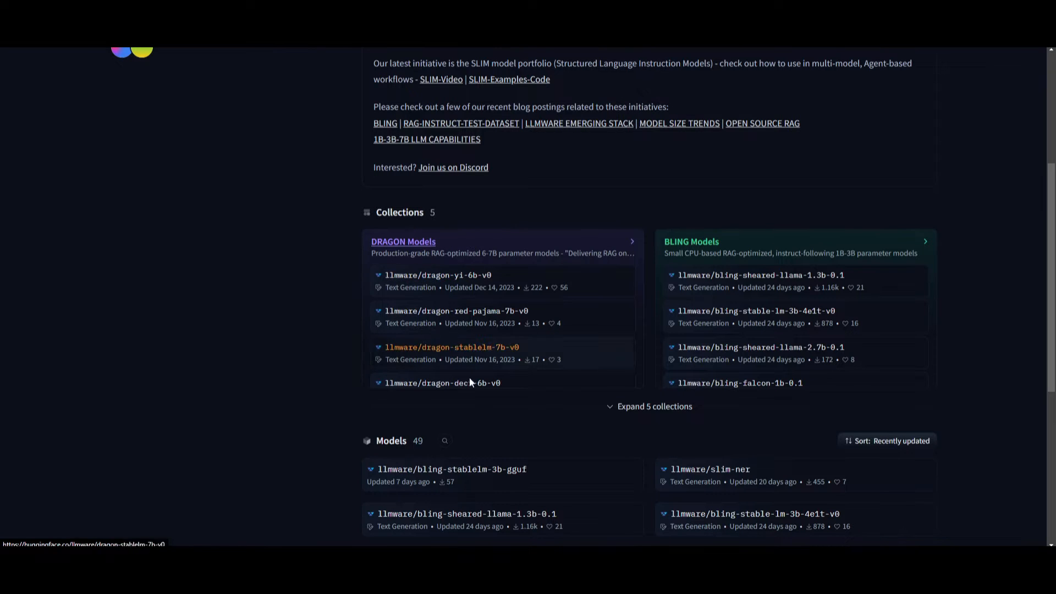
{"action": "mouse_move", "coordinate": [573, 321]}
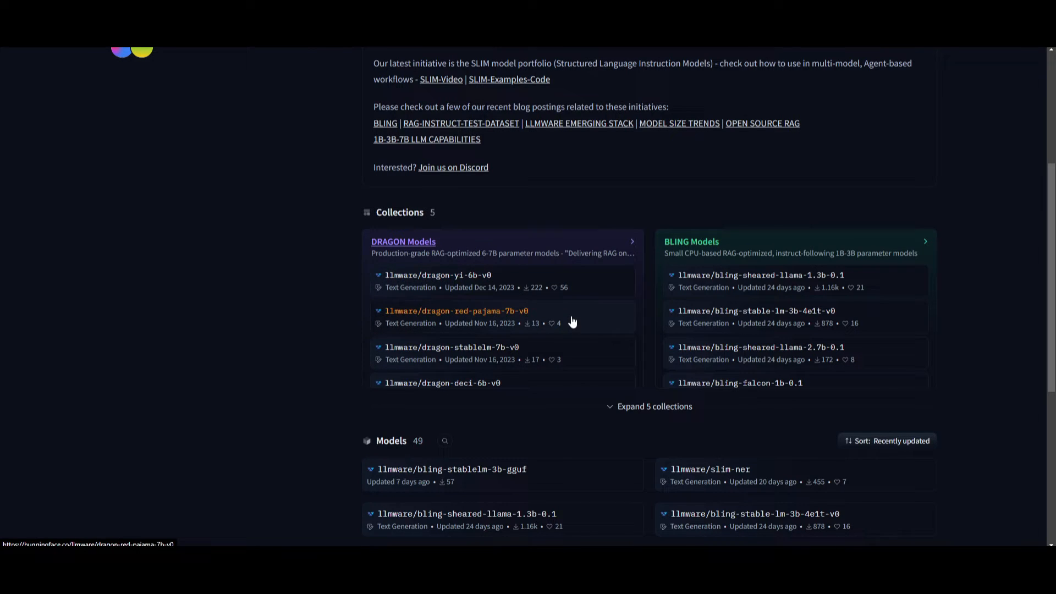
{"action": "mouse_move", "coordinate": [499, 284]}
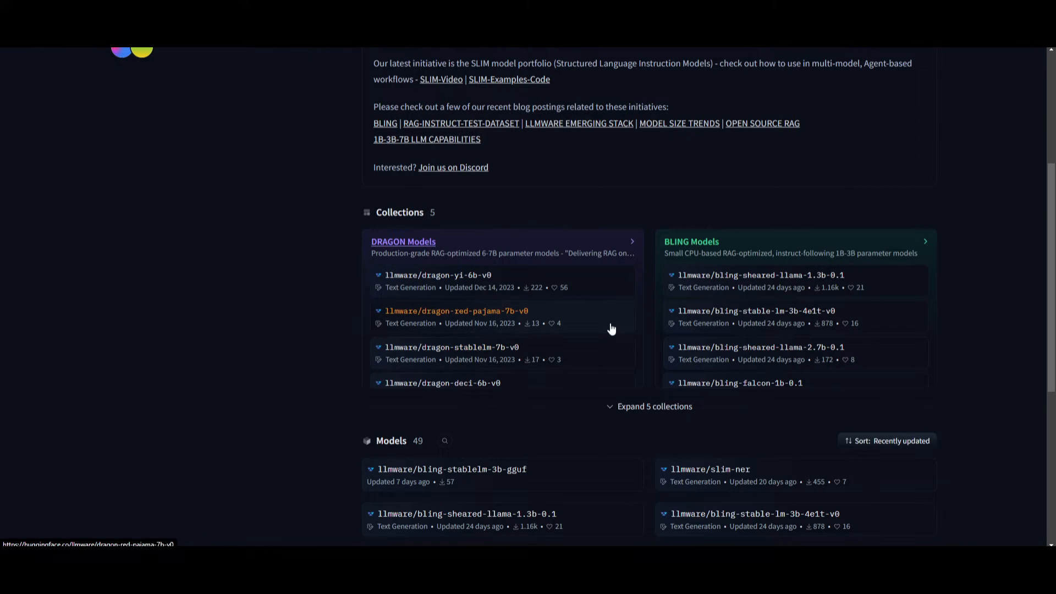
{"action": "mouse_move", "coordinate": [800, 288]}
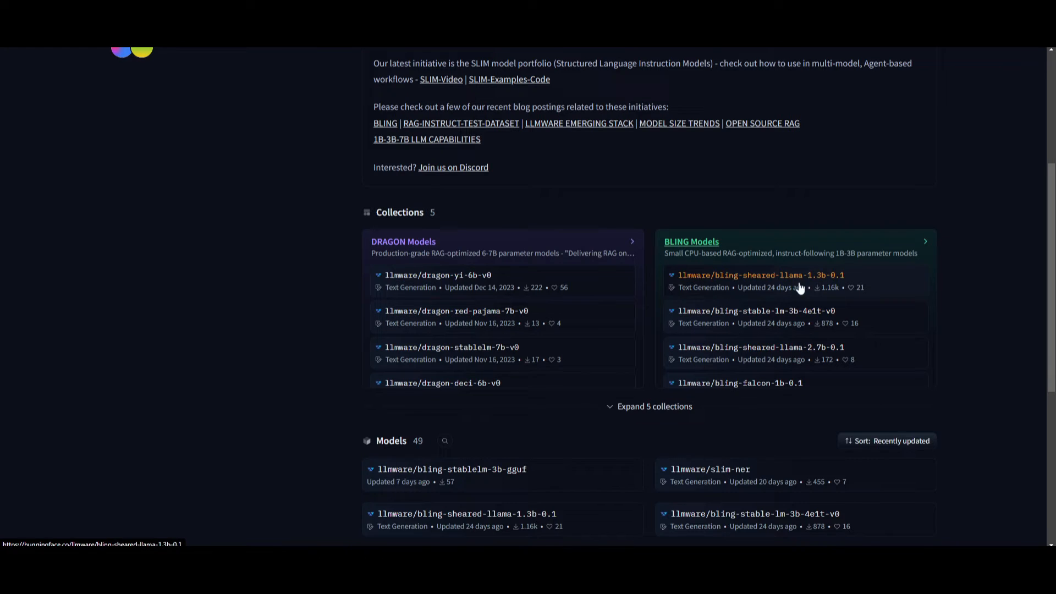
{"action": "scroll", "scroll_direction": "up", "scroll_amount": 3}
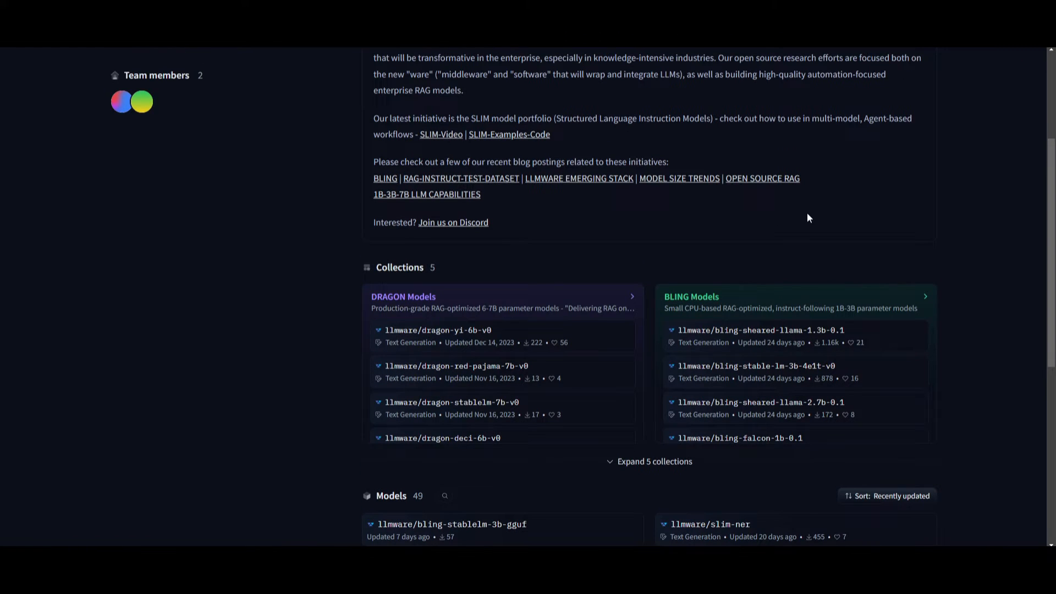
{"action": "mouse_move", "coordinate": [787, 233]}
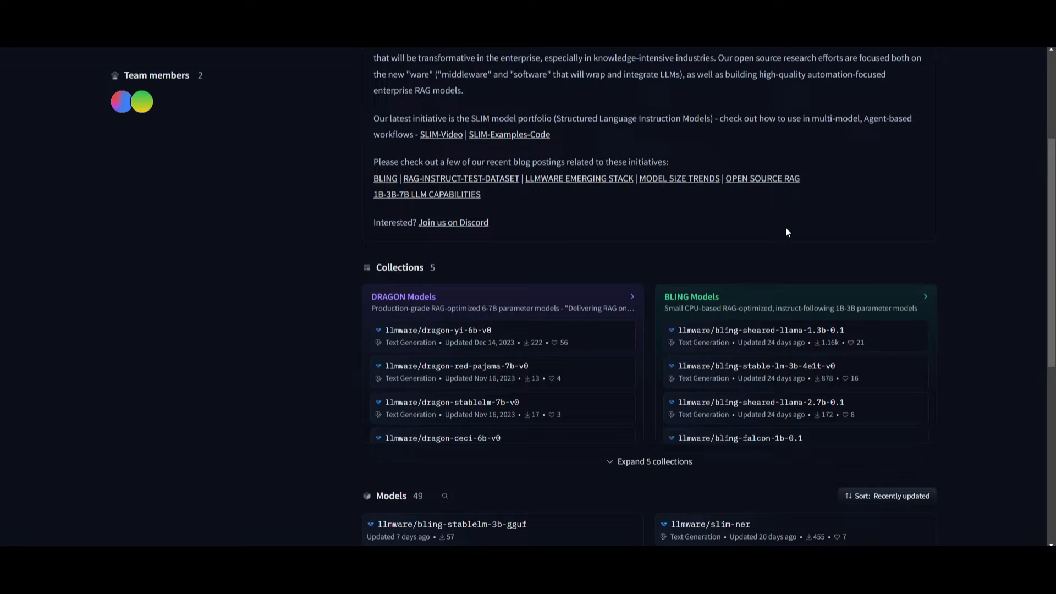
{"action": "scroll", "scroll_direction": "down", "scroll_amount": 3}
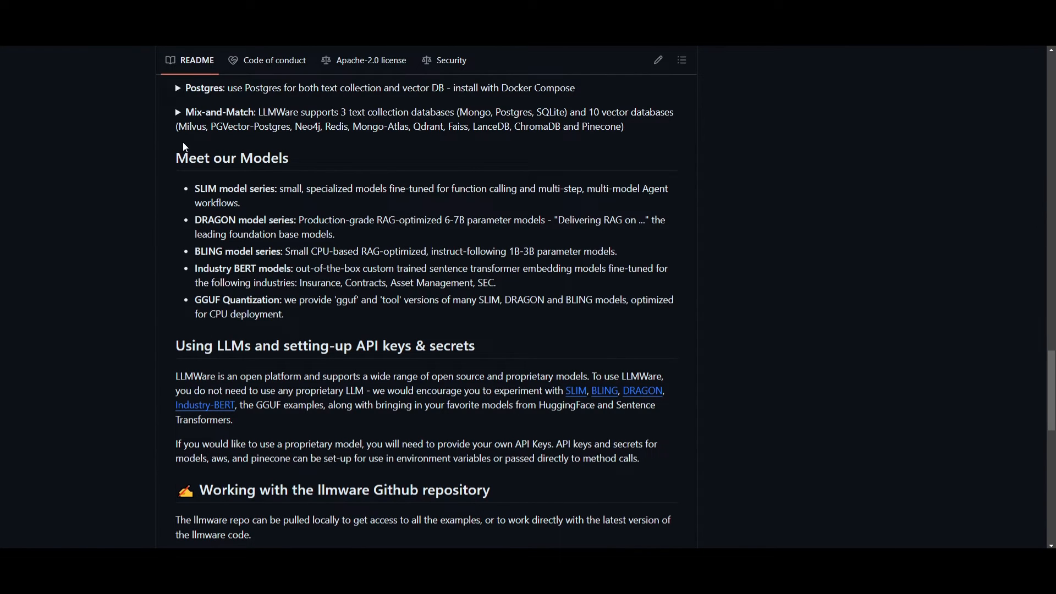
{"action": "mouse_move", "coordinate": [131, 250]}
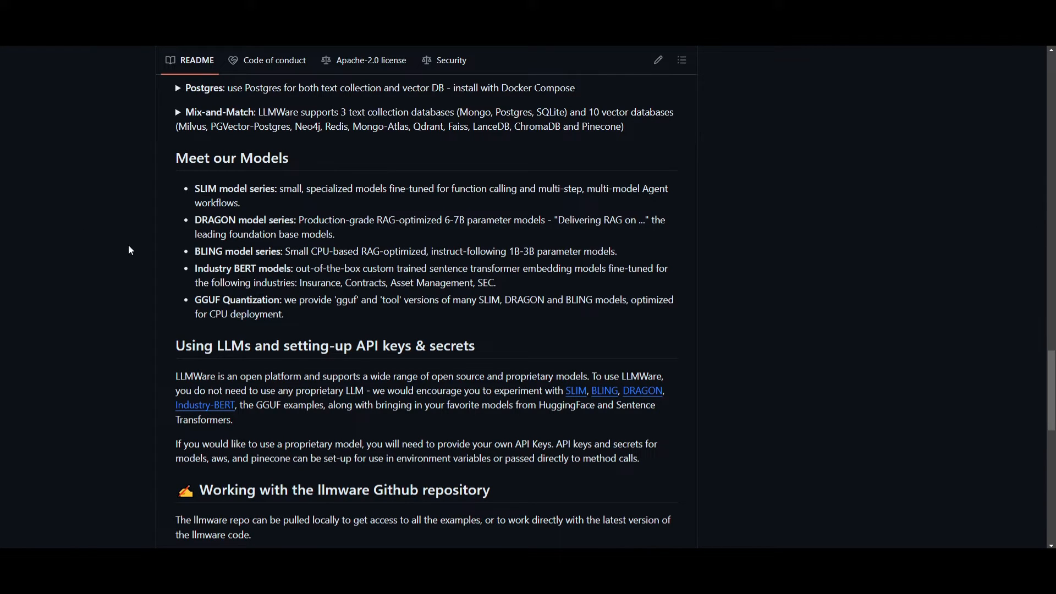
{"action": "mouse_move", "coordinate": [67, 230]}
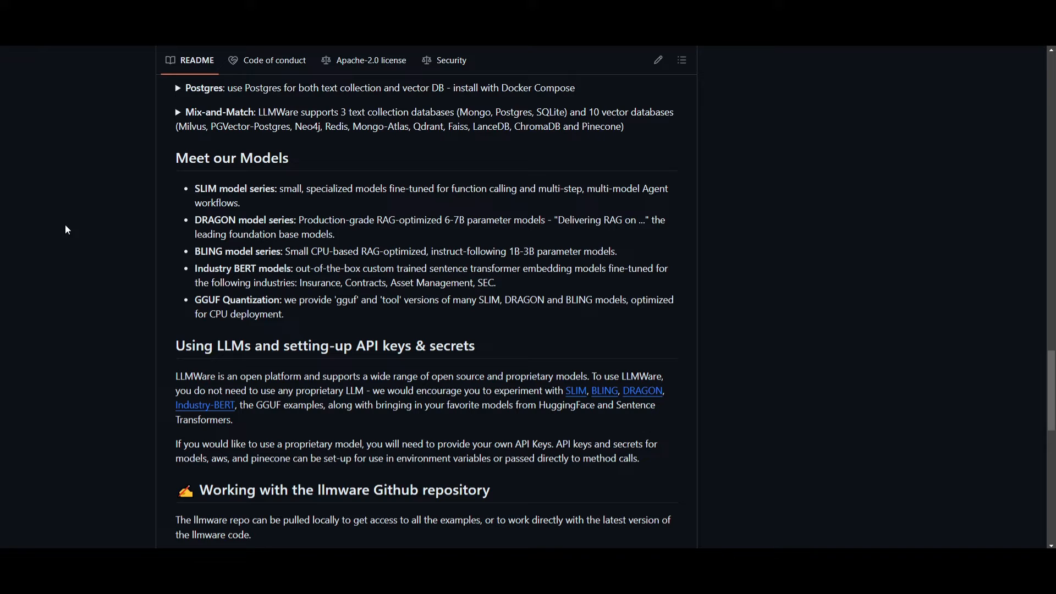
{"action": "mouse_move", "coordinate": [247, 202]}
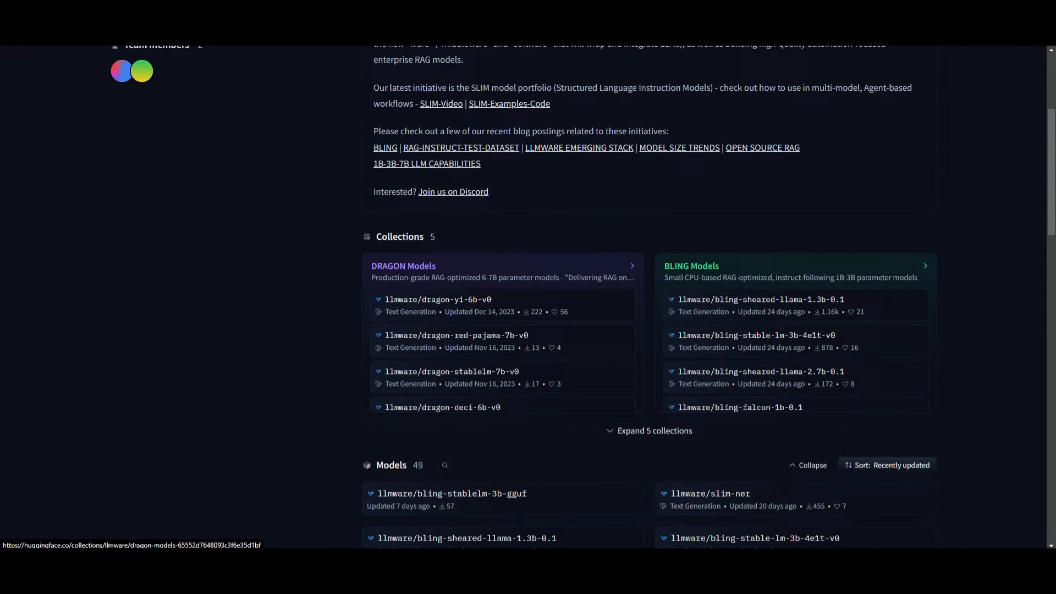
{"action": "mouse_move", "coordinate": [697, 269]}
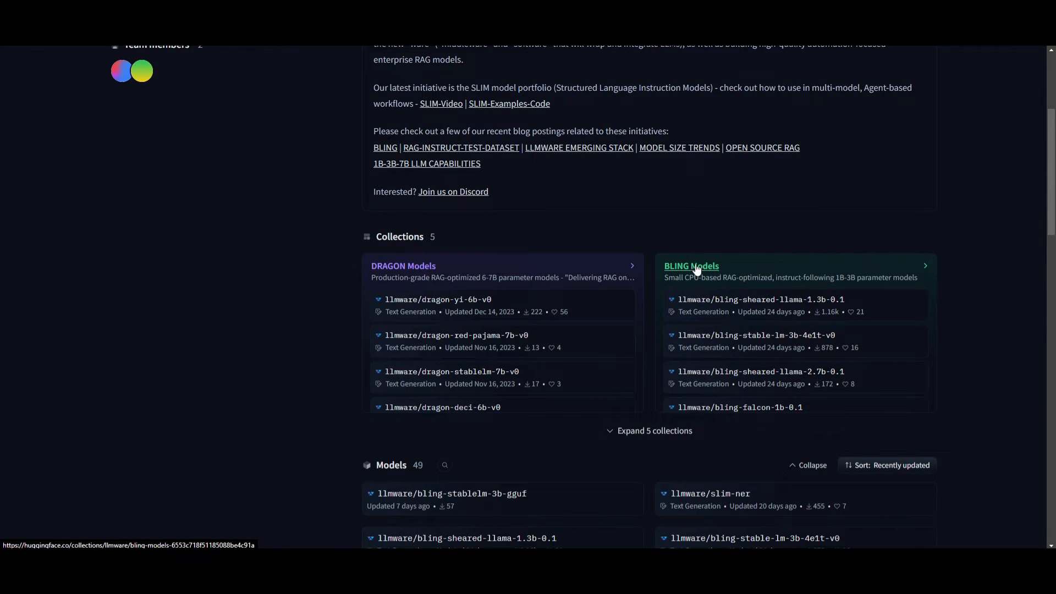
- Scroll the llmware page down to the DRAGON Models and BLING Models collections
{"action": "scroll", "scroll_direction": "down", "scroll_amount": 3}
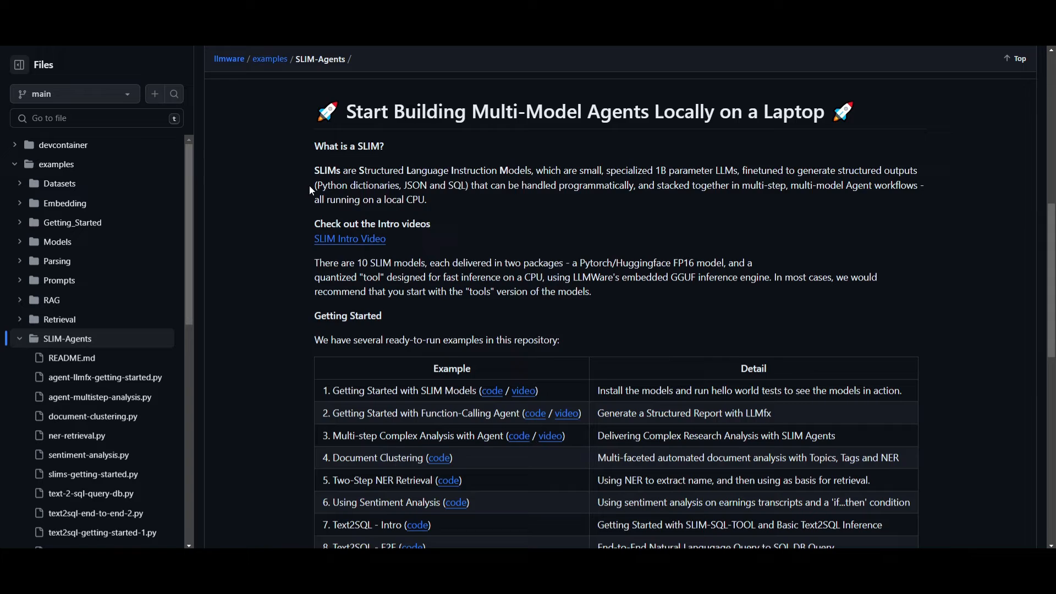
- Scroll the SLIM-Agents README from its example table to the Set up and Platforms sections
{"action": "scroll", "scroll_direction": "down", "scroll_amount": 3}
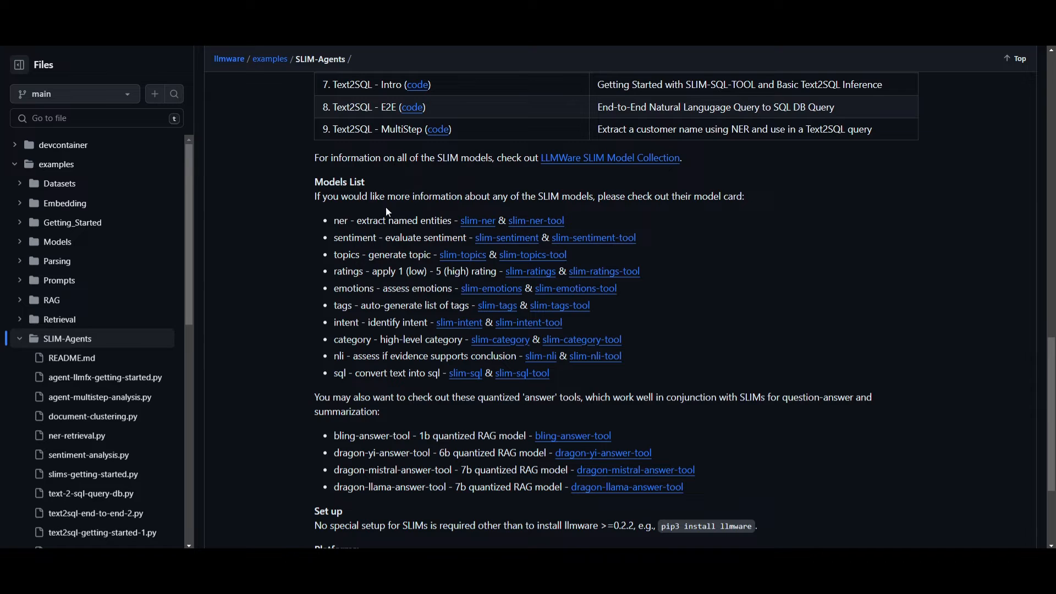
{"action": "mouse_move", "coordinate": [479, 247]}
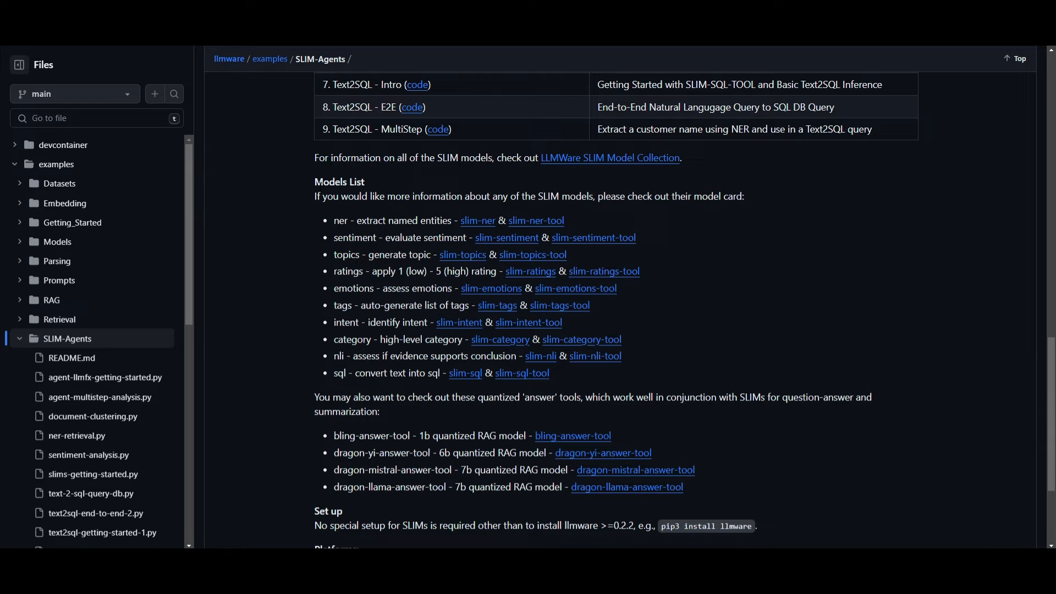
{"action": "mouse_move", "coordinate": [899, 304]}
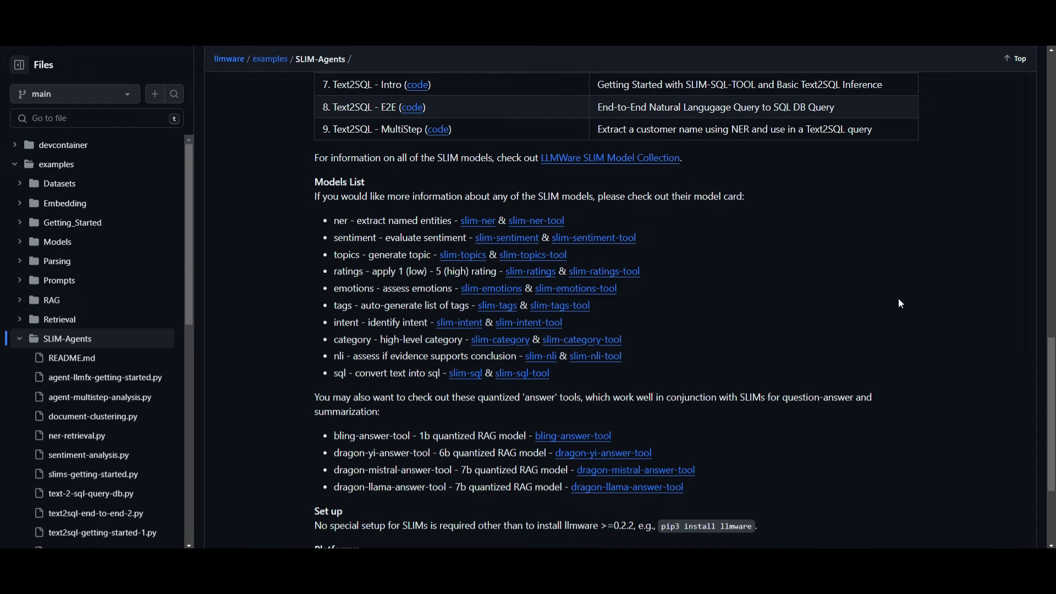
{"action": "mouse_move", "coordinate": [300, 349]}
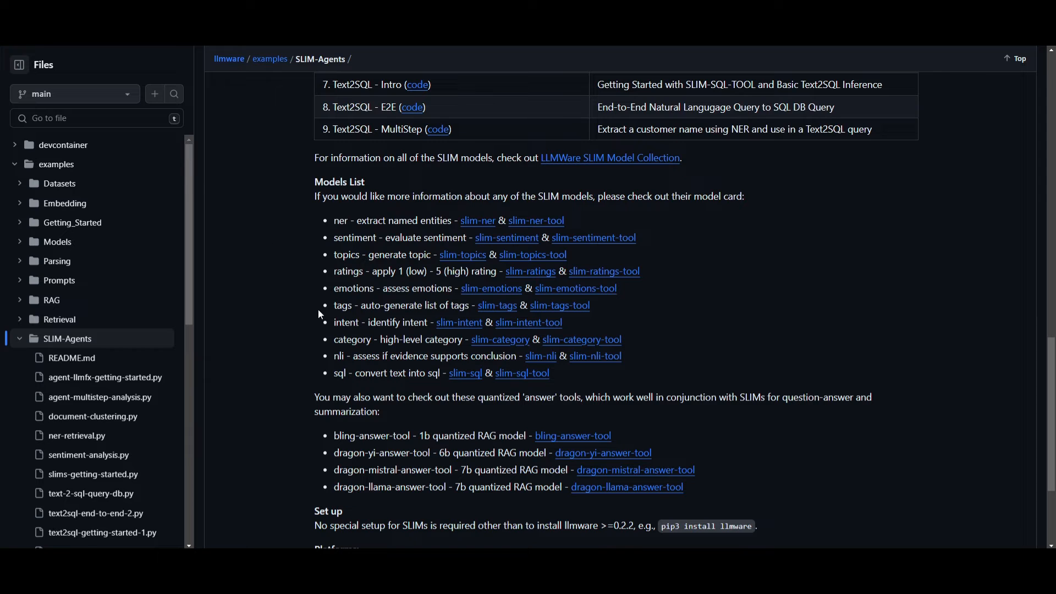
{"action": "scroll", "scroll_direction": "down", "scroll_amount": 3}
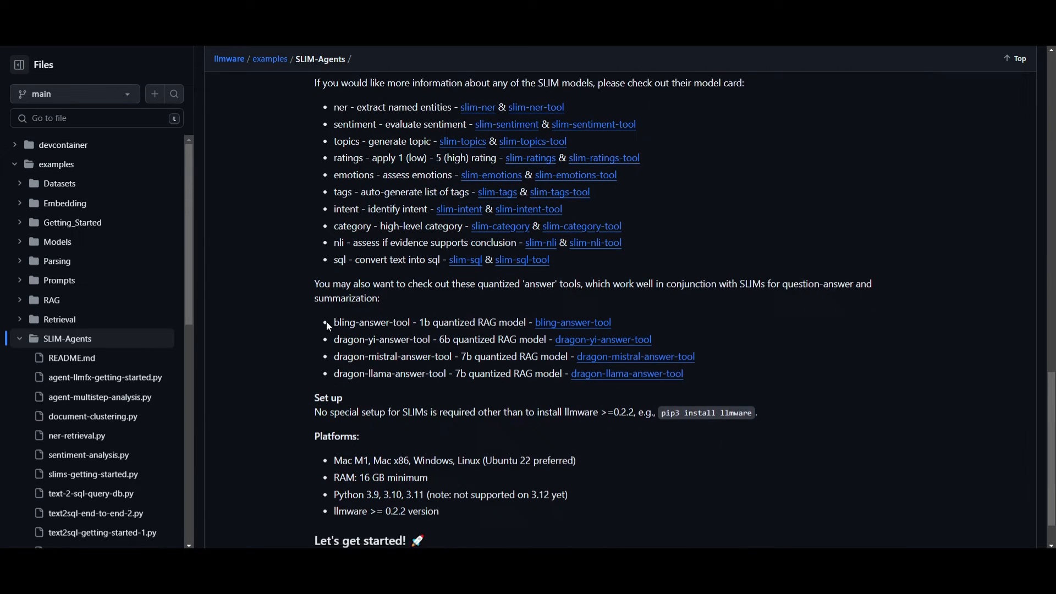
{"action": "scroll", "scroll_direction": "down", "scroll_amount": 3}
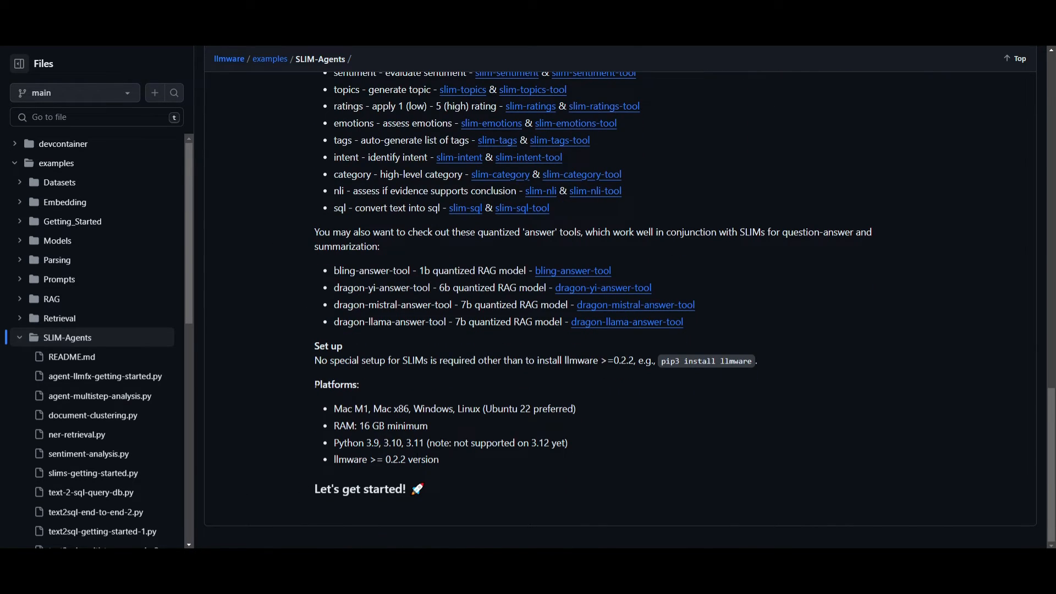
{"action": "mouse_move", "coordinate": [548, 491]}
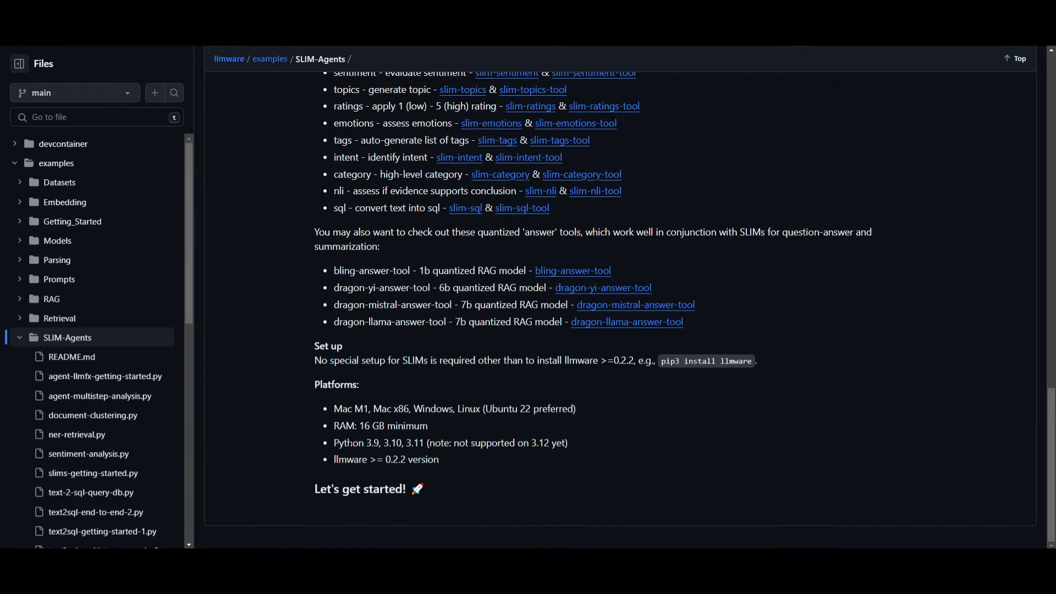
{"action": "mouse_move", "coordinate": [510, 358]}
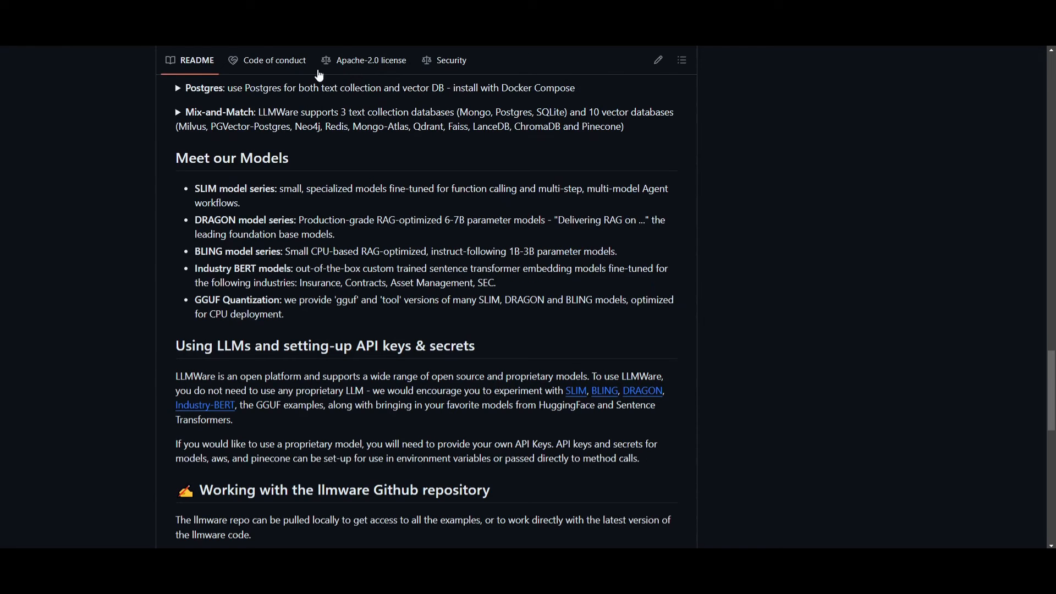
{"action": "mouse_move", "coordinate": [153, 256]}
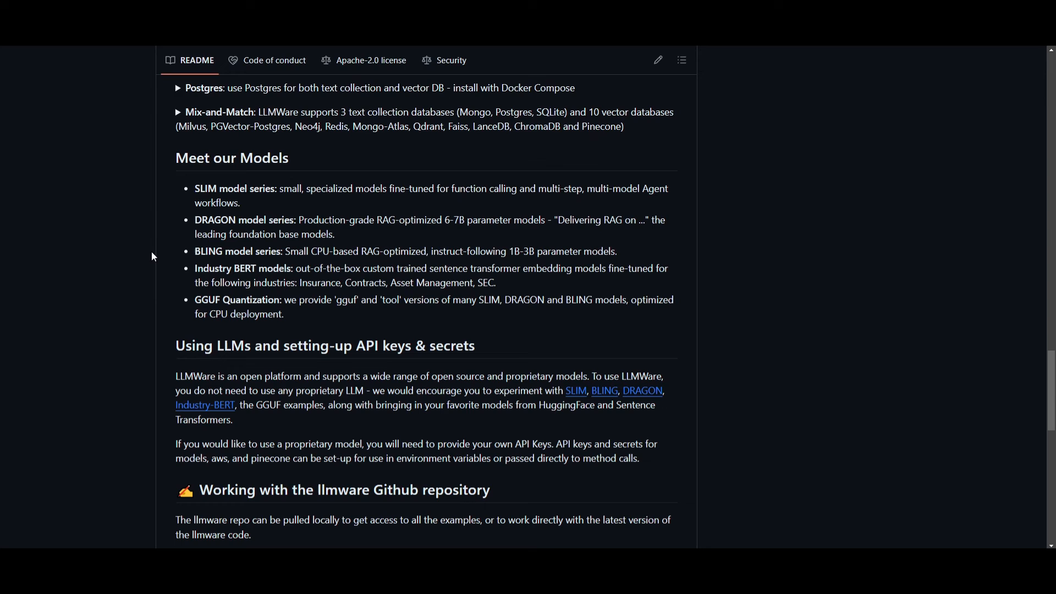
{"action": "mouse_move", "coordinate": [171, 232]}
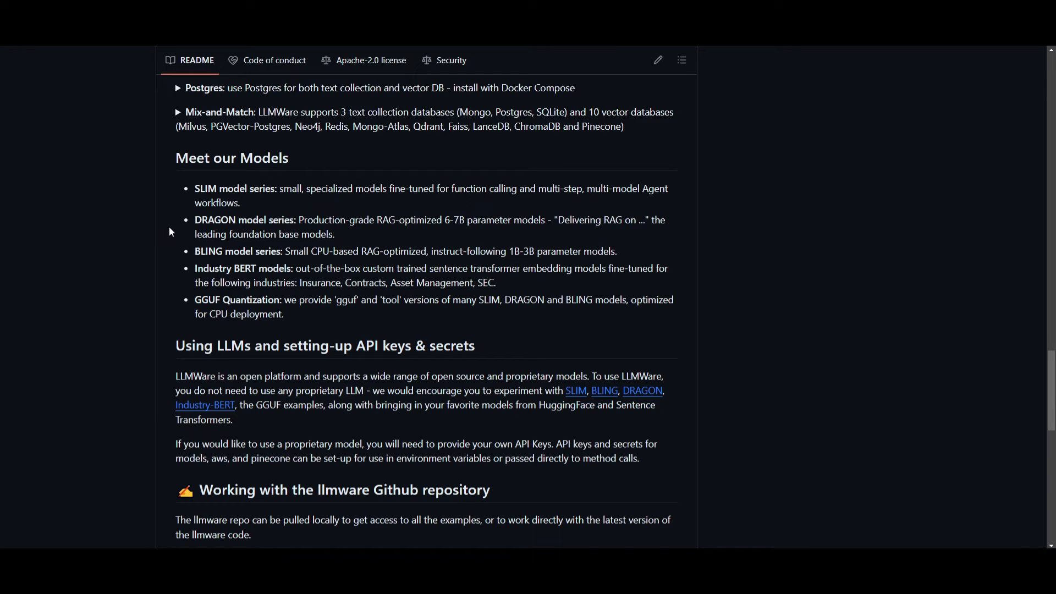
{"action": "mouse_move", "coordinate": [176, 218]}
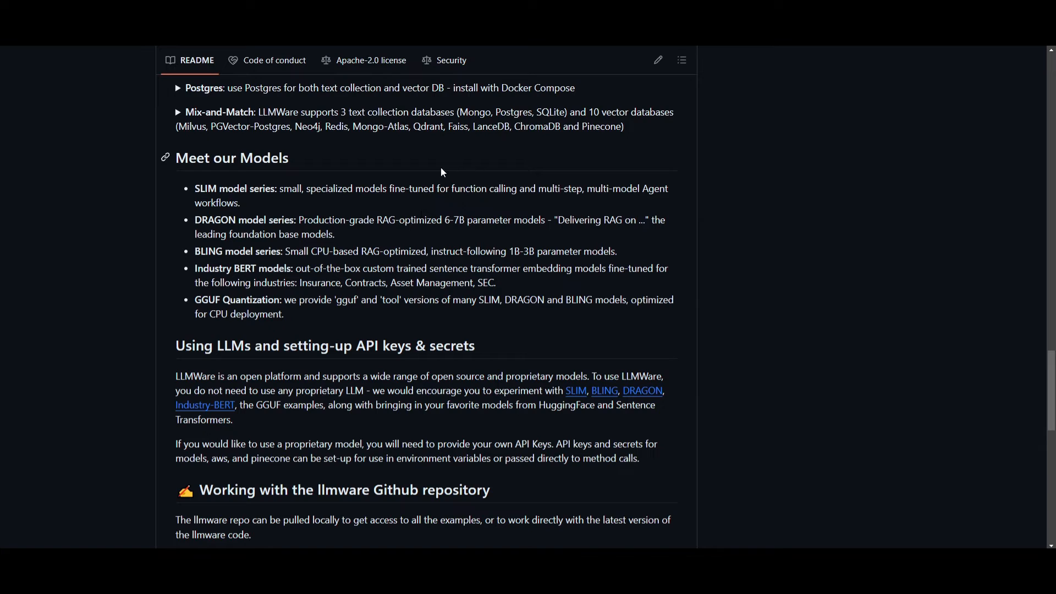
{"action": "mouse_move", "coordinate": [505, 239]}
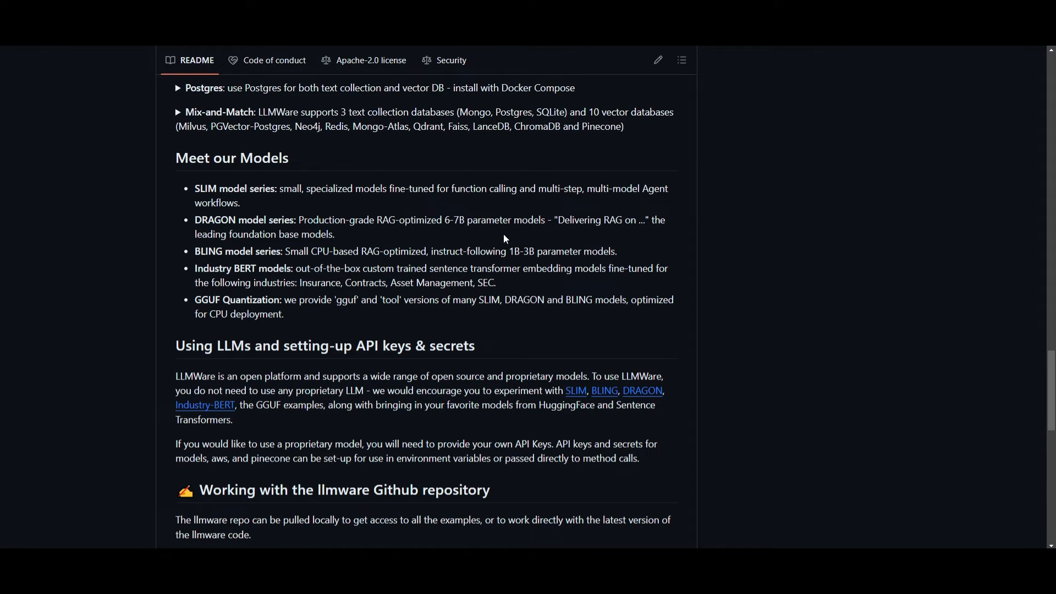
{"action": "mouse_move", "coordinate": [499, 241]}
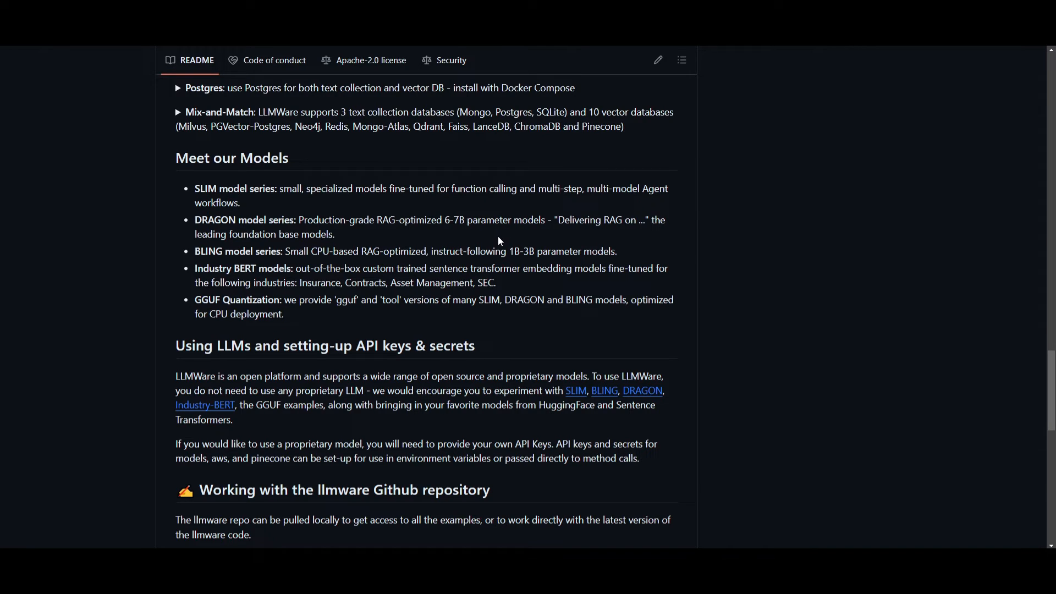
{"action": "mouse_move", "coordinate": [482, 266]}
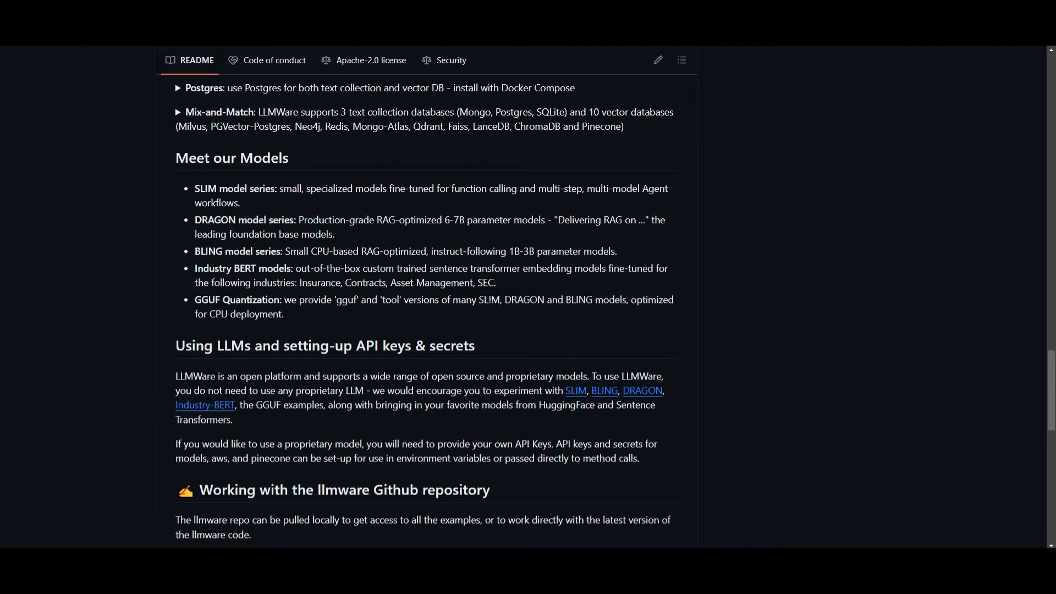
{"action": "mouse_move", "coordinate": [361, 244]}
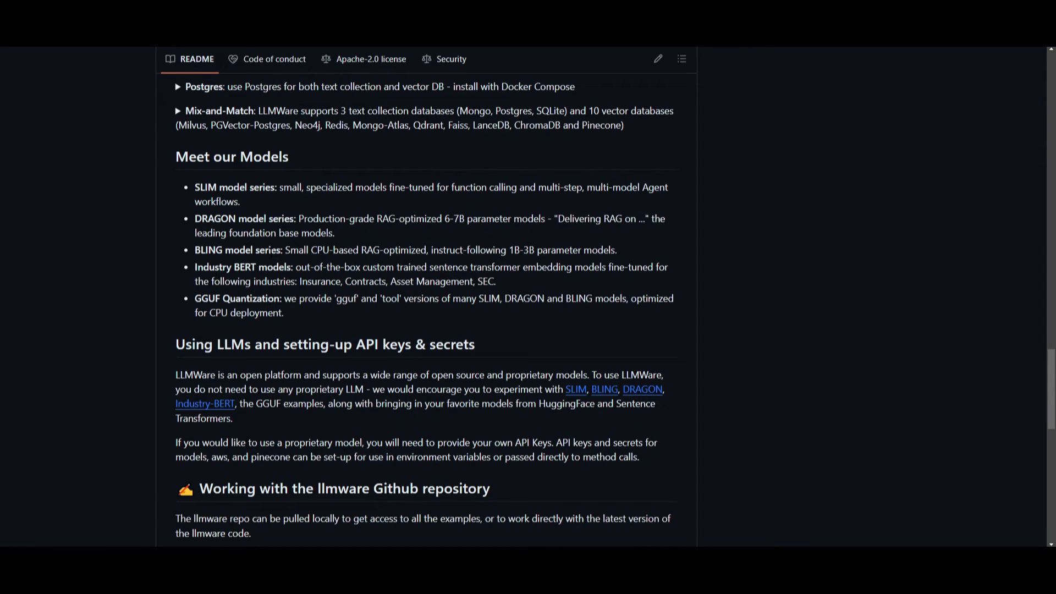
{"action": "mouse_move", "coordinate": [267, 258]}
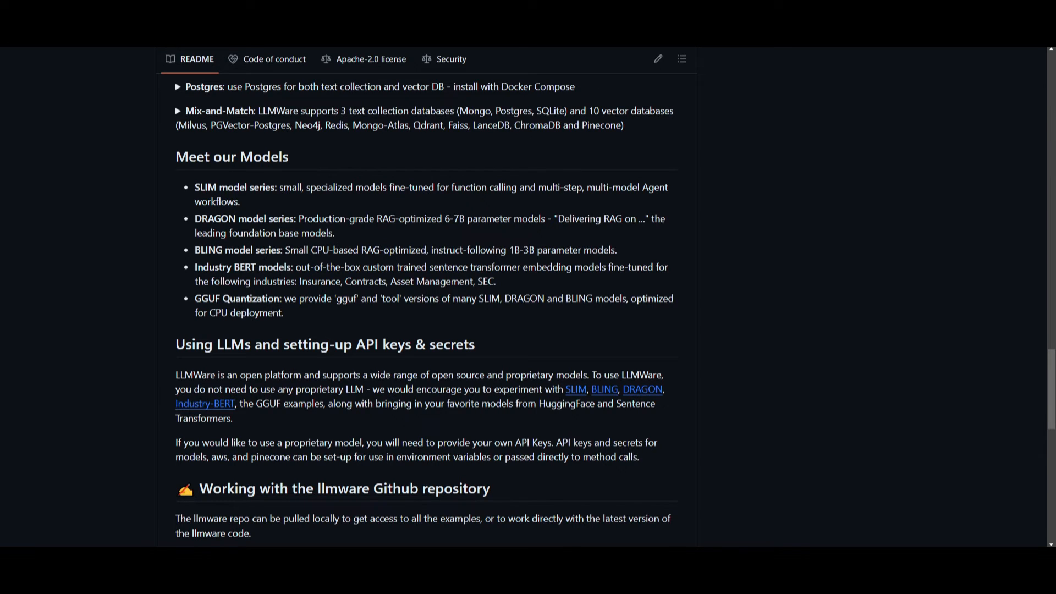
{"action": "mouse_move", "coordinate": [189, 291]}
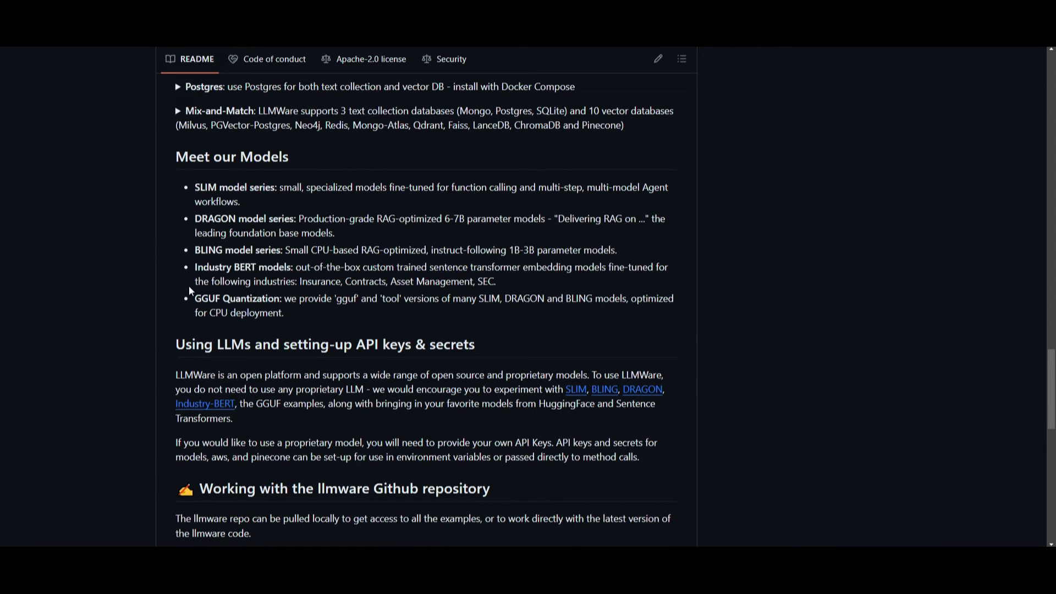
{"action": "mouse_move", "coordinate": [208, 291]}
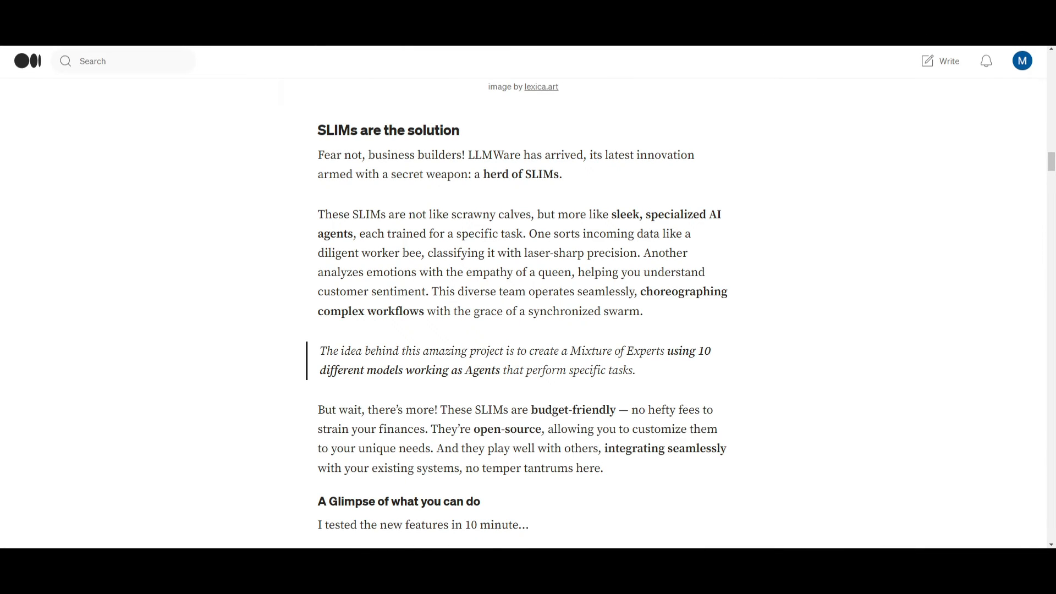
{"action": "mouse_move", "coordinate": [500, 251]}
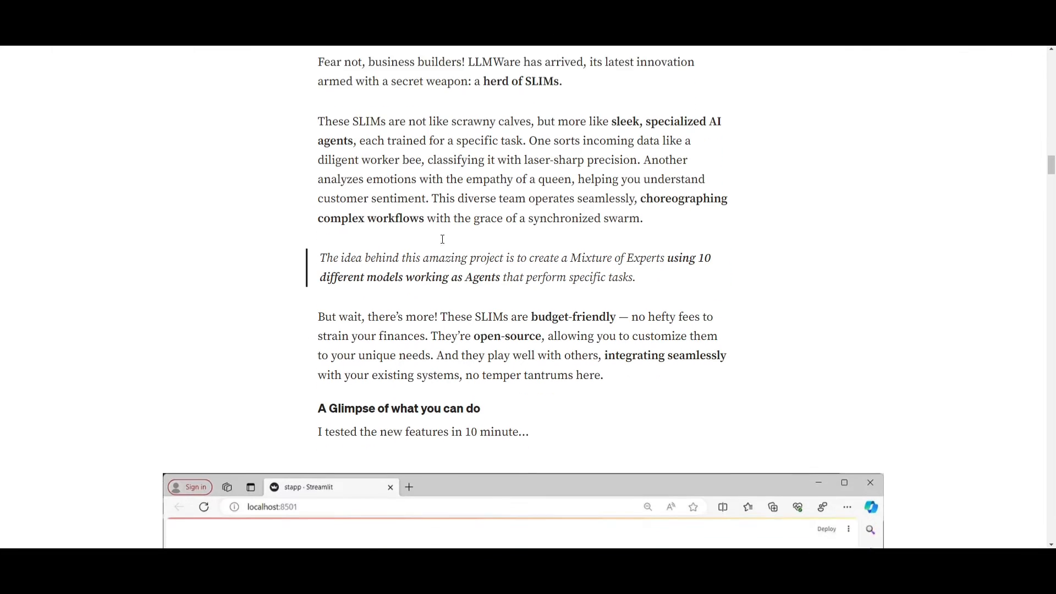
- Scroll to the 'Intensive Enterprise NLP Tasks' Streamlit app screenshot in the article
{"action": "scroll", "scroll_direction": "down", "scroll_amount": 3}
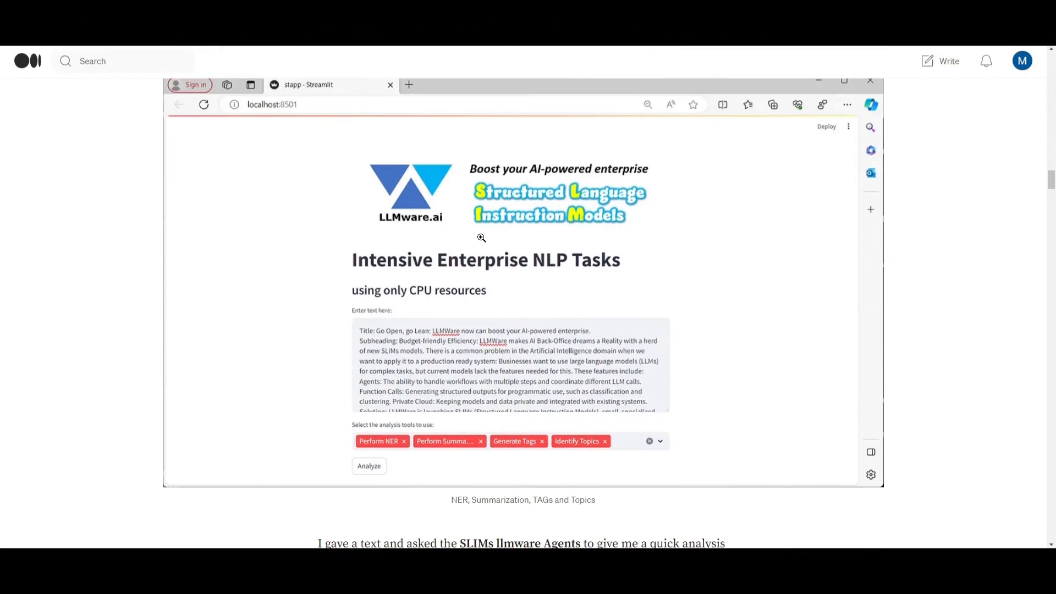
{"action": "mouse_move", "coordinate": [995, 323]}
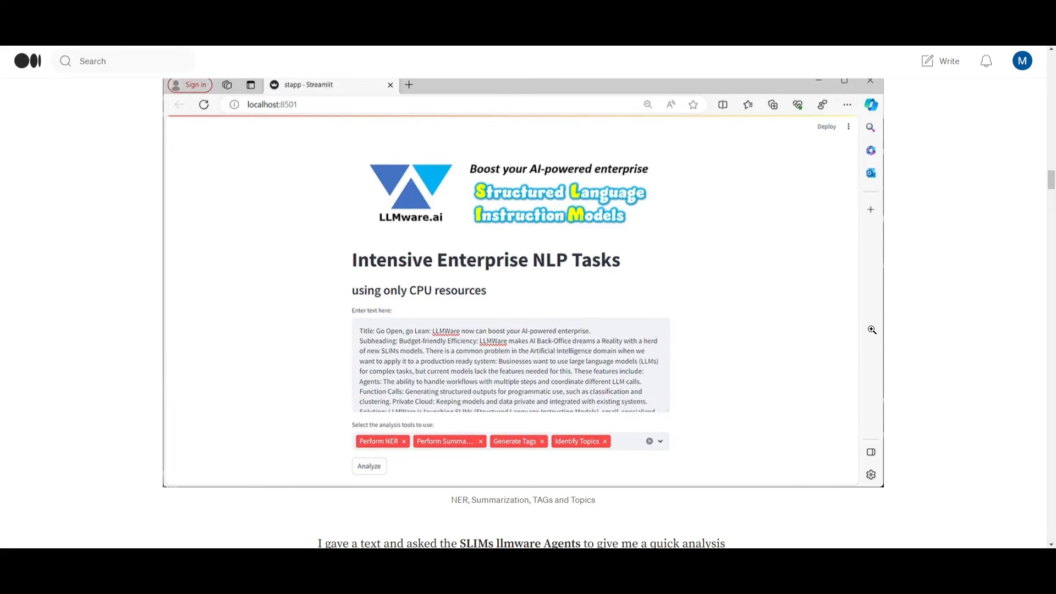
{"action": "mouse_move", "coordinate": [870, 327]}
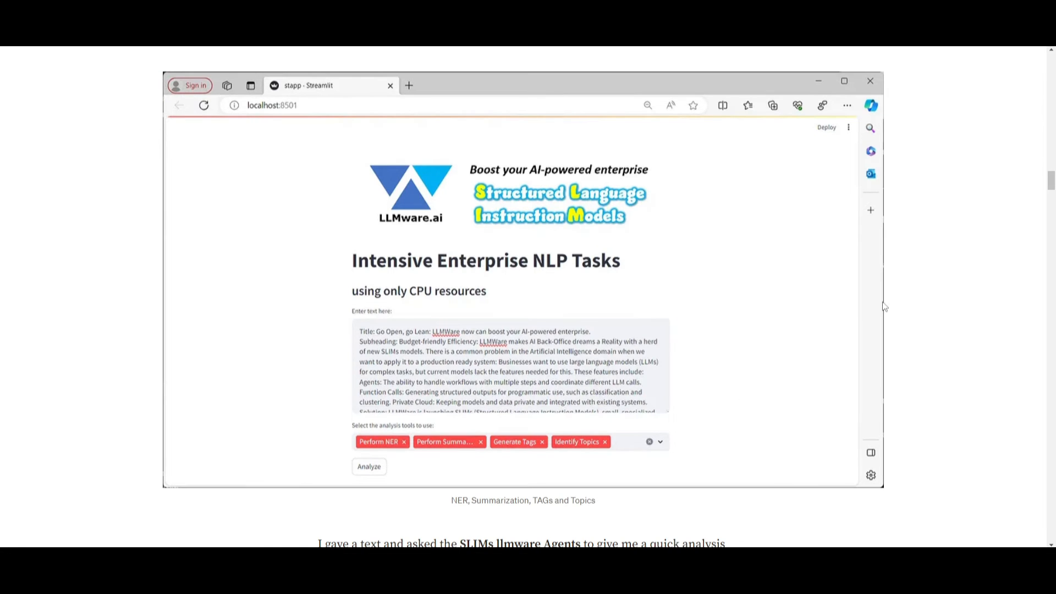
{"action": "scroll", "scroll_direction": "down", "scroll_amount": 3}
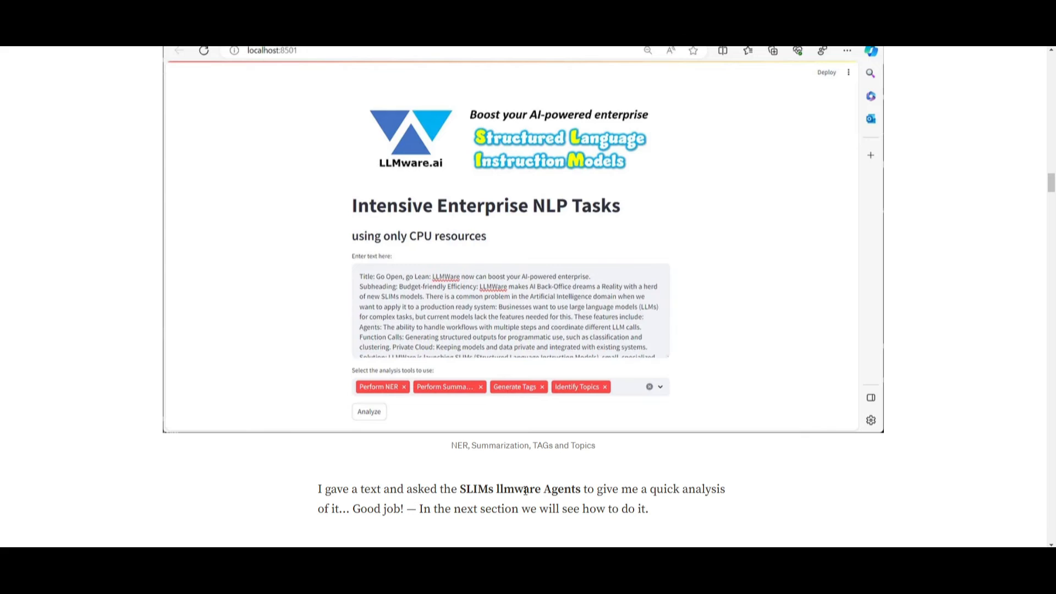
{"action": "mouse_move", "coordinate": [608, 489]}
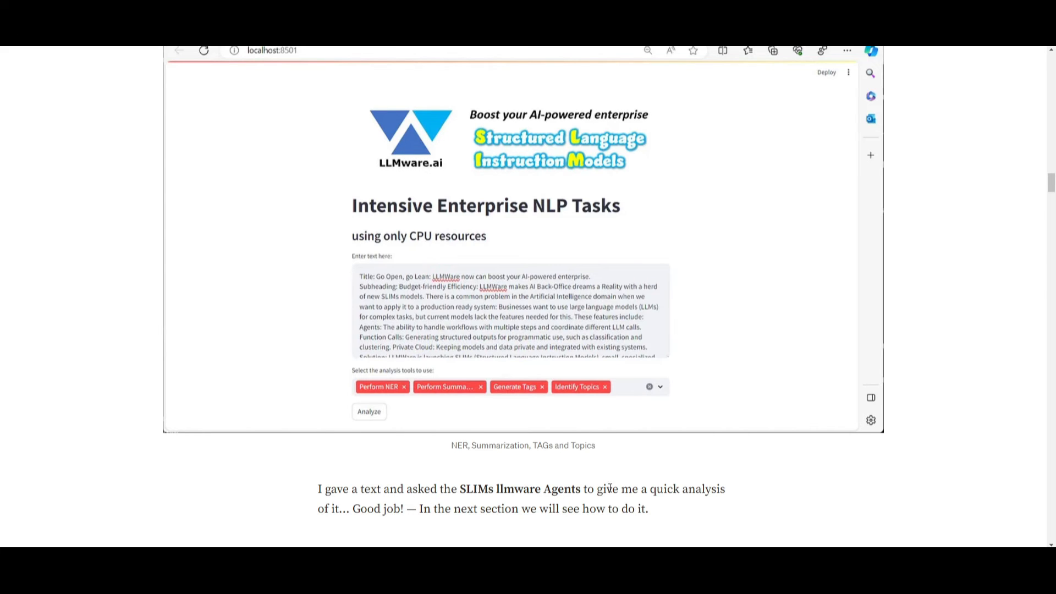
{"action": "mouse_move", "coordinate": [489, 278]}
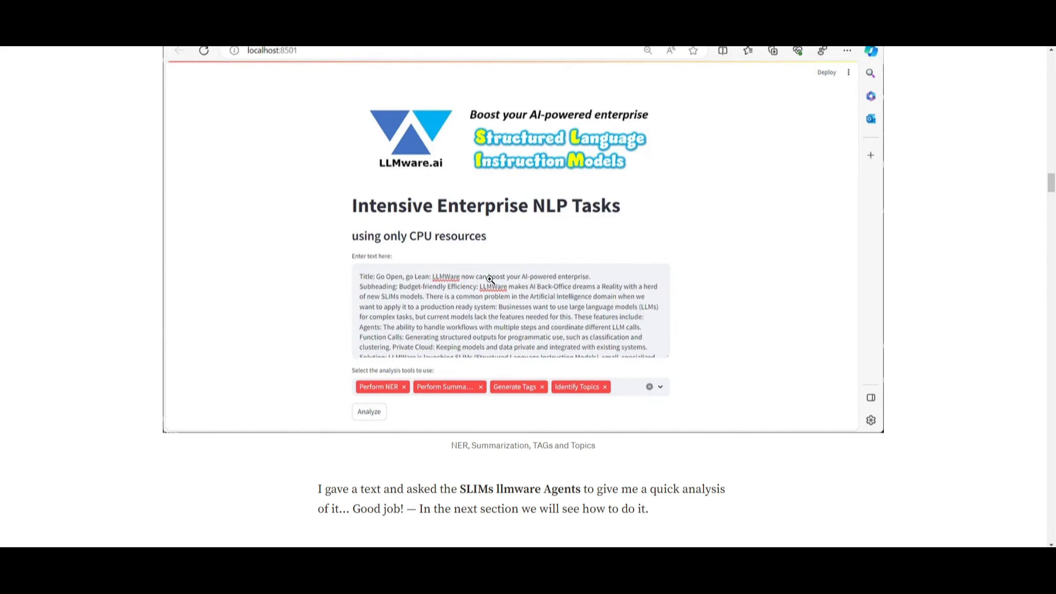
{"action": "mouse_move", "coordinate": [493, 225]}
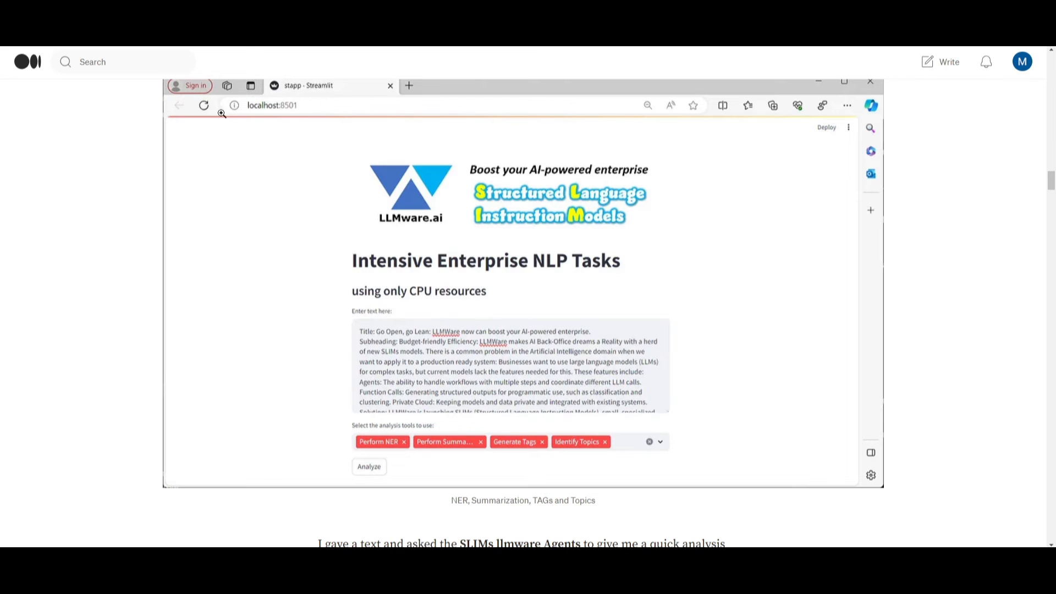
- Scroll past the SLIM results image to the 'Build your first LLMware powered App' heading
{"action": "scroll", "scroll_direction": "down", "scroll_amount": 3}
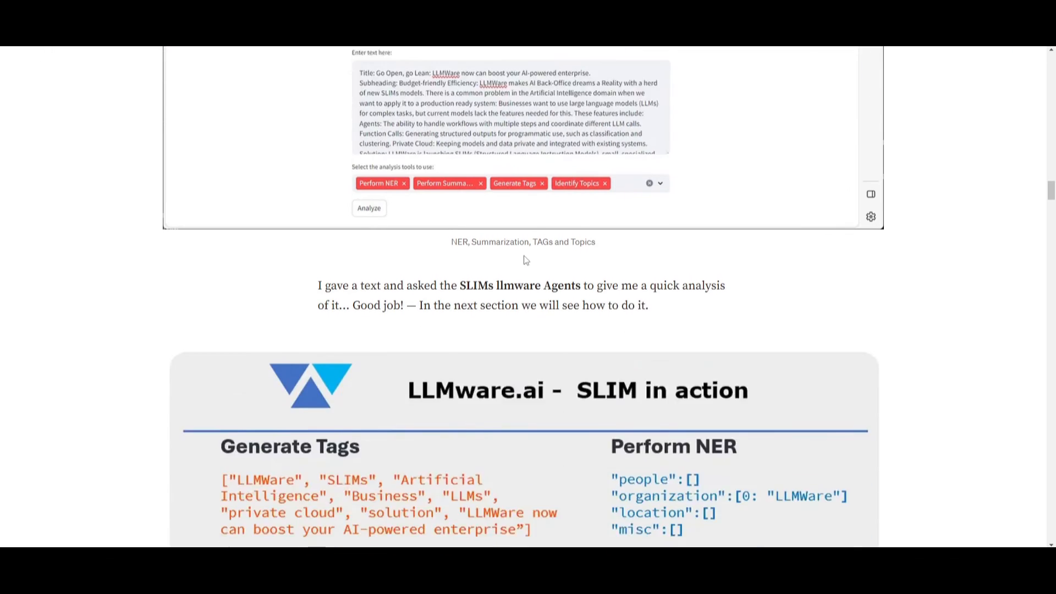
{"action": "scroll", "scroll_direction": "down", "scroll_amount": 3}
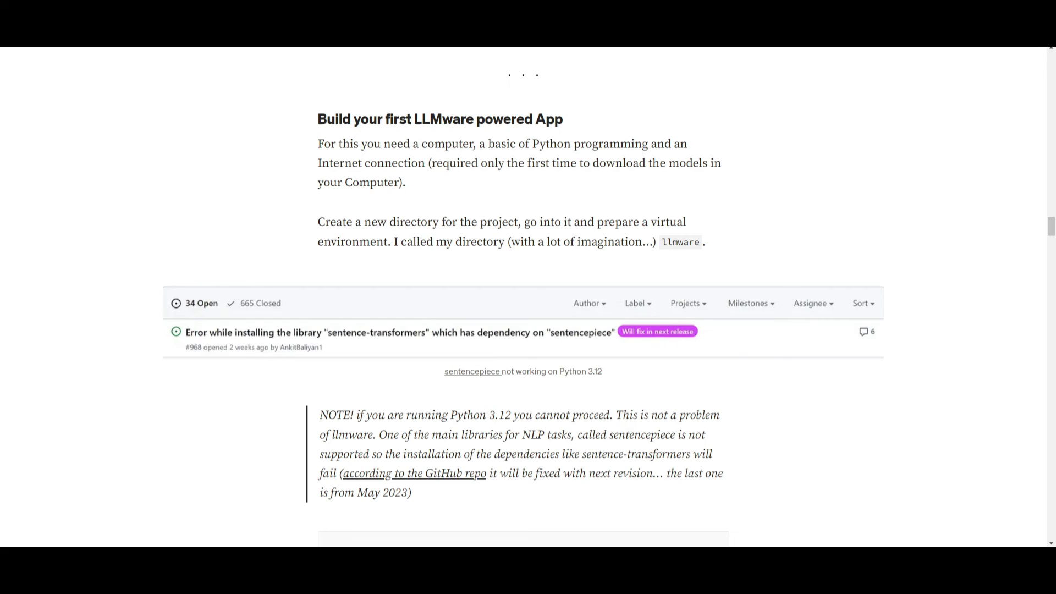
{"action": "mouse_move", "coordinate": [583, 238]}
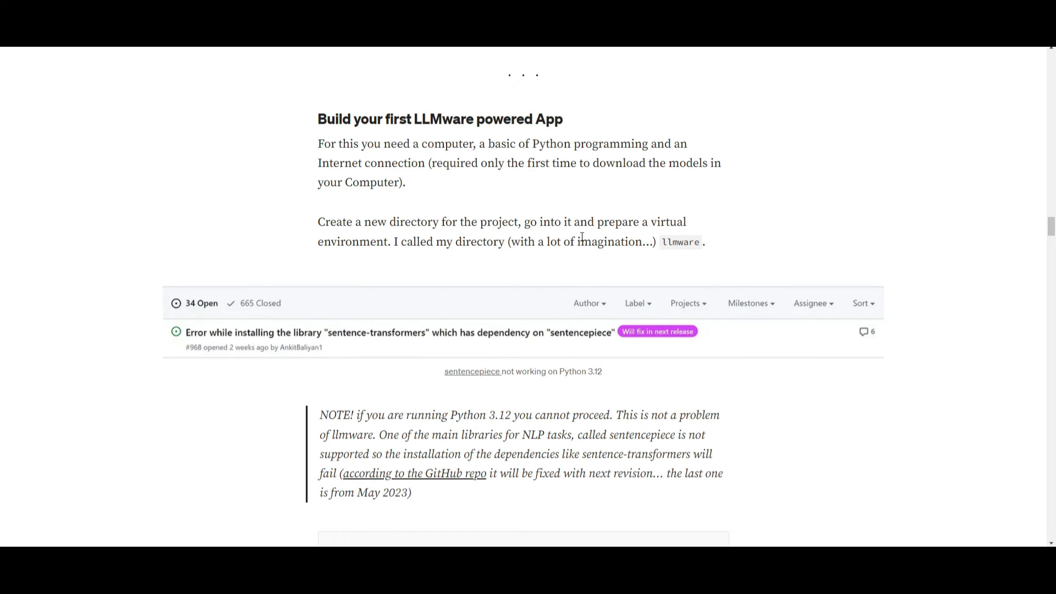
{"action": "mouse_move", "coordinate": [602, 191]}
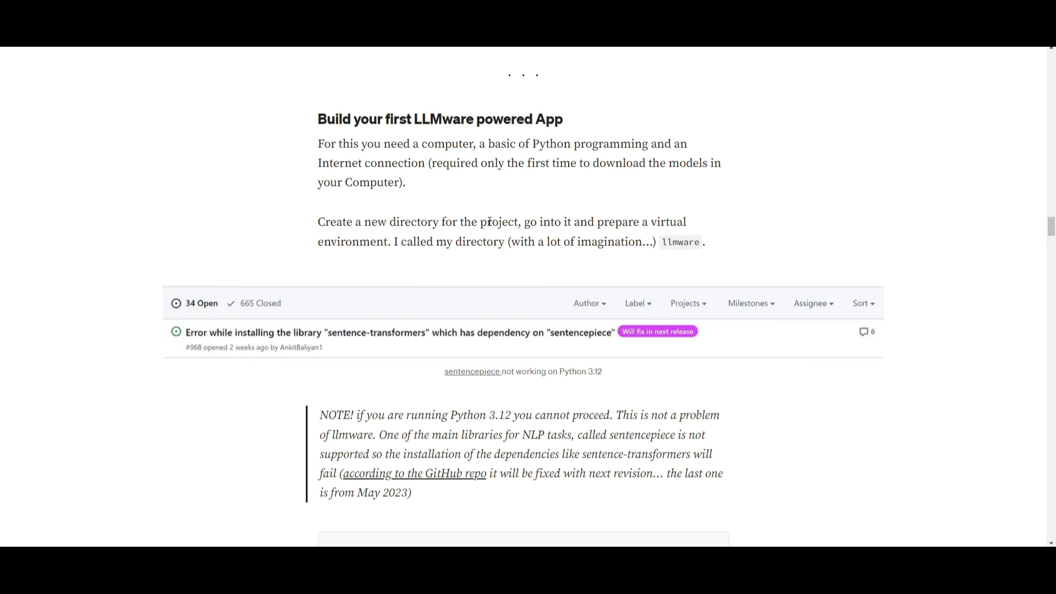
- Scroll through the mkdir, venv and pip install llmware/streamlit commands to the agents video
{"action": "scroll", "scroll_direction": "down", "scroll_amount": 3}
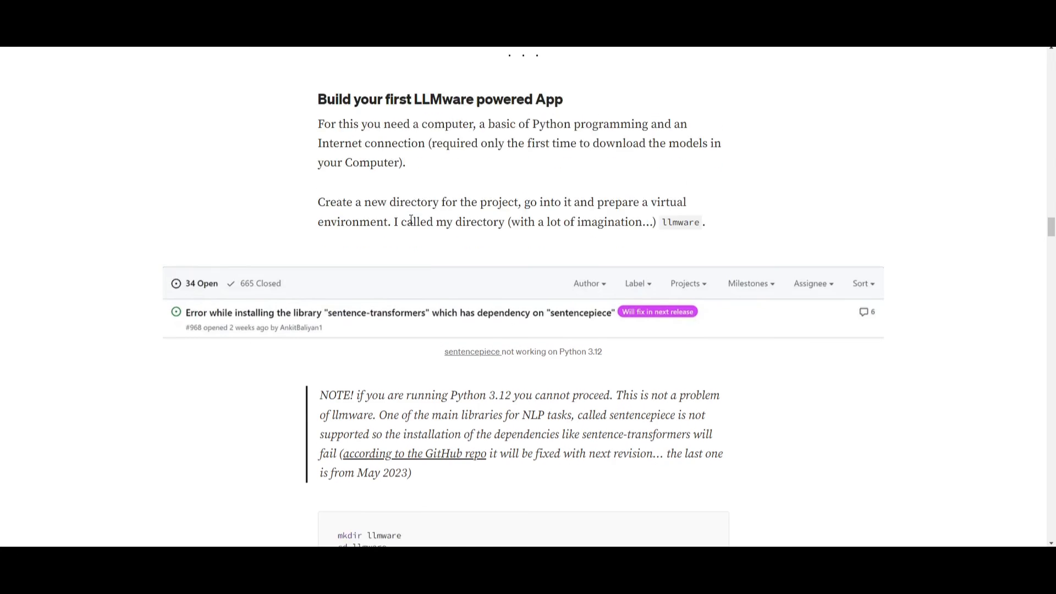
{"action": "scroll", "scroll_direction": "down", "scroll_amount": 3}
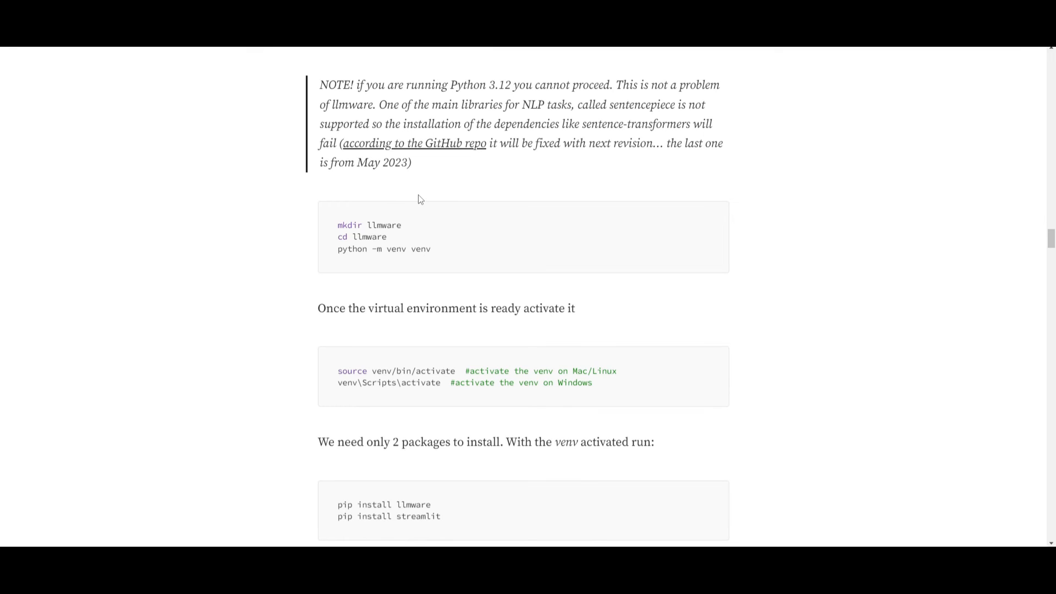
{"action": "mouse_move", "coordinate": [460, 166]}
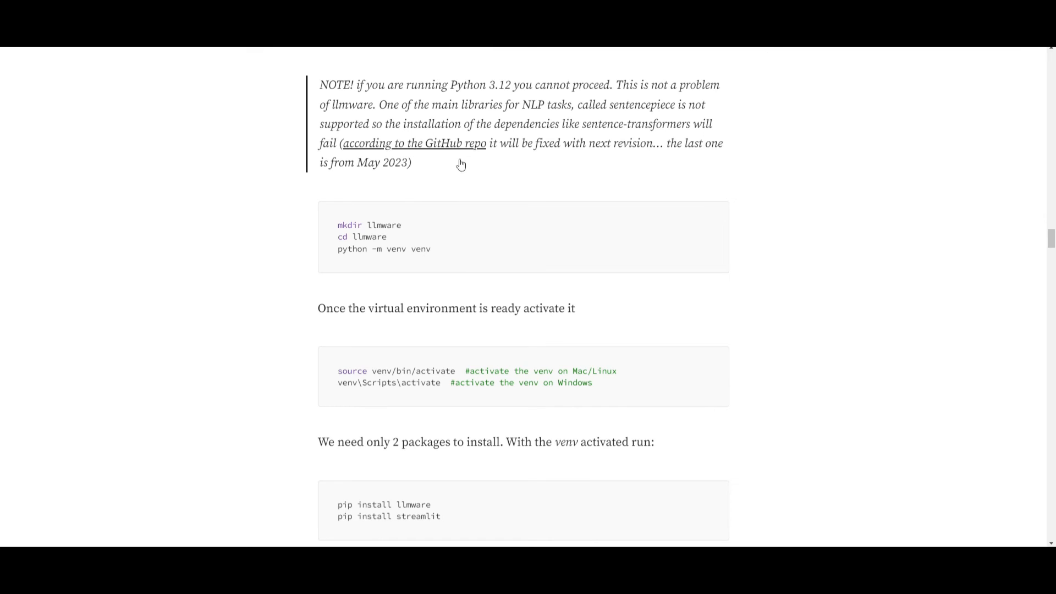
{"action": "mouse_move", "coordinate": [521, 197]}
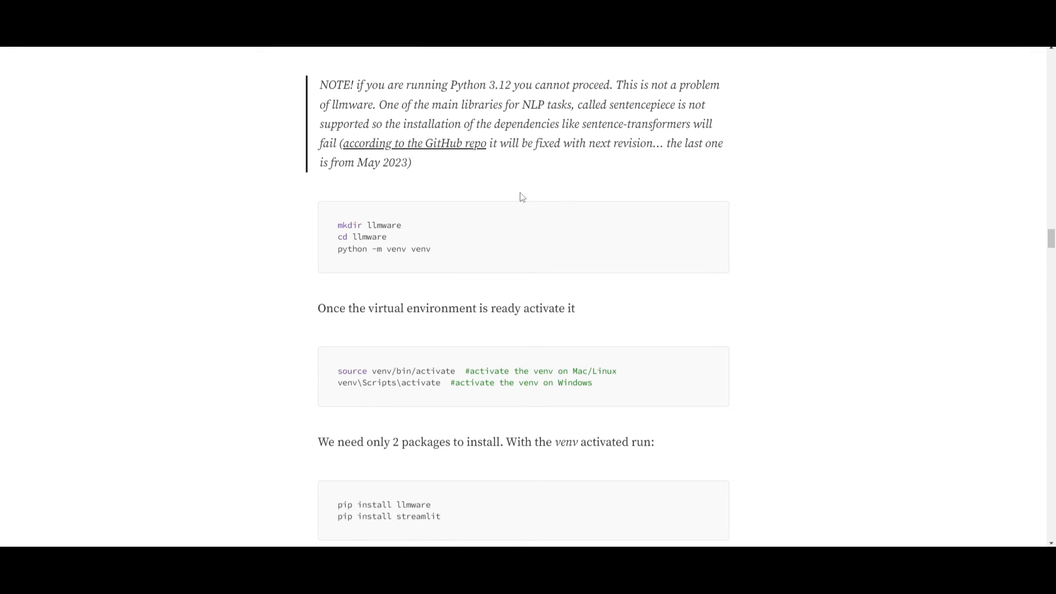
{"action": "mouse_move", "coordinate": [475, 232]}
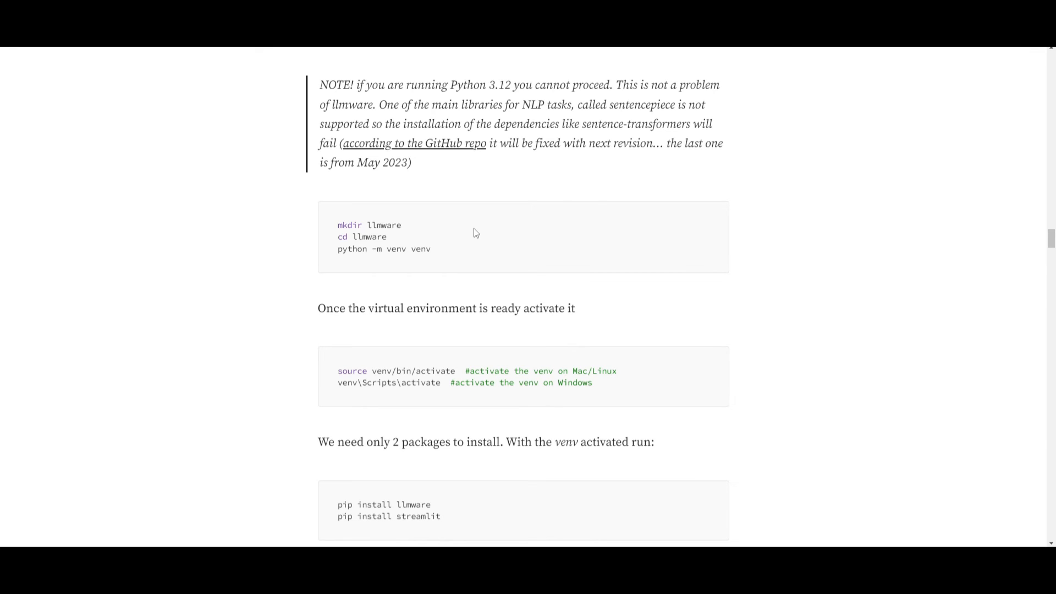
{"action": "scroll", "scroll_direction": "down", "scroll_amount": 3}
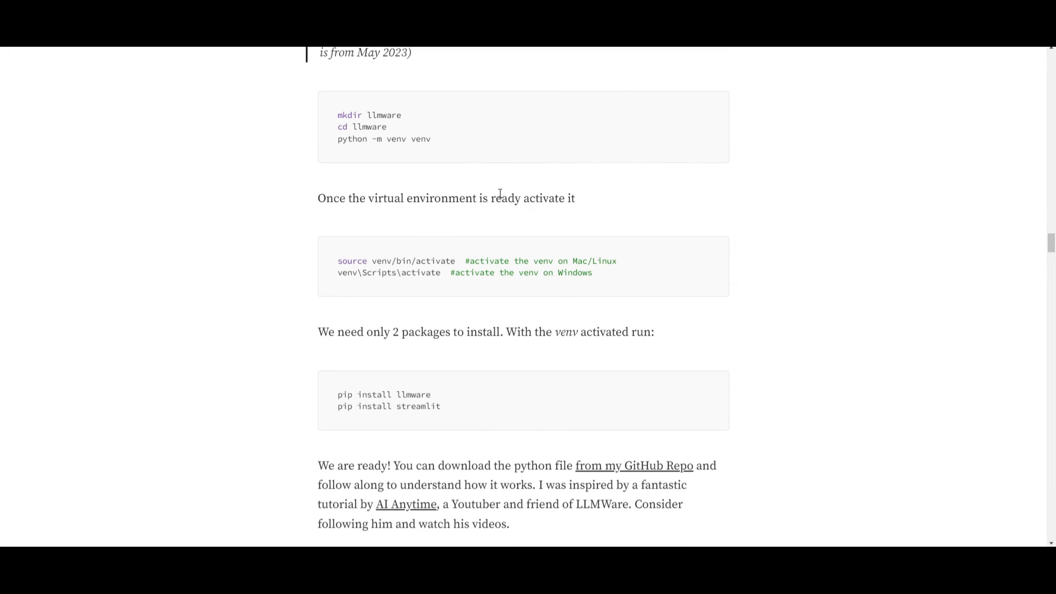
{"action": "scroll", "scroll_direction": "down", "scroll_amount": 3}
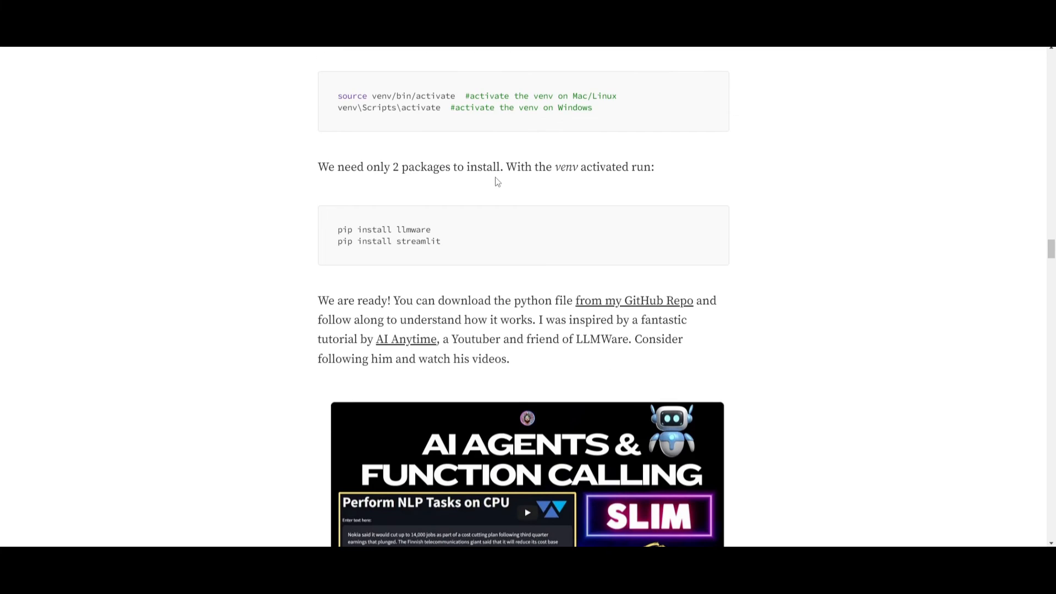
- Scroll past 'Create the Agents' and the Streamlit interface code to 'streamlit run myapp.py'
{"action": "scroll", "scroll_direction": "down", "scroll_amount": 3}
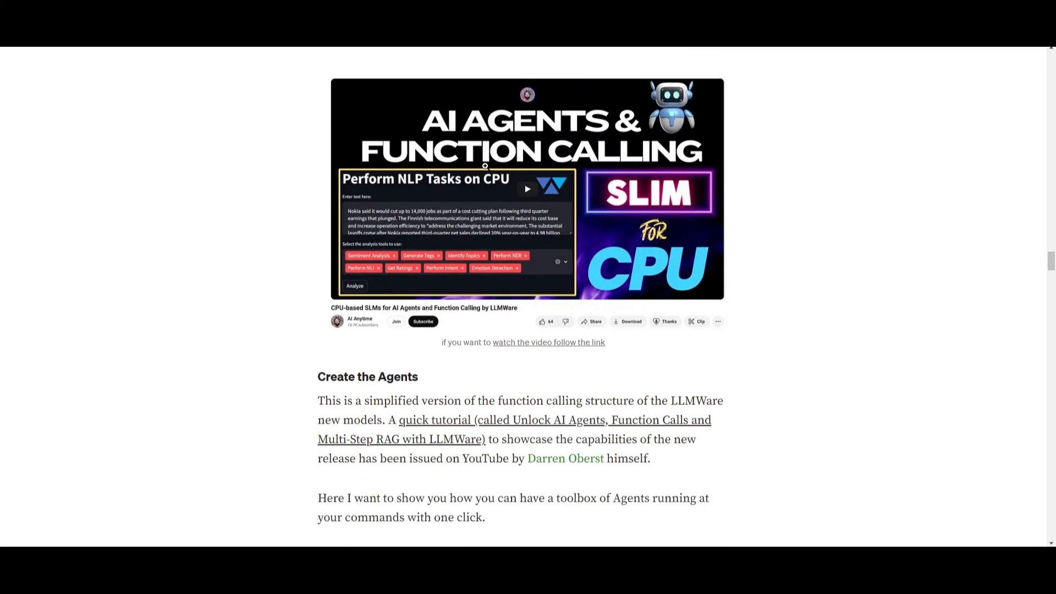
{"action": "scroll", "scroll_direction": "down", "scroll_amount": 3}
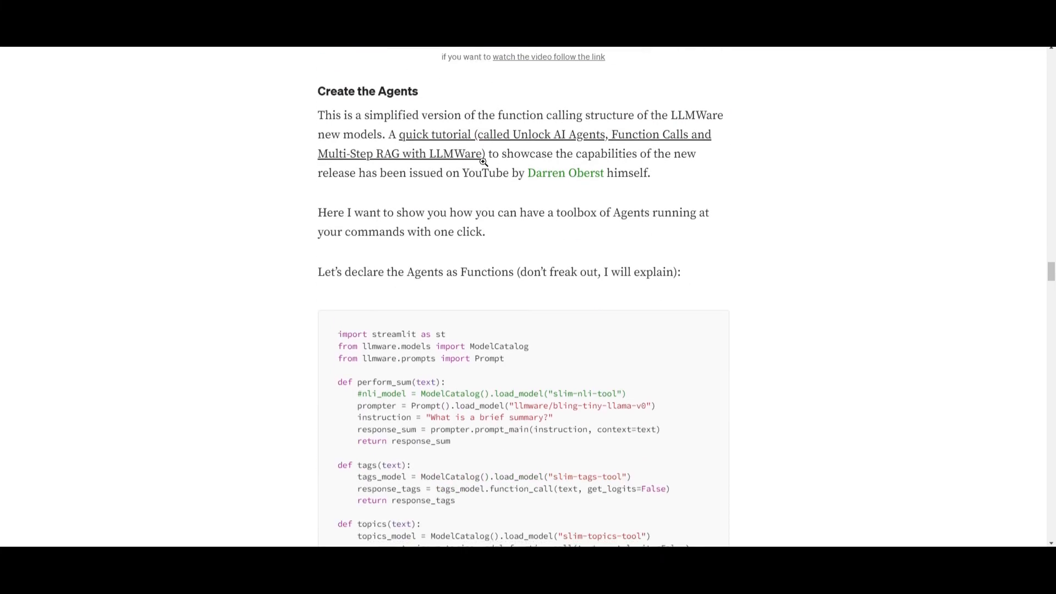
{"action": "scroll", "scroll_direction": "down", "scroll_amount": 3}
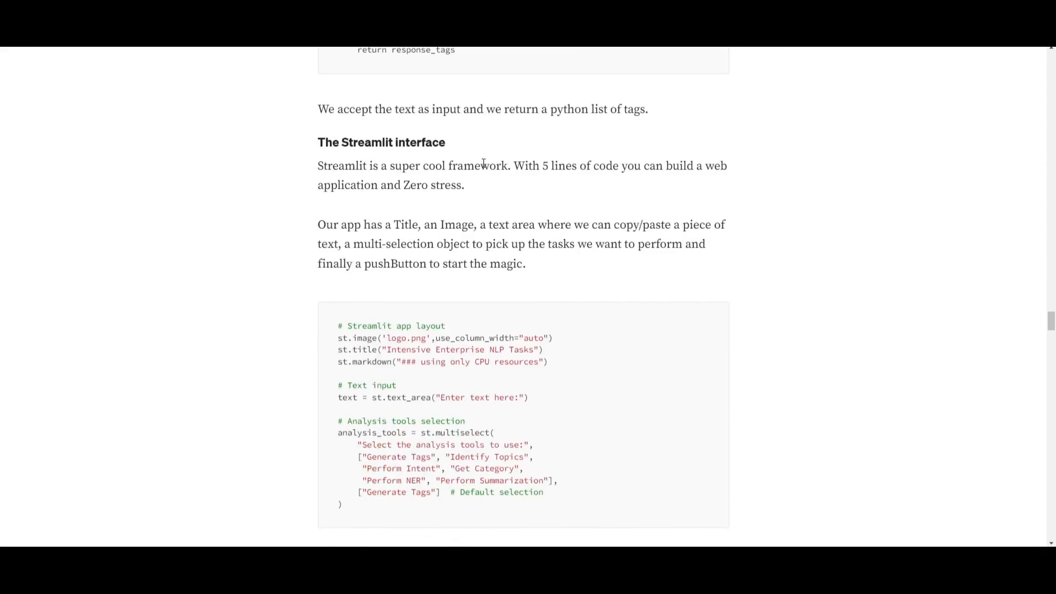
{"action": "scroll", "scroll_direction": "down", "scroll_amount": 3}
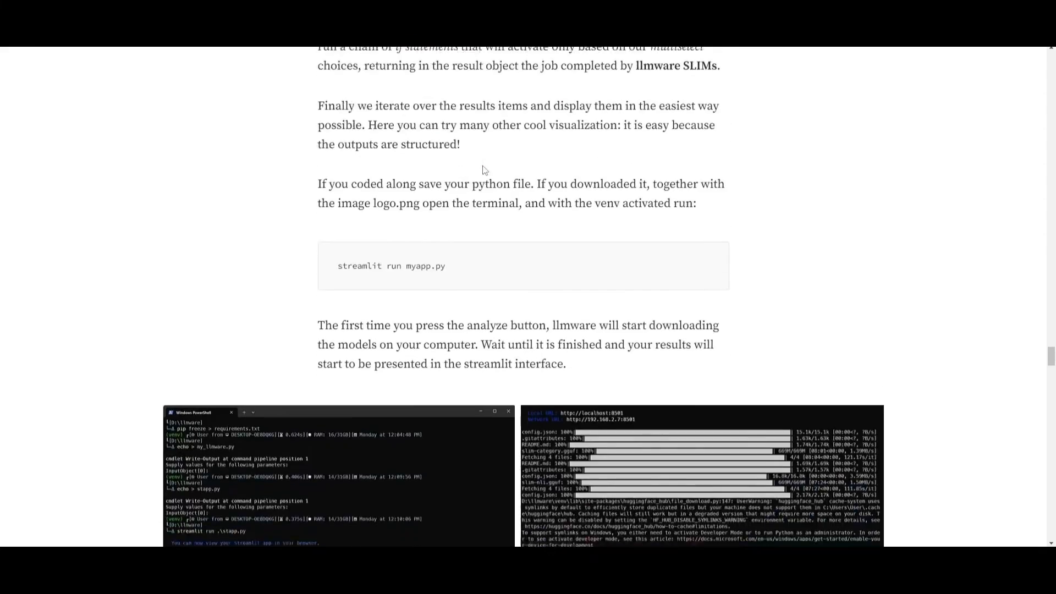
{"action": "scroll", "scroll_direction": "down", "scroll_amount": 3}
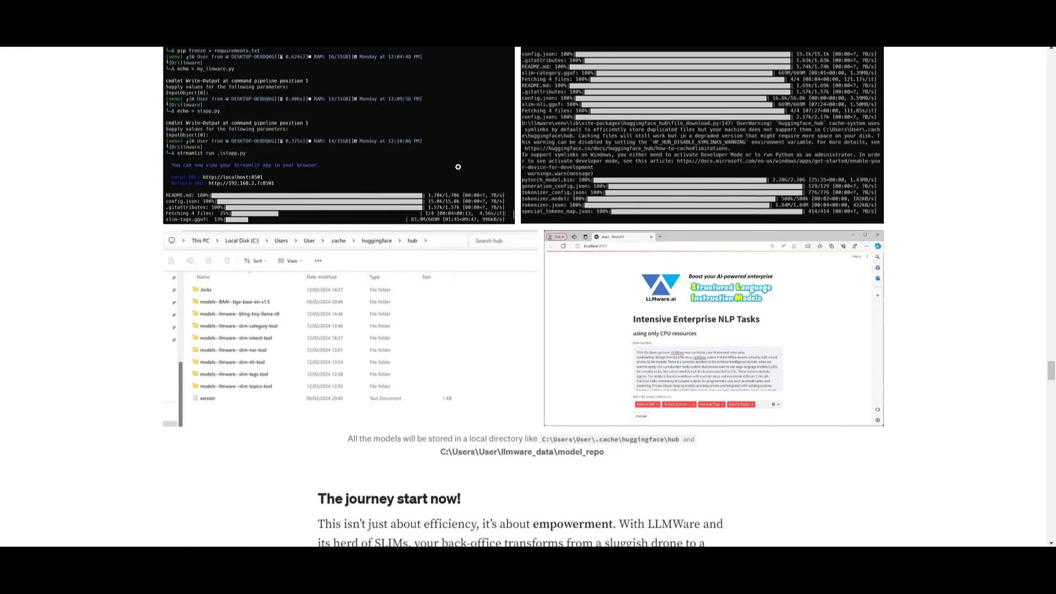
{"action": "mouse_move", "coordinate": [494, 115]}
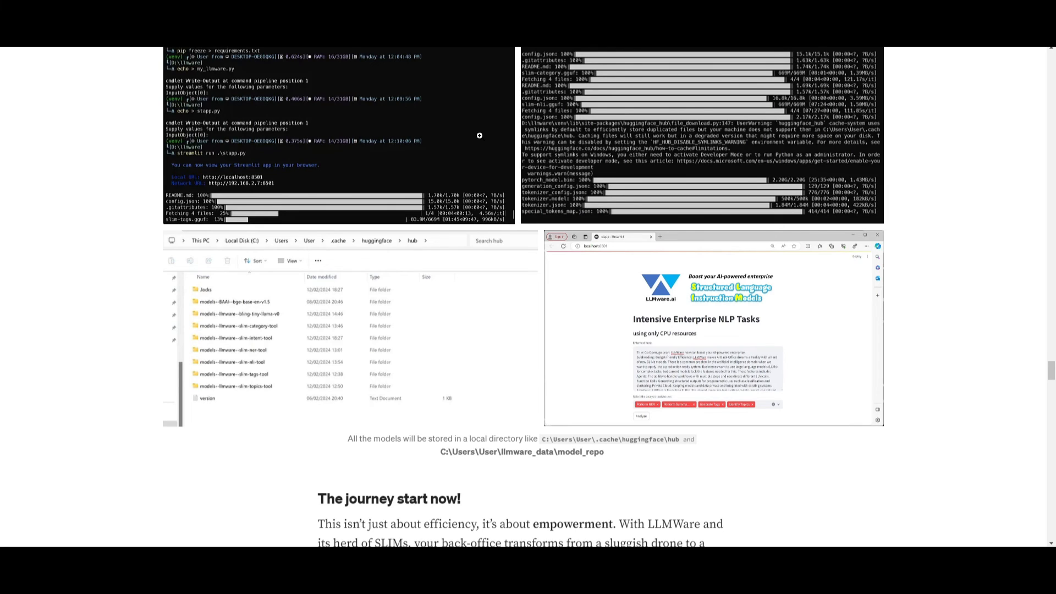
{"action": "mouse_move", "coordinate": [462, 144]}
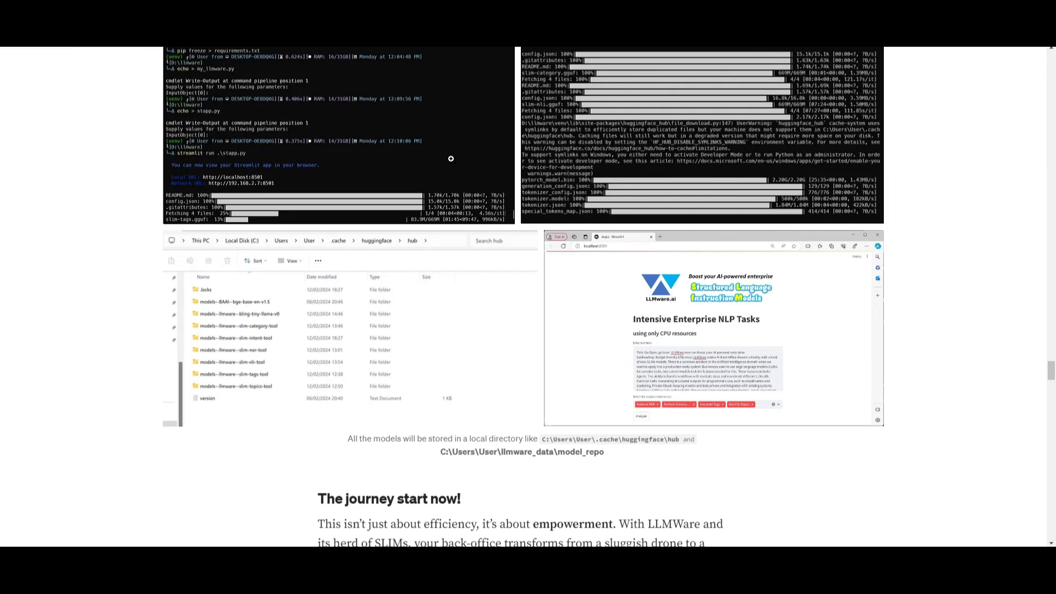
{"action": "mouse_move", "coordinate": [449, 155]}
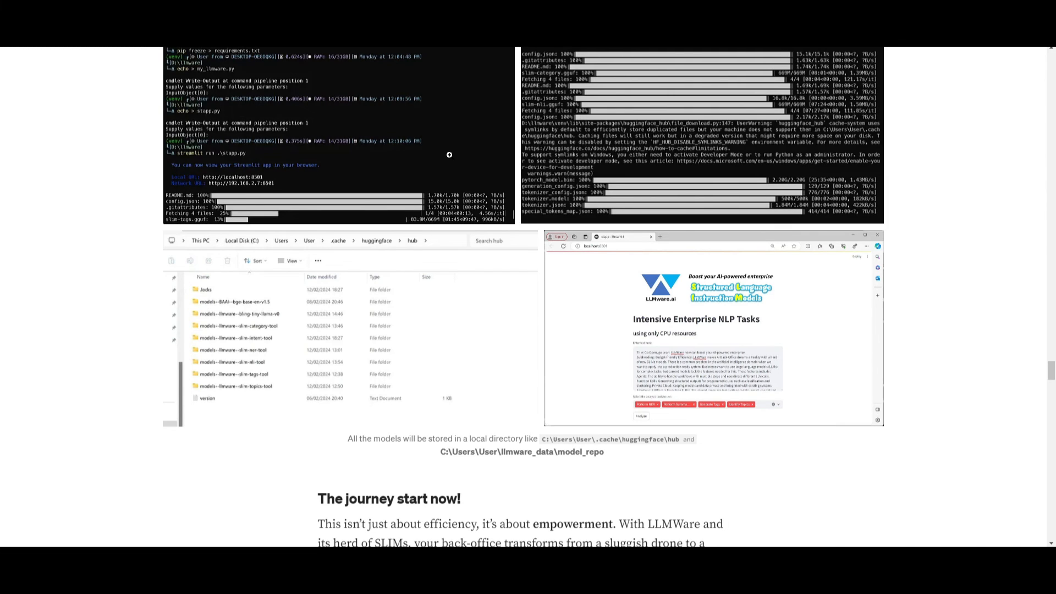
{"action": "mouse_move", "coordinate": [441, 147]}
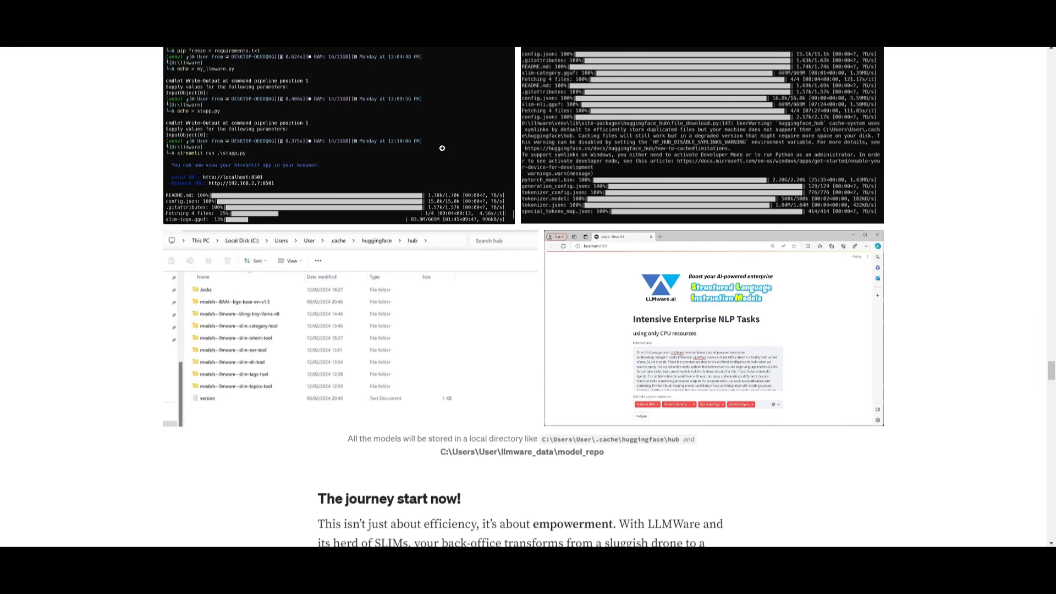
- Scroll past the model-download screenshots to 'The journey start now!' section
{"action": "scroll", "scroll_direction": "down", "scroll_amount": 3}
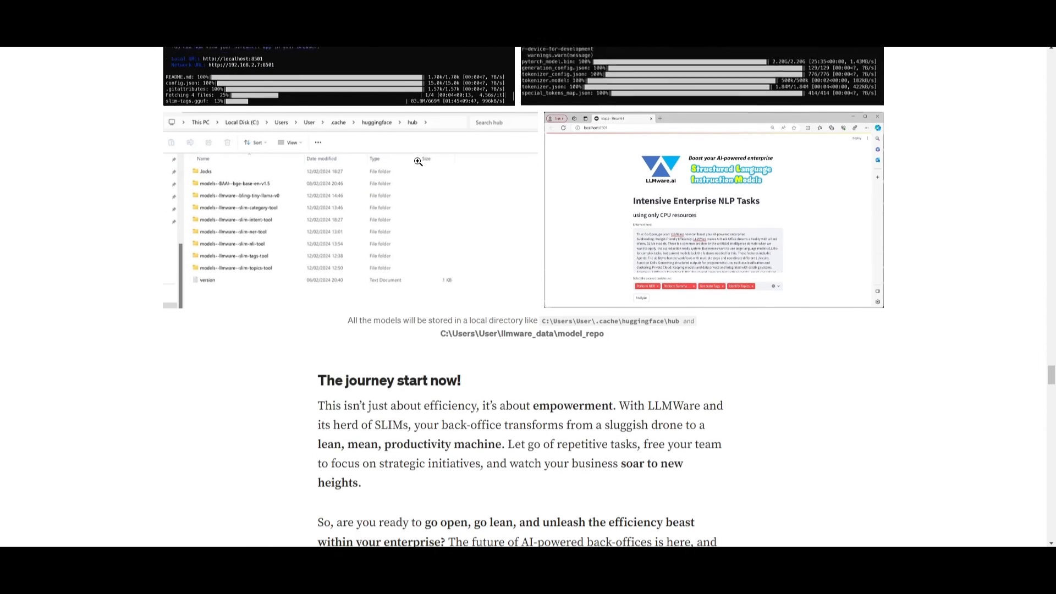
{"action": "scroll", "scroll_direction": "down", "scroll_amount": 3}
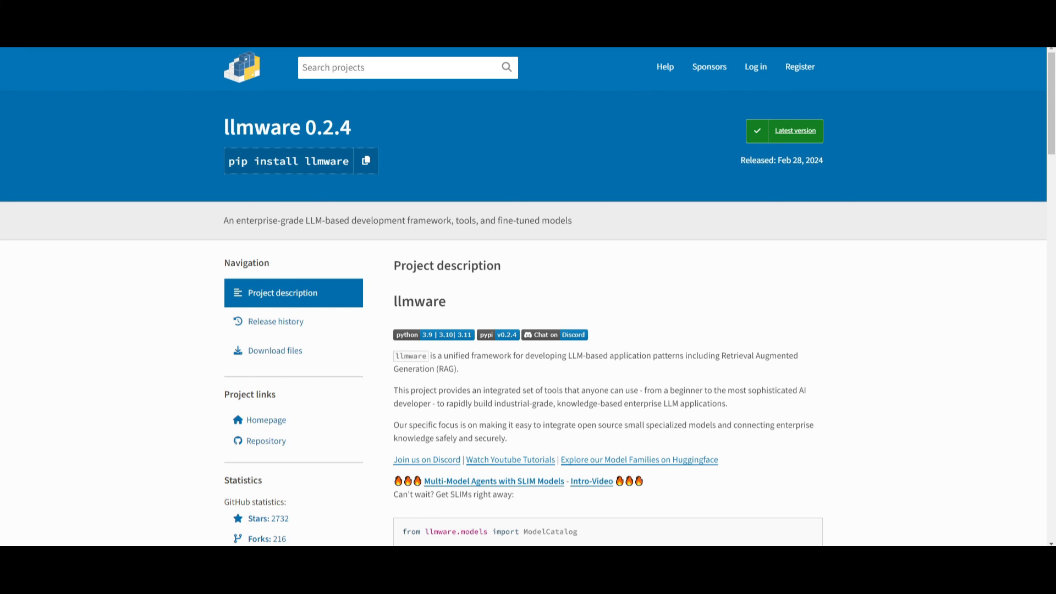
{"action": "mouse_move", "coordinate": [621, 236]}
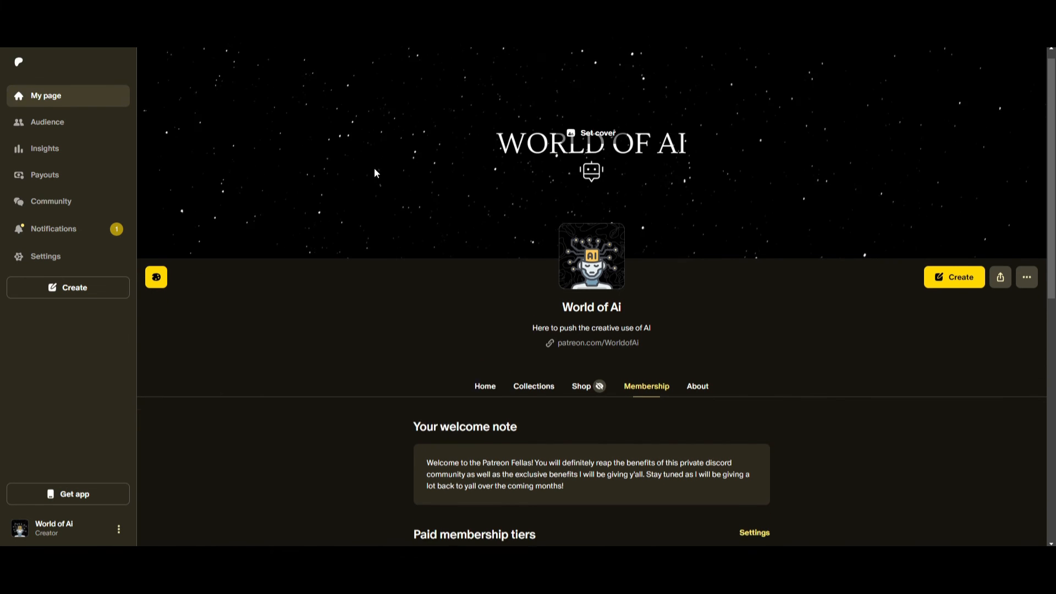
- Scroll the World of AI Patreon page down to the AI Pioneers, Futurist and Mystic tiers
{"action": "scroll", "scroll_direction": "down", "scroll_amount": 3}
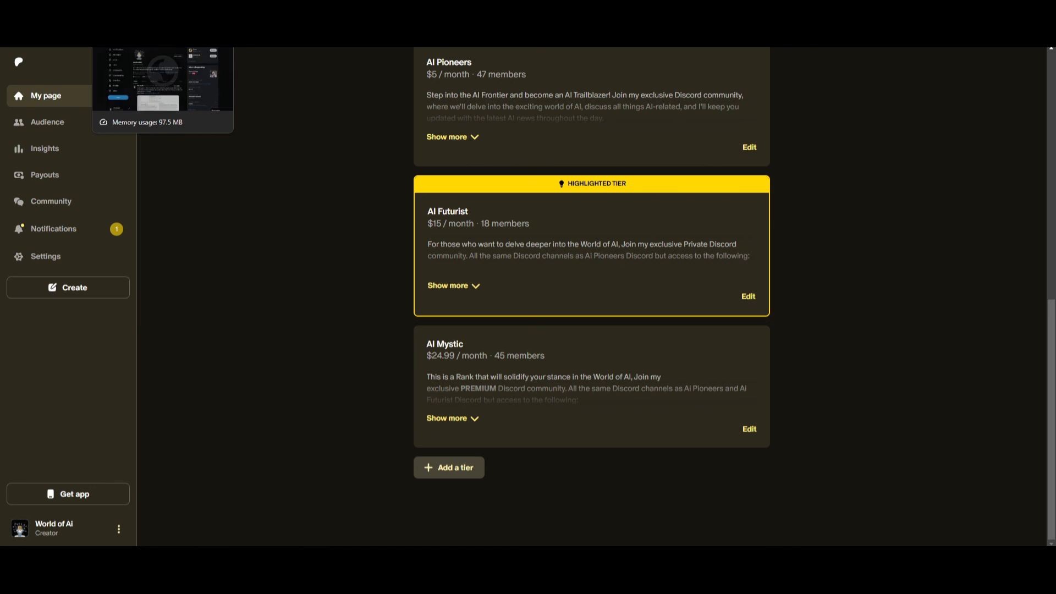
{"action": "mouse_move", "coordinate": [322, 196]}
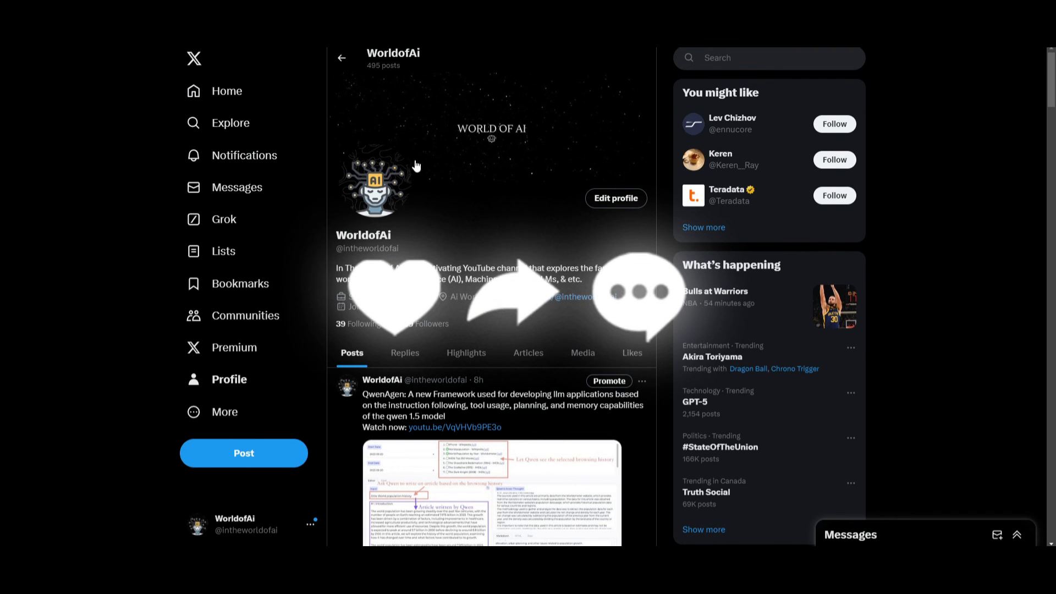
{"action": "mouse_move", "coordinate": [404, 257]}
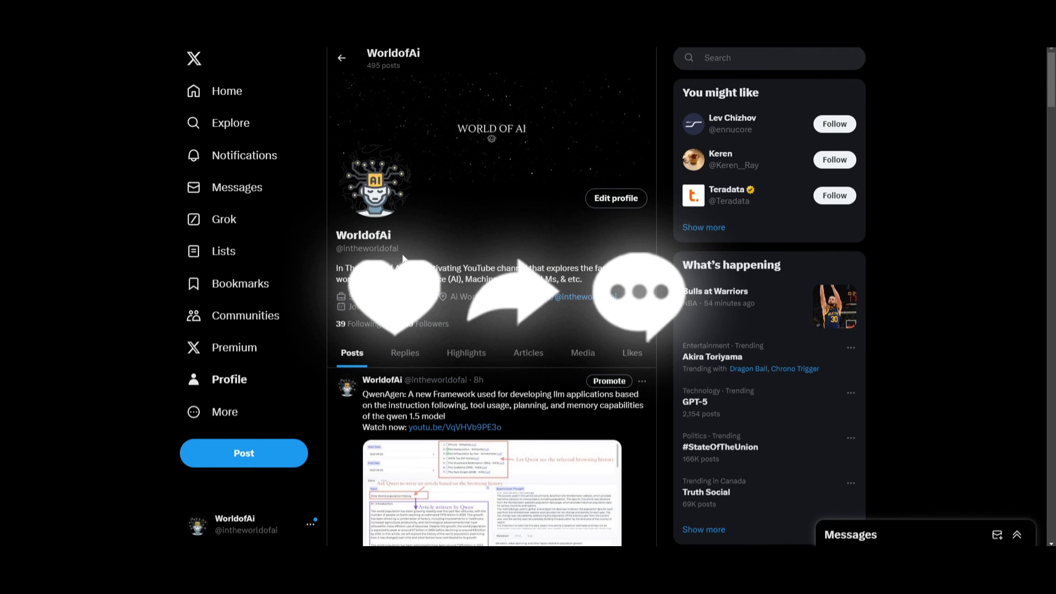
- Scroll the WorldofAi X profile timeline down to older posts like Design2Code
{"action": "scroll", "scroll_direction": "down", "scroll_amount": 3}
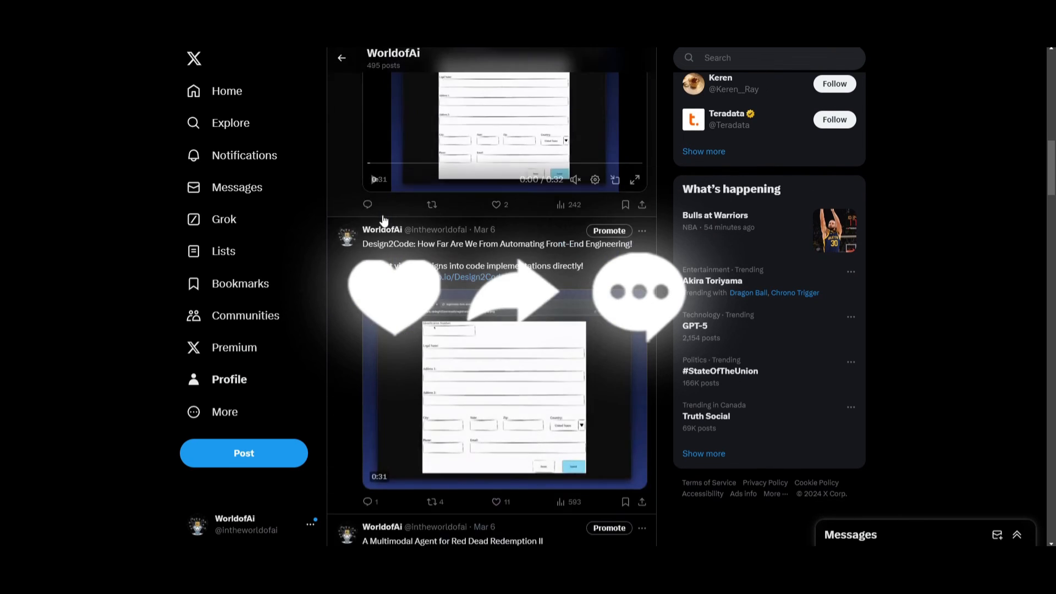
{"action": "scroll", "scroll_direction": "down", "scroll_amount": 3}
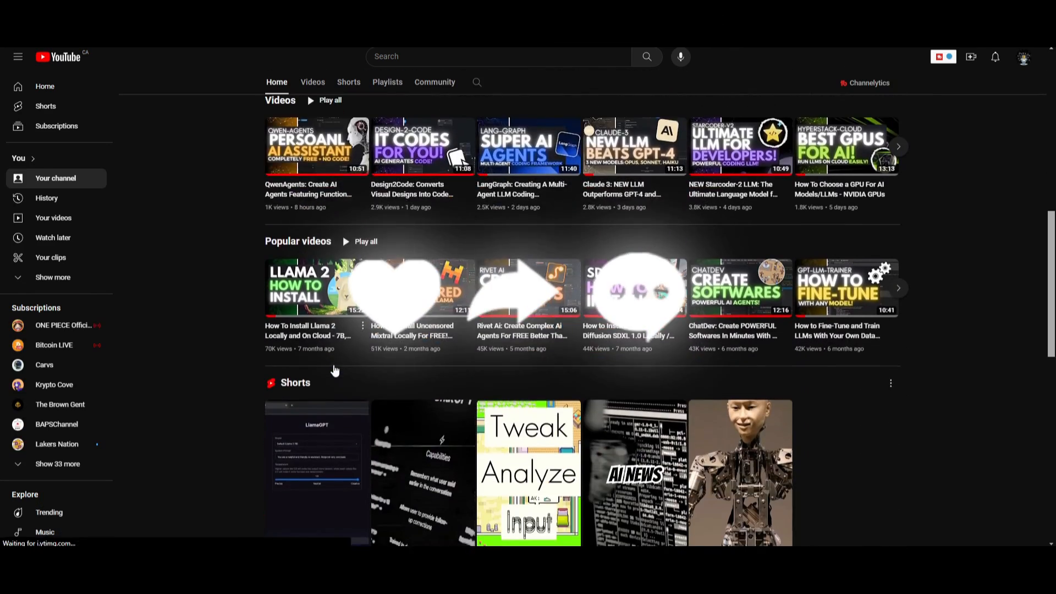
- Scroll the YouTube channel home past Popular videos and Shorts to the AI news playlists
{"action": "scroll", "scroll_direction": "down", "scroll_amount": 3}
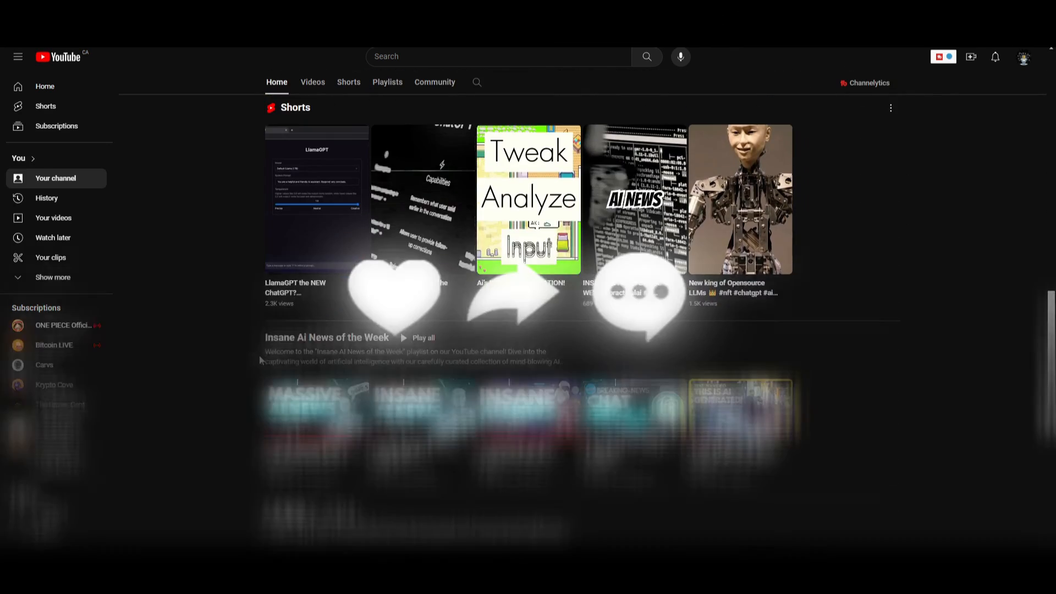
{"action": "scroll", "scroll_direction": "down", "scroll_amount": 3}
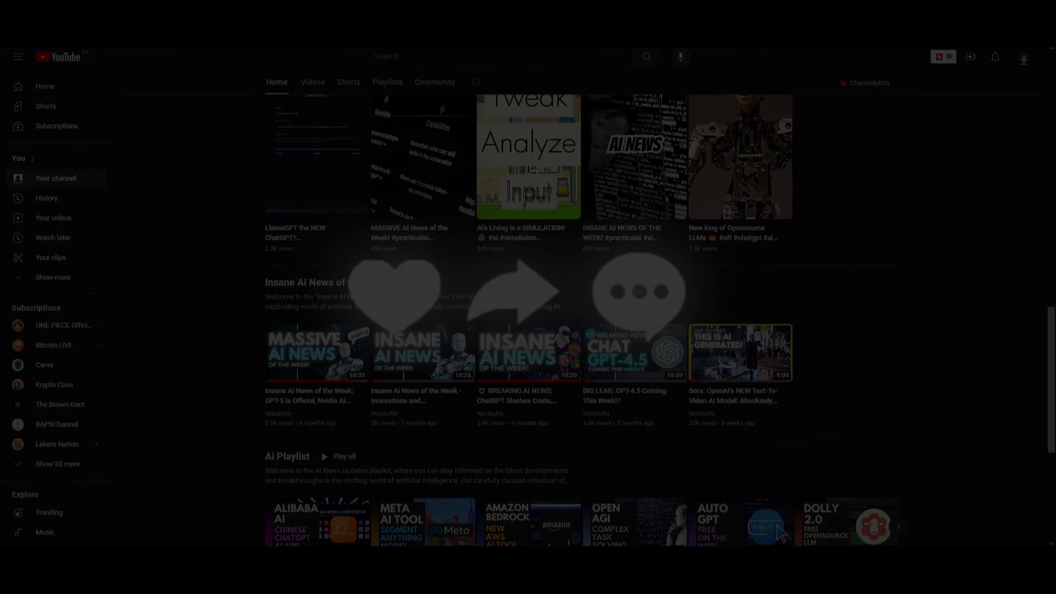